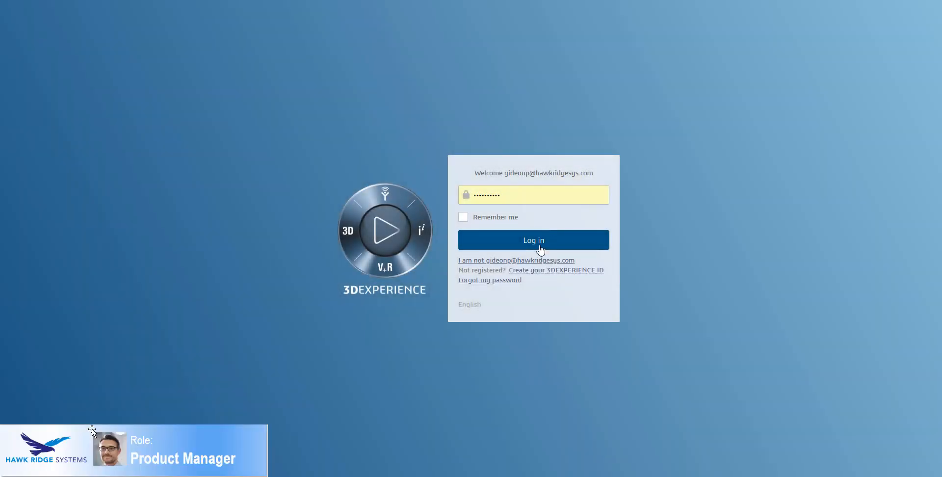
Log in to the platform and land on the 3DDashboard company news tab.
click(531, 240)
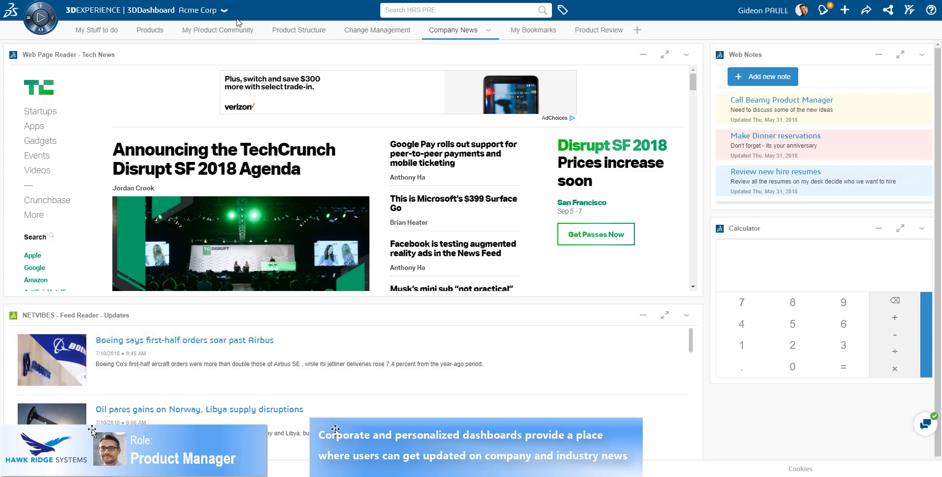
Switch to the My Product Community dashboard, scroll its 3DSwym feed and choose a new post type.
click(218, 30)
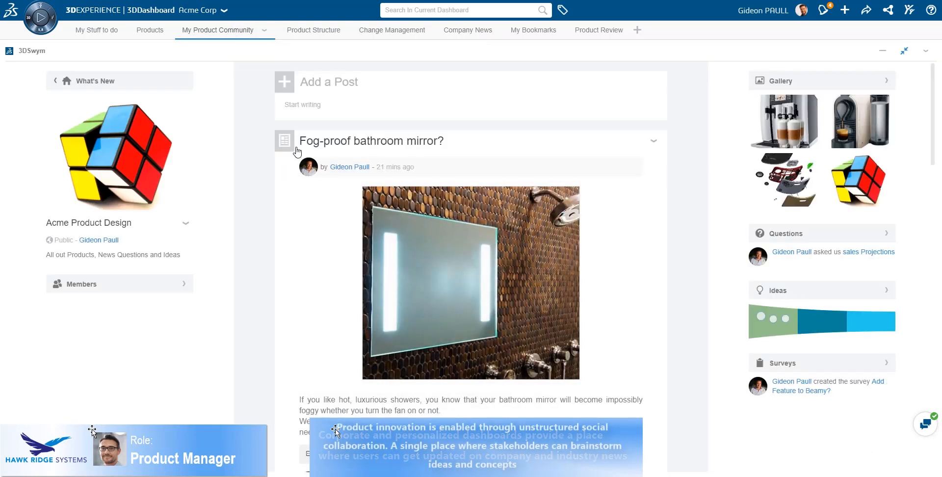
scroll(down, 3)
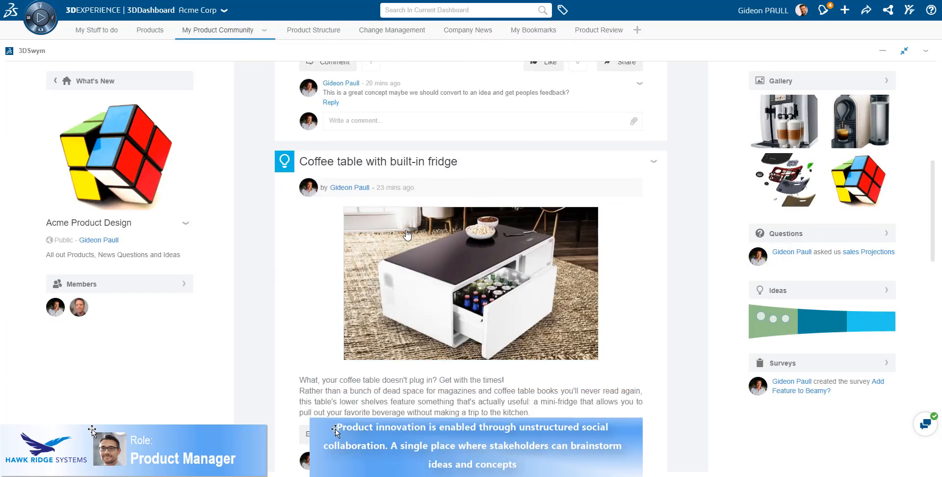
scroll(down, 3)
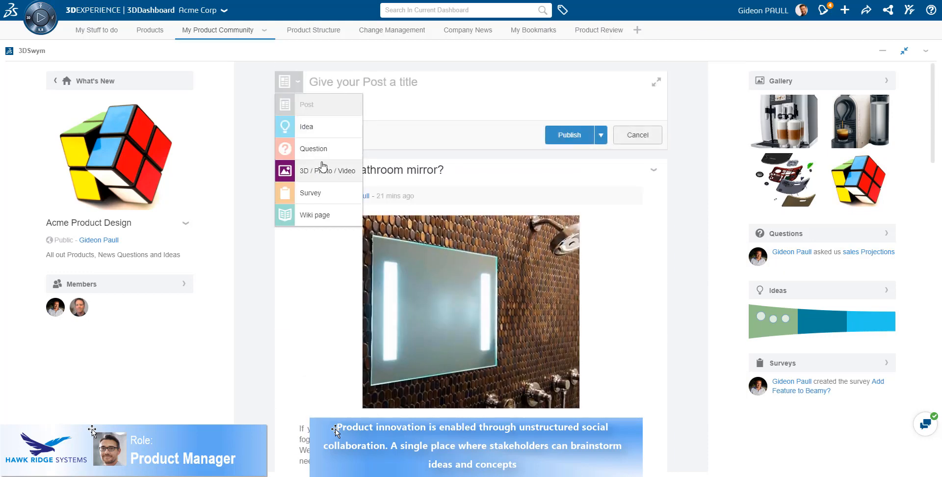
click(289, 82)
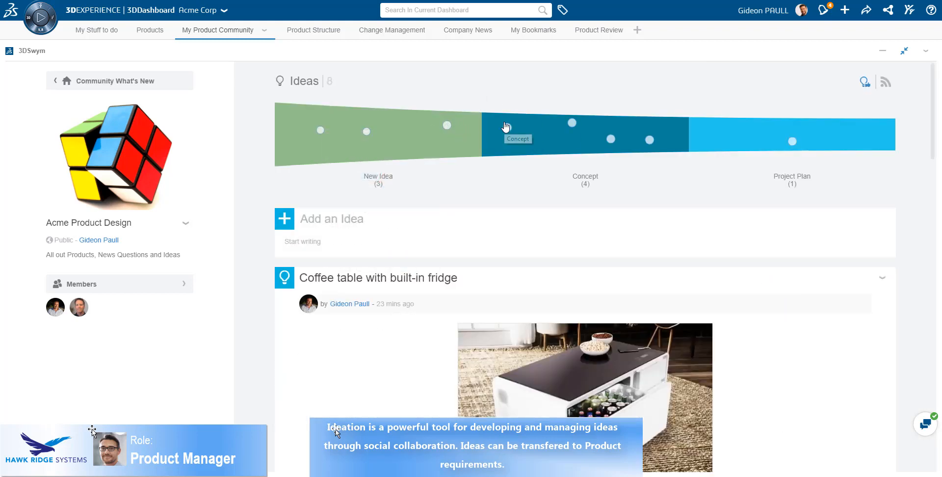
mouse_move(491, 130)
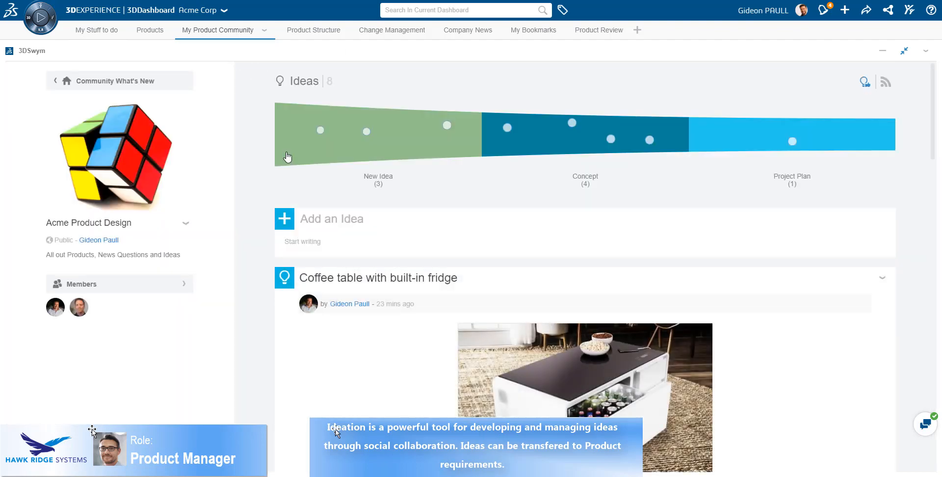
scroll(down, 3)
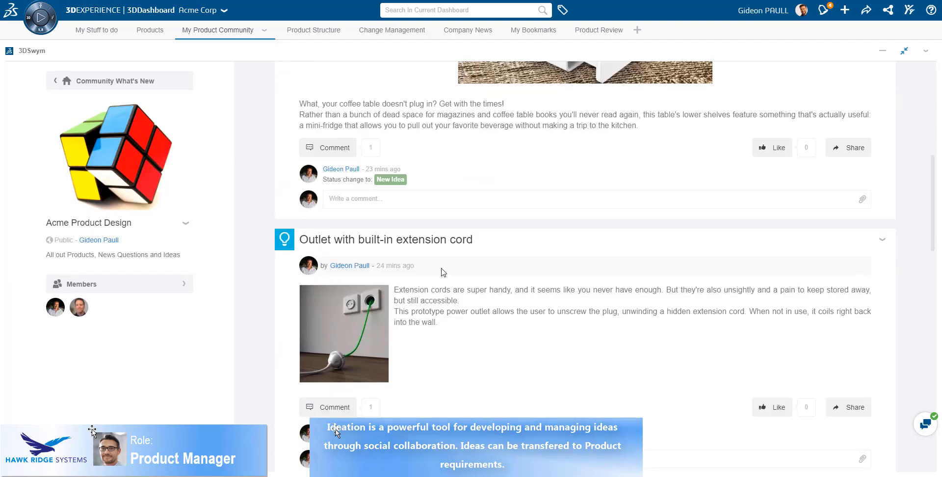
scroll(down, 3)
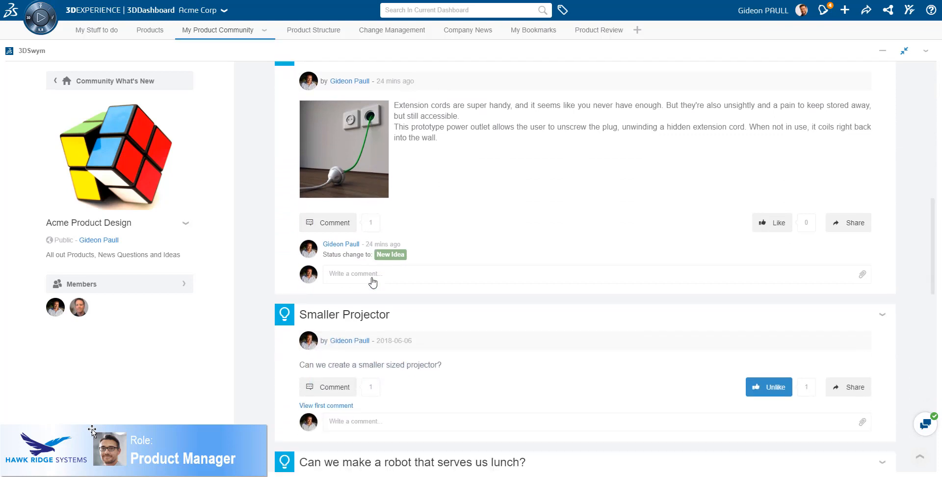
scroll(down, 3)
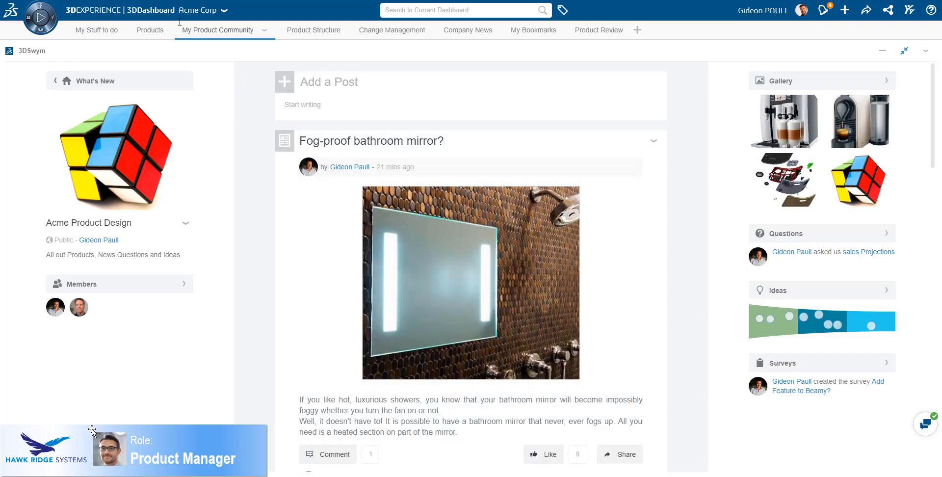
Go to the My Stuff to do dashboard and inspect the Review Auto Focus feature task details.
click(96, 30)
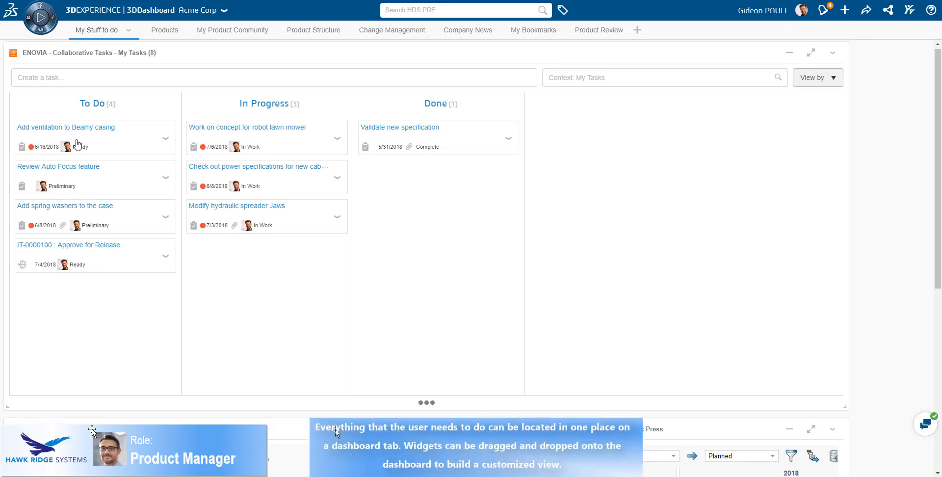
scroll(down, 3)
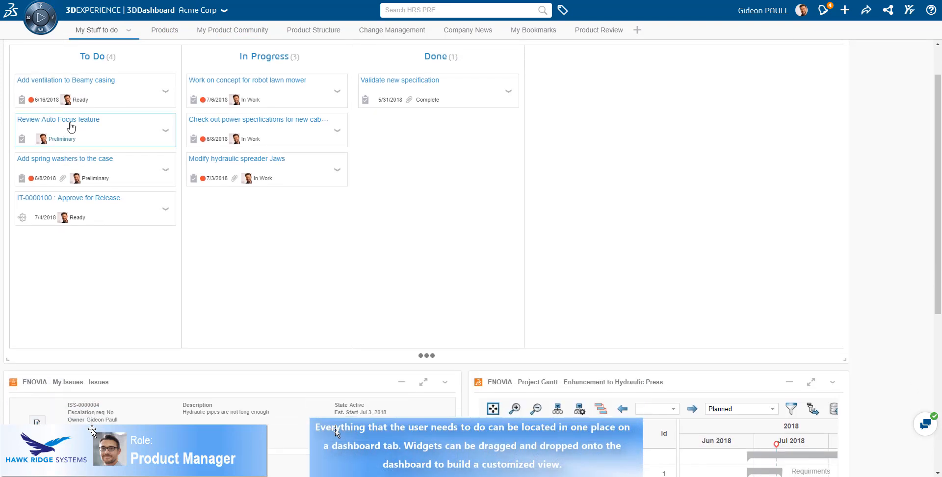
click(58, 119)
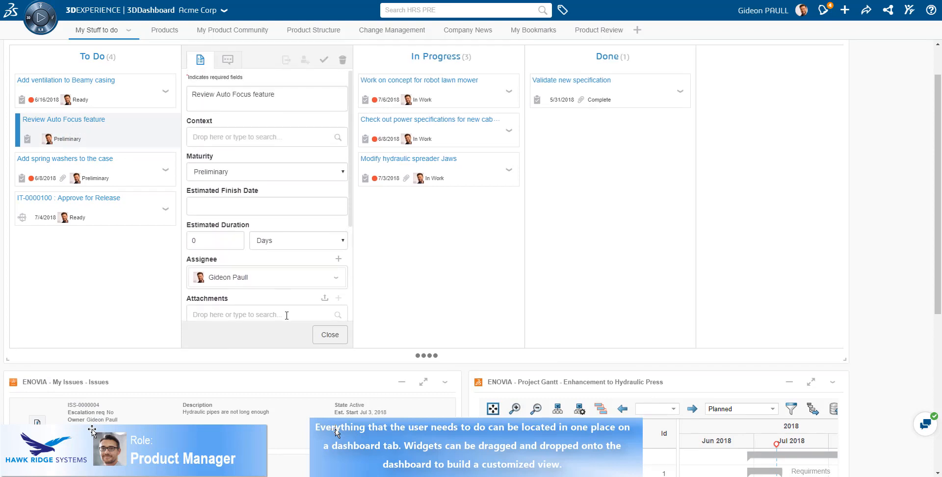
click(330, 335)
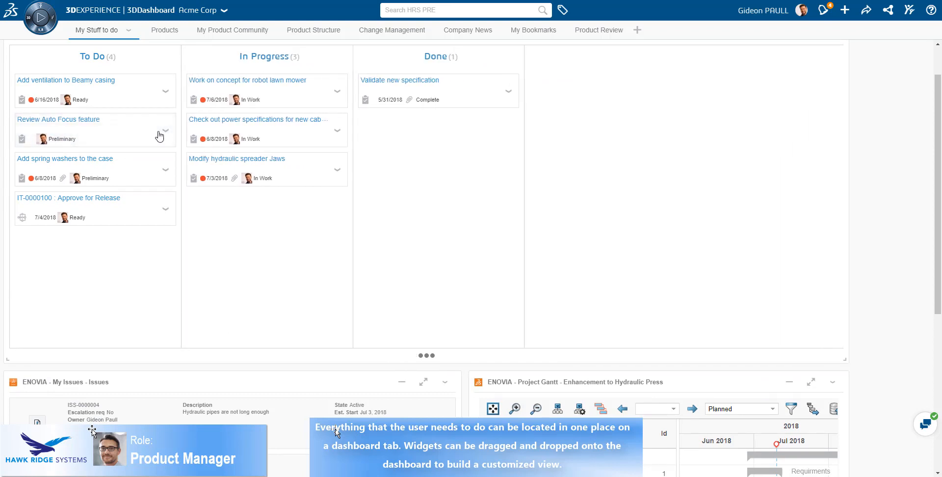
Scroll down to the Issues Summary and Gantt schedule widgets.
scroll(down, 3)
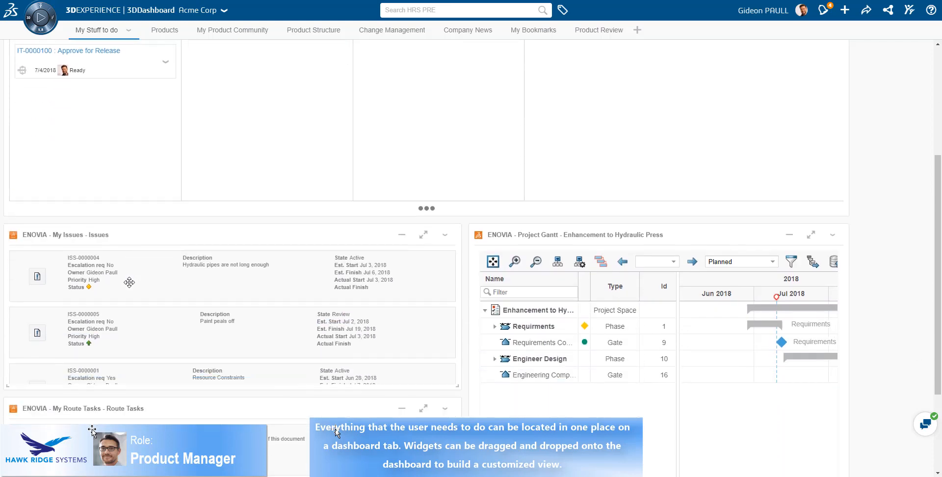
scroll(down, 3)
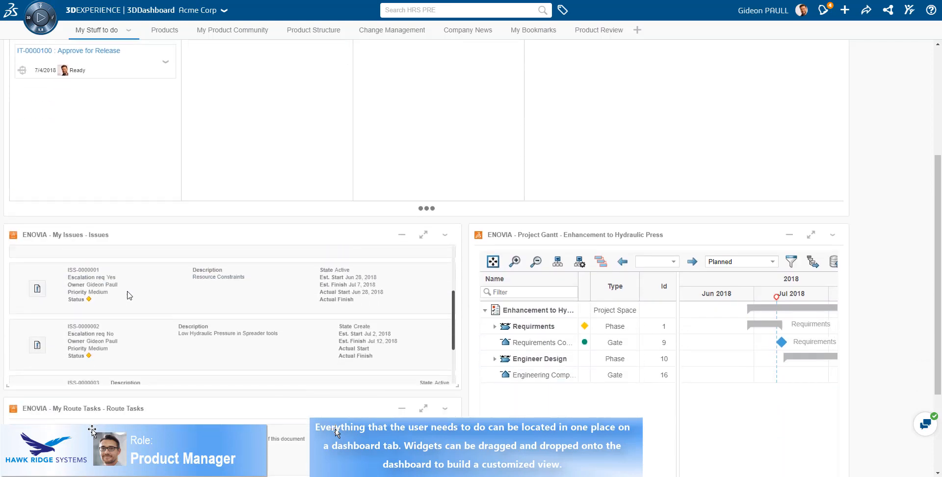
scroll(down, 3)
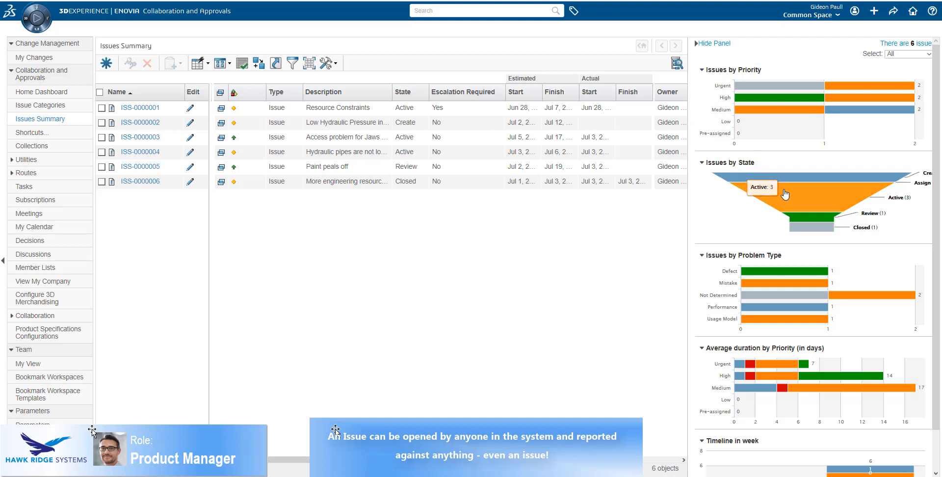
Filter the Issues Summary by a priority chart segment down to the two urgent issues.
click(778, 94)
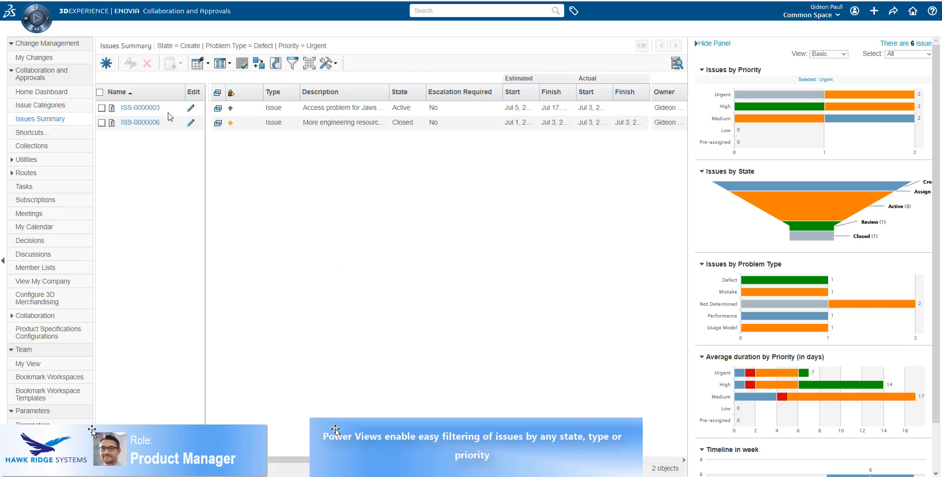
mouse_move(776, 106)
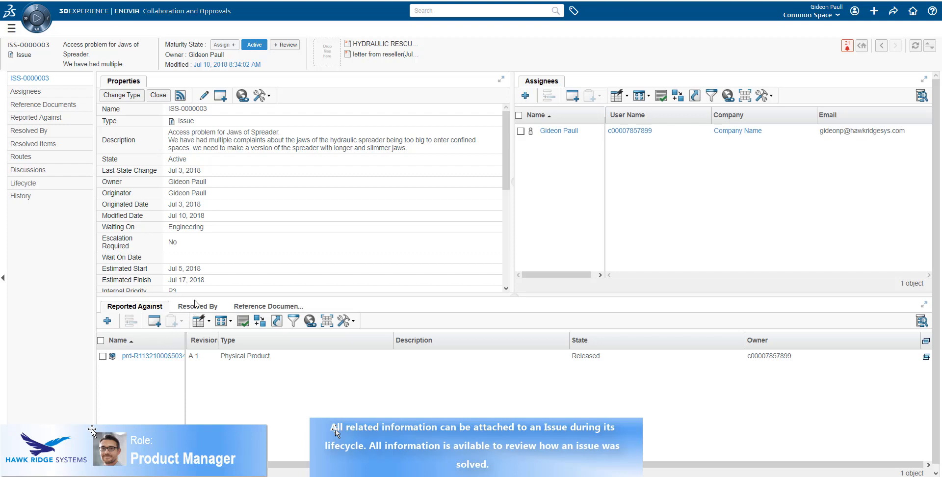
mouse_move(152, 355)
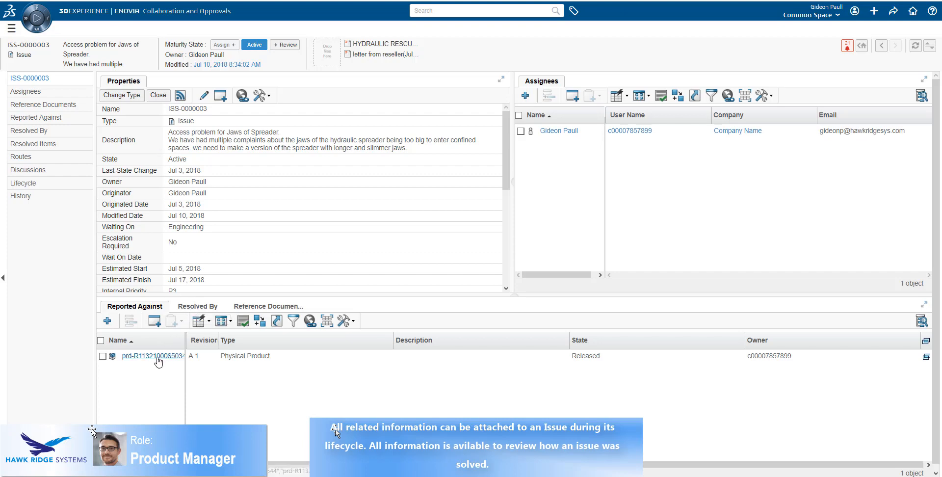
mouse_move(154, 356)
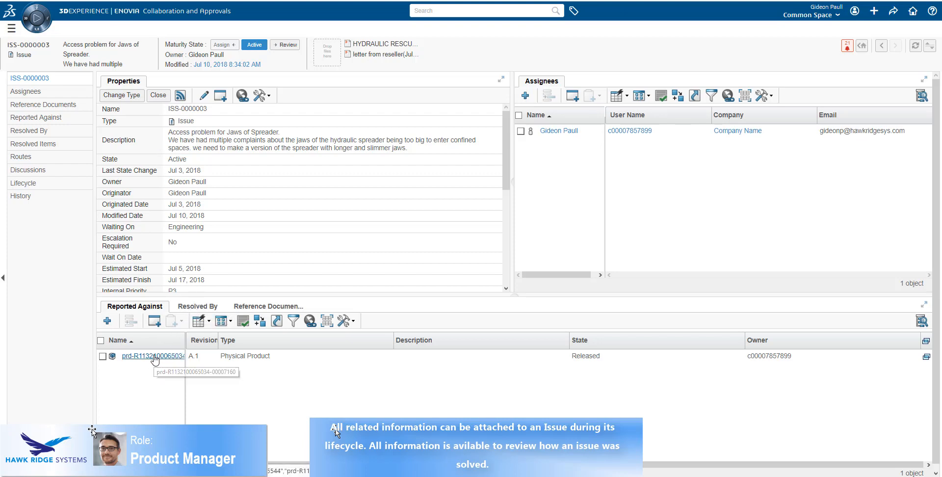
Open the 4240 Spreader product and expand its structure to the Yoke Cylinder Assembly parts.
click(154, 356)
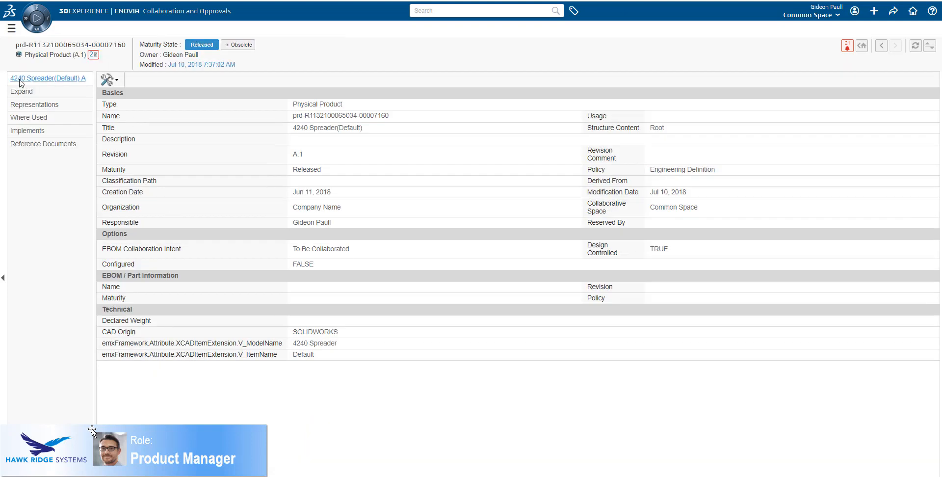
click(21, 91)
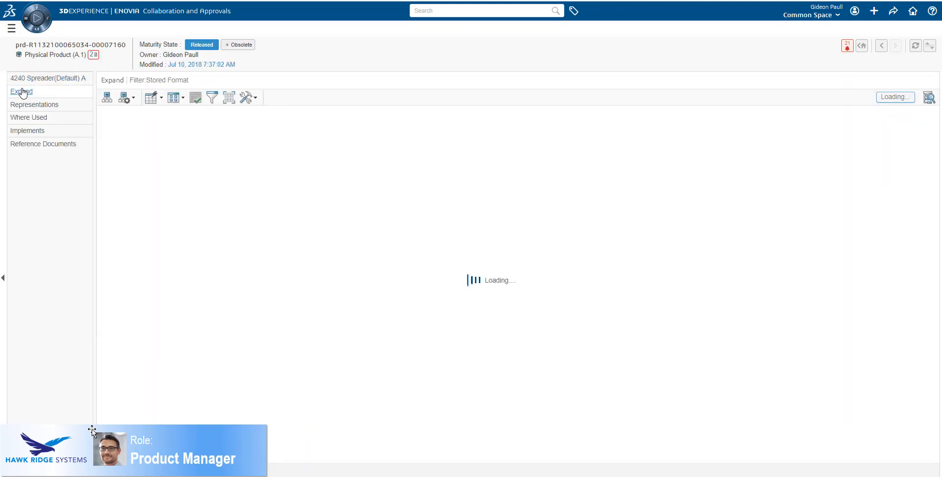
click(21, 91)
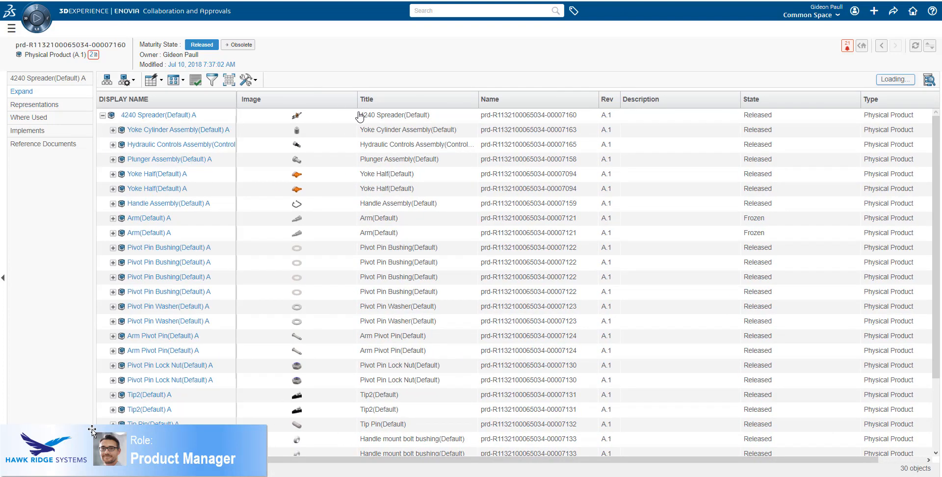
scroll(down, 3)
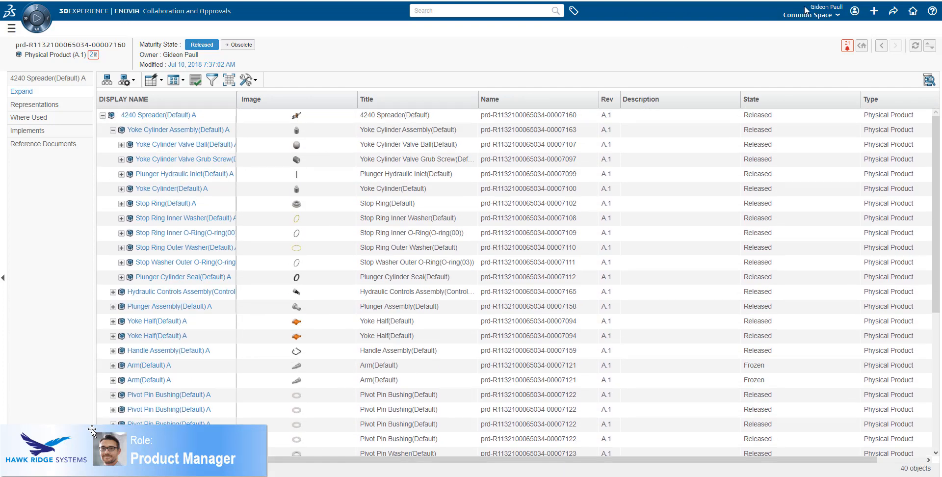
Return to issue ISS-0000003 and review its Resolved By change action and Reference Documents.
click(881, 46)
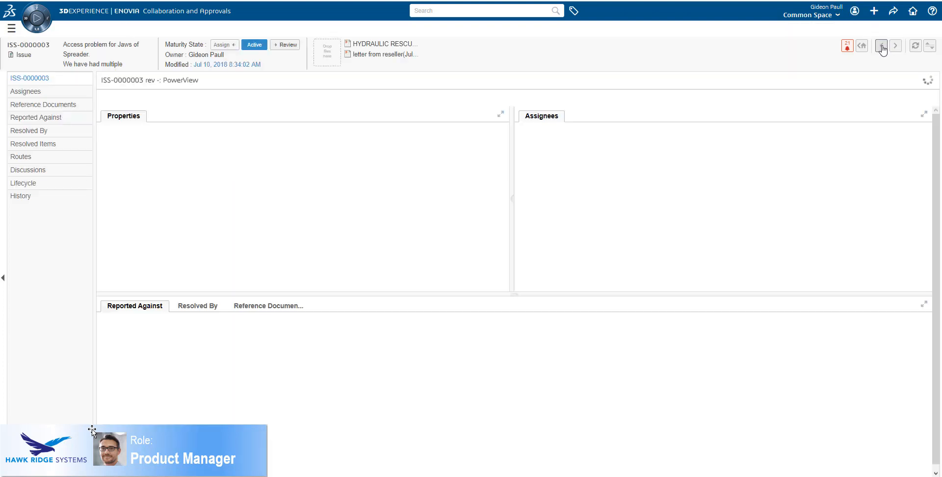
click(881, 45)
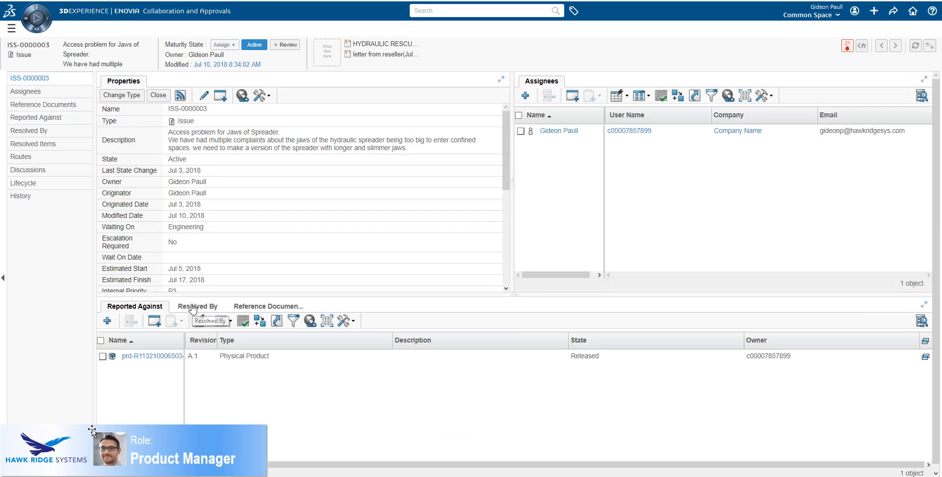
click(199, 307)
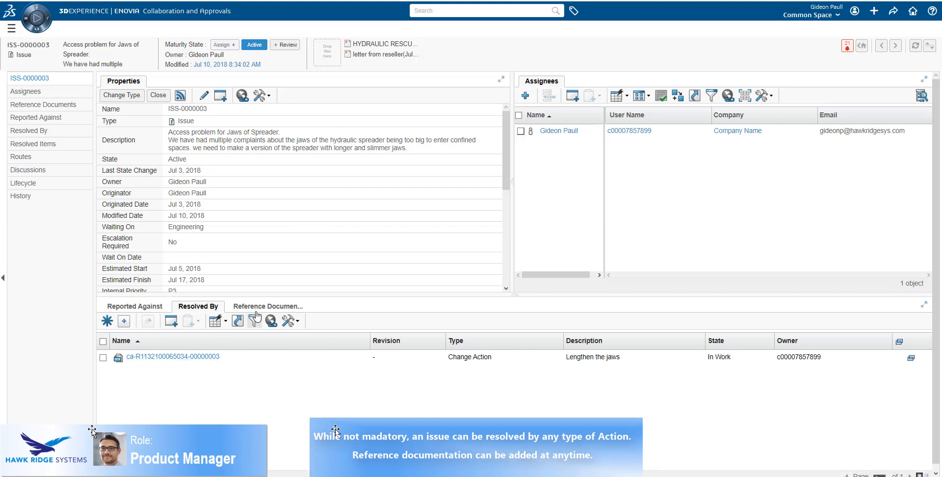
click(268, 307)
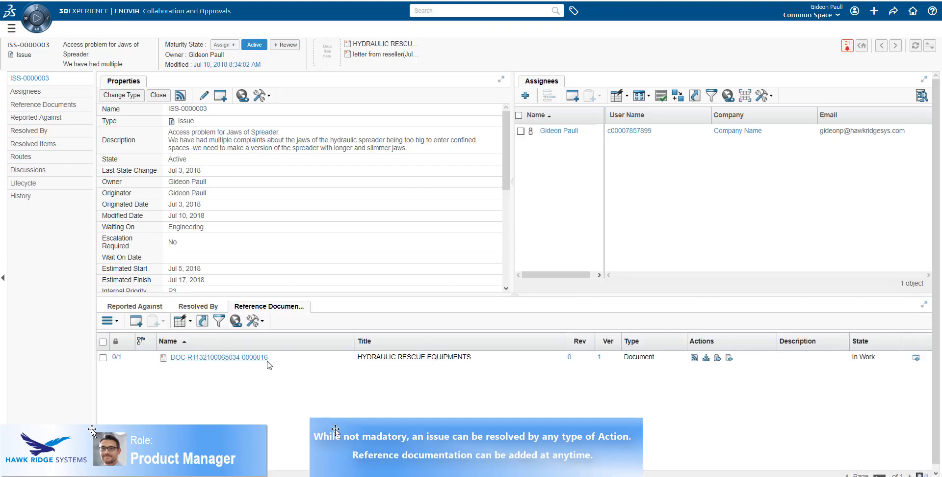
mouse_move(552, 134)
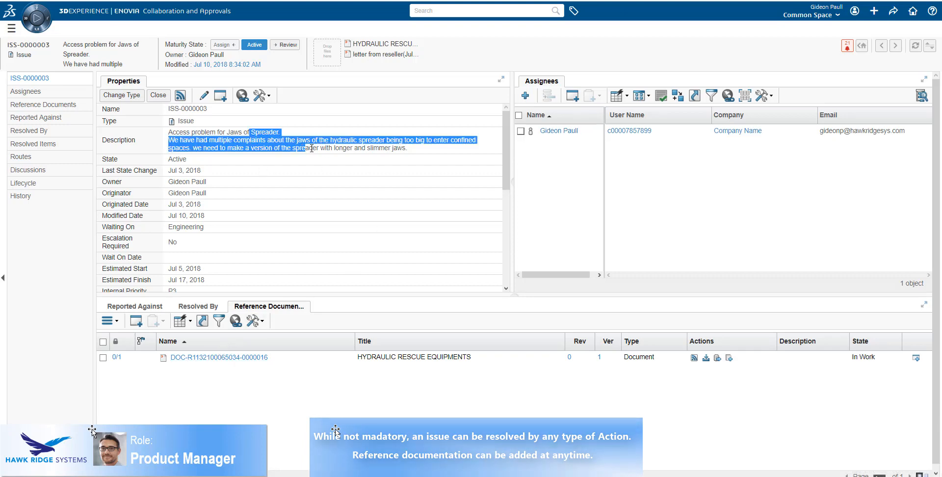
Scroll the Properties panel to the Resolution Recommendation and open the Product Review viewer.
scroll(down, 3)
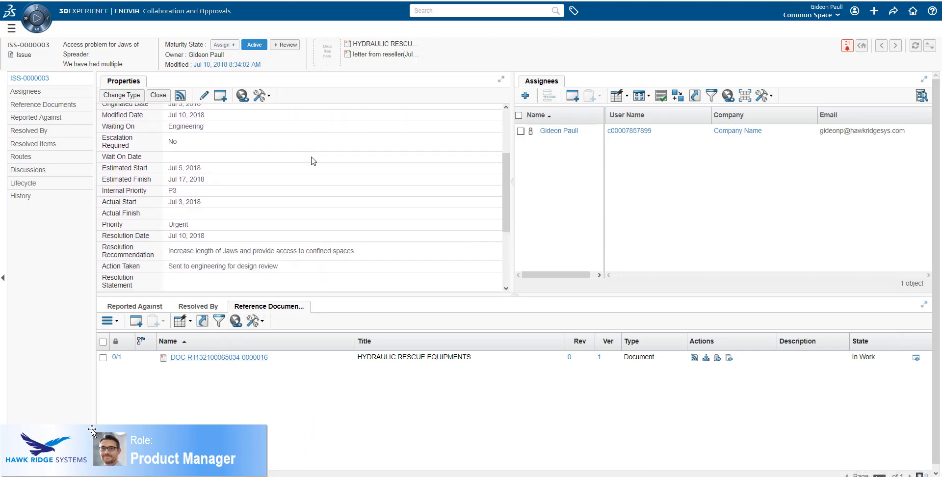
scroll(down, 3)
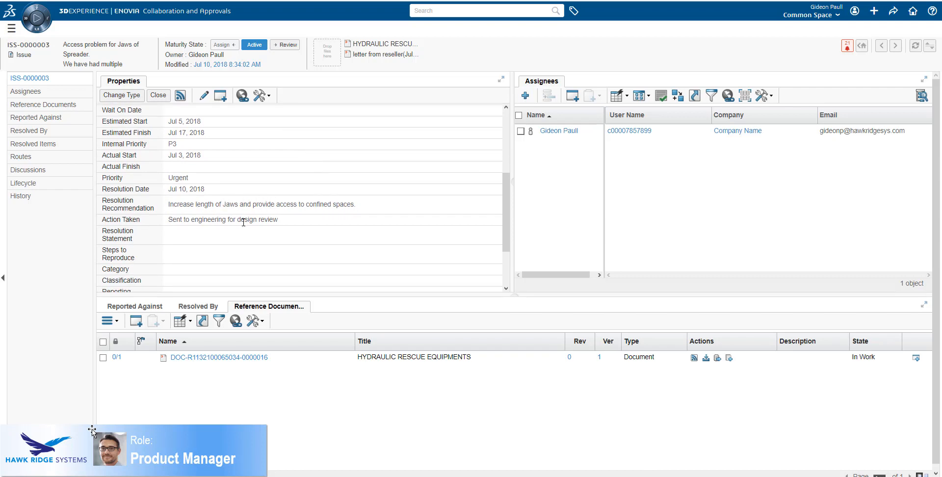
double_click(246, 219)
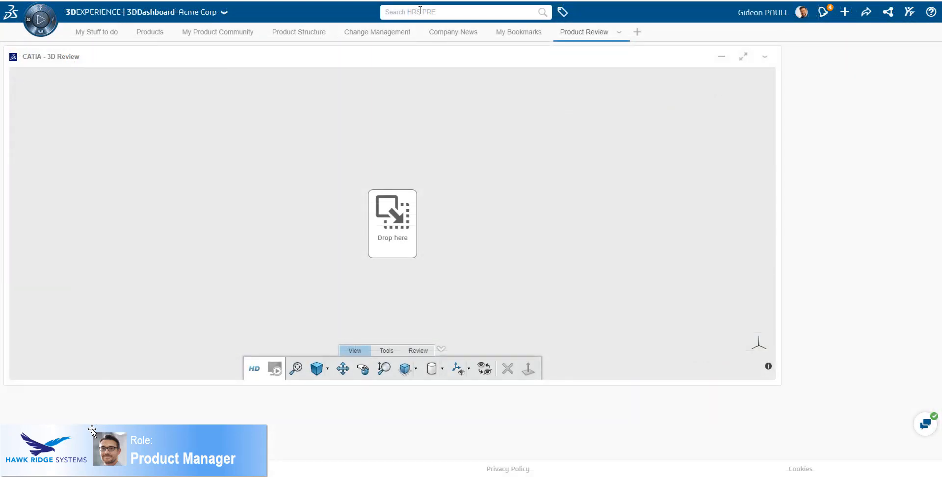
Search the platform for 4240 and show the full list of 15 matching spreader results.
click(462, 11)
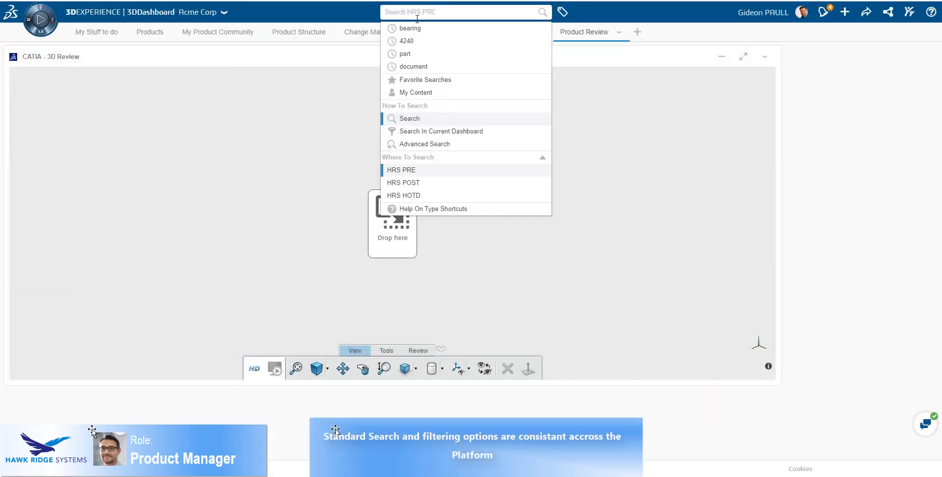
click(406, 41)
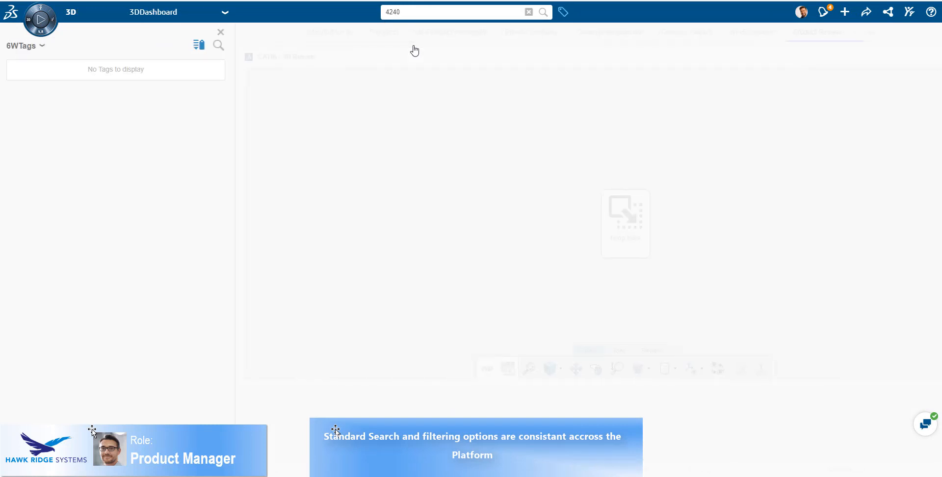
click(542, 12)
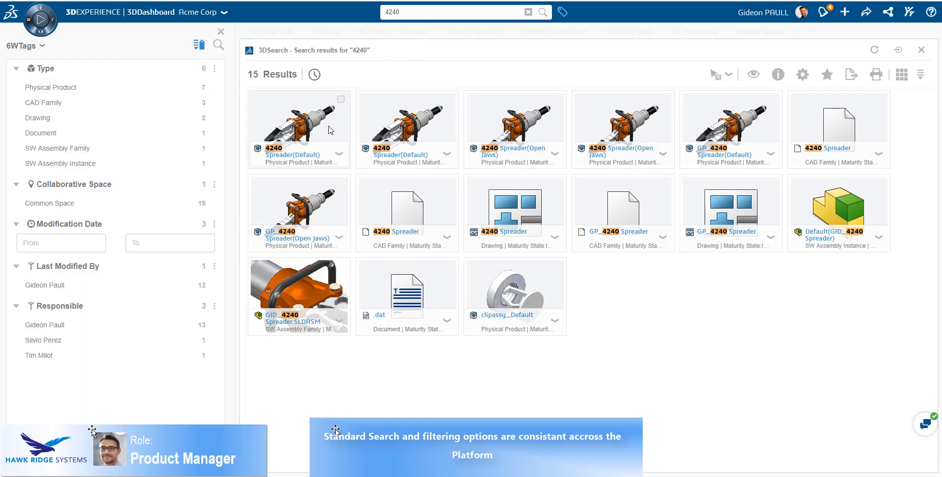
mouse_move(796, 133)
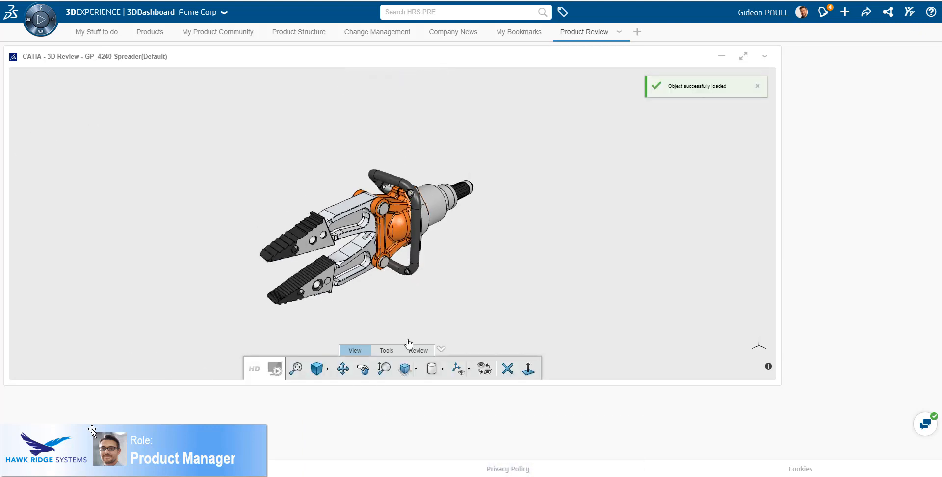
Load GP_4240 Spreader into 3D Review and step through the Changes to Jaws and Cross section slides.
click(418, 350)
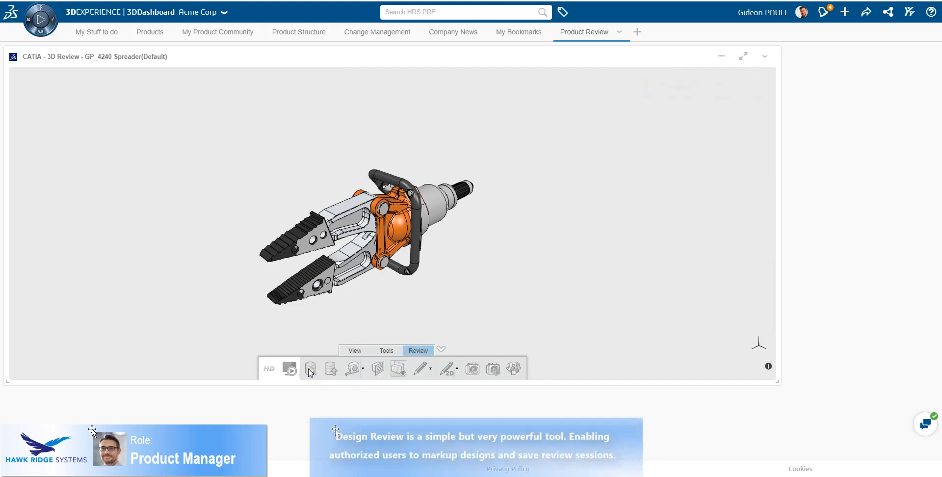
click(310, 368)
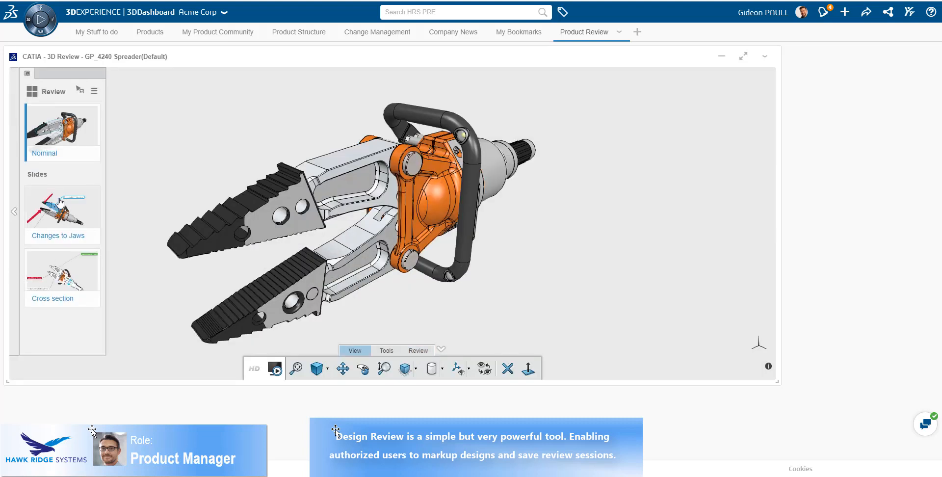
click(61, 207)
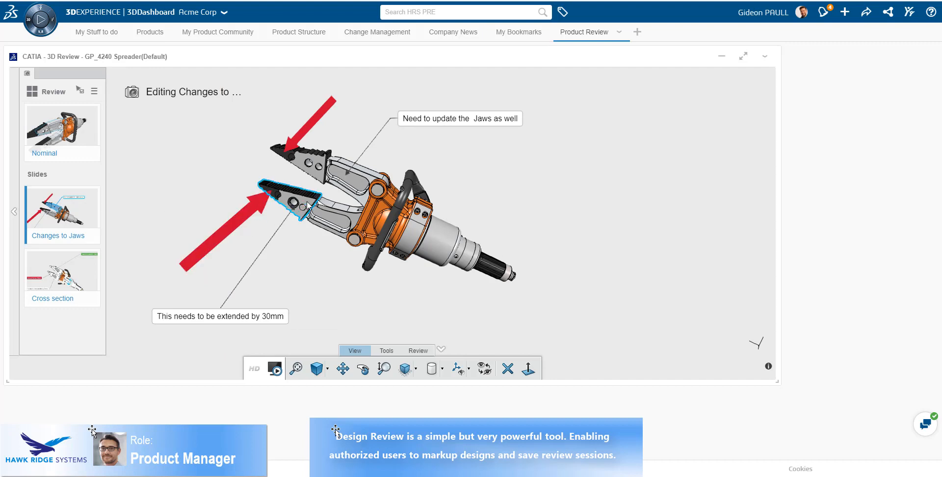
click(62, 271)
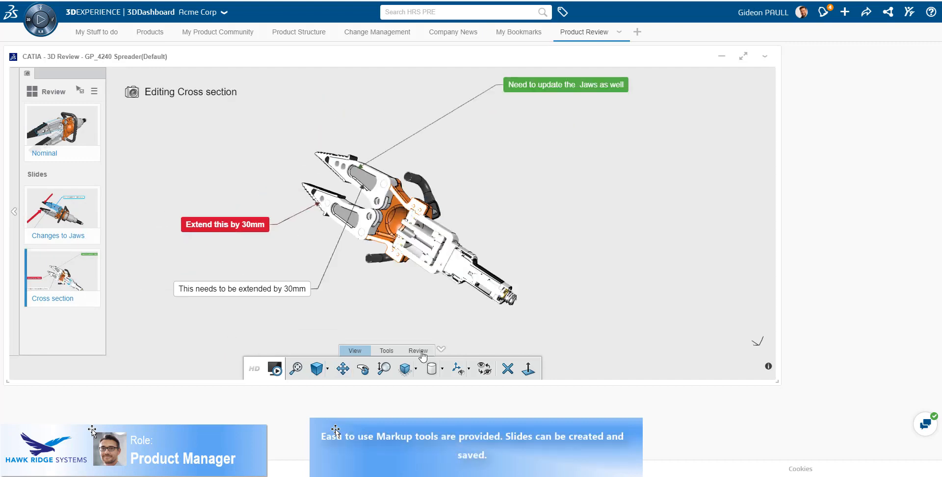
Measure the spreader length (~700.57 mm) on the Cross section slide, then head to the task board.
click(418, 350)
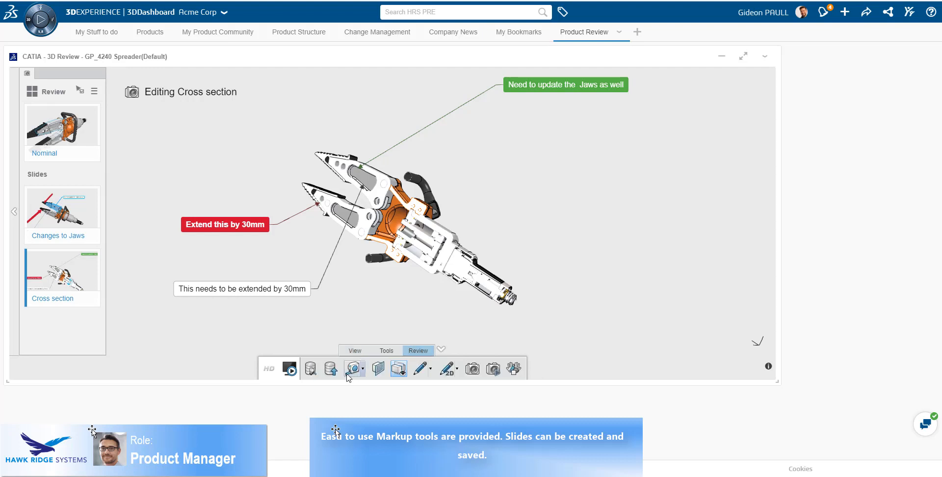
click(354, 368)
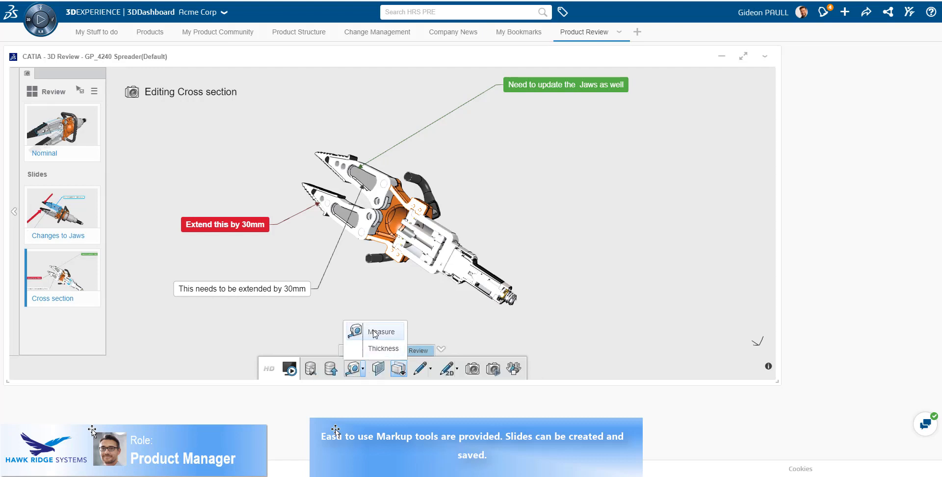
click(383, 330)
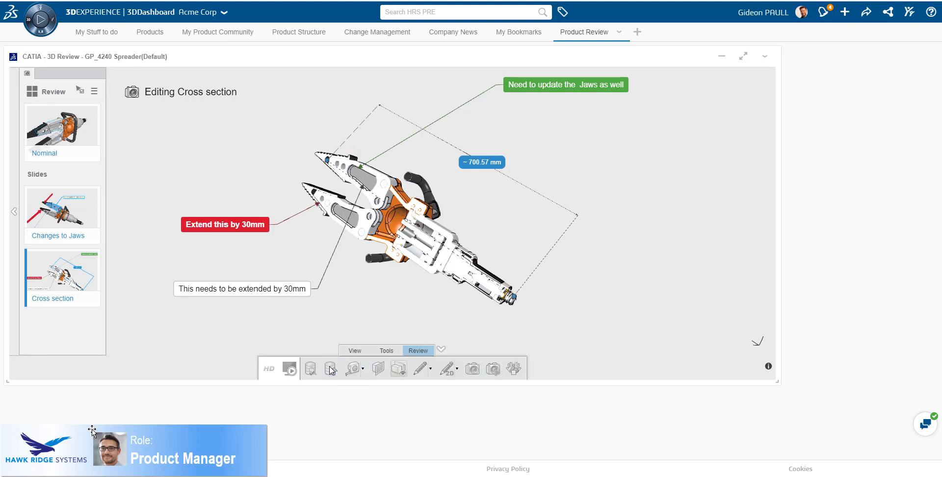
click(95, 32)
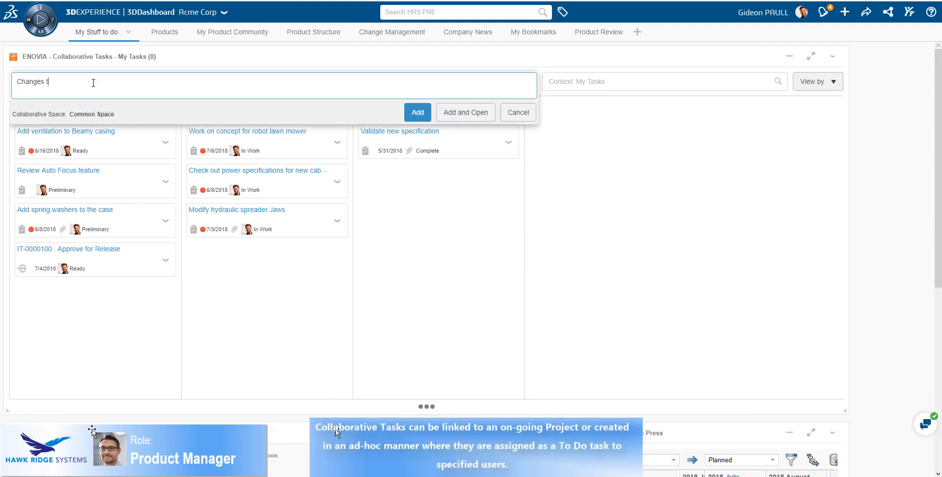
text(o Hydraulic)
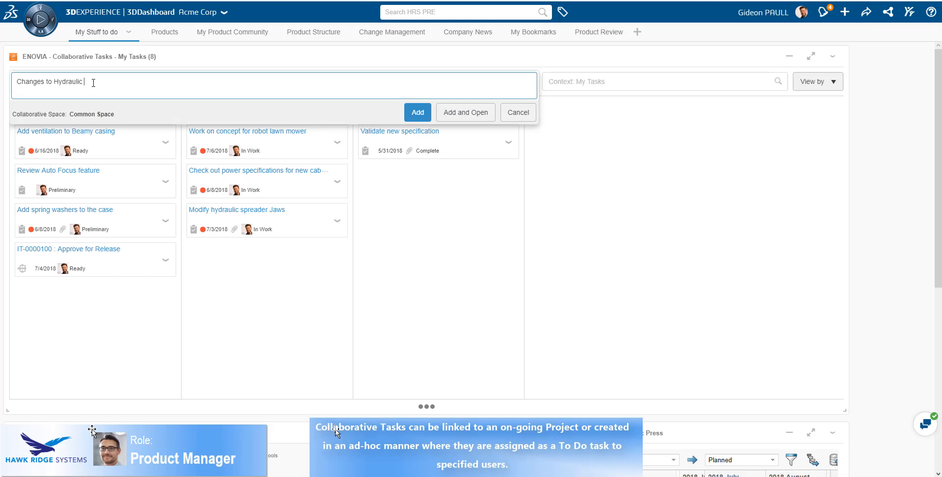
click(417, 112)
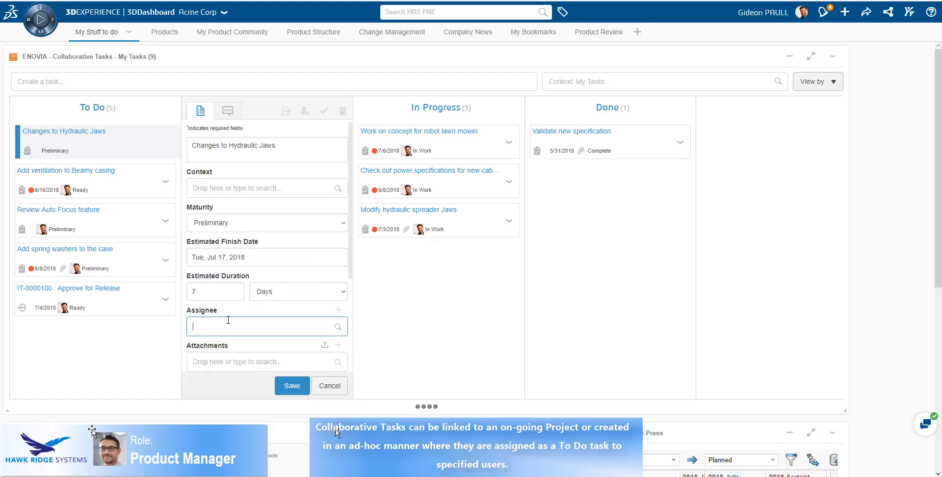
text(Dan Designer)
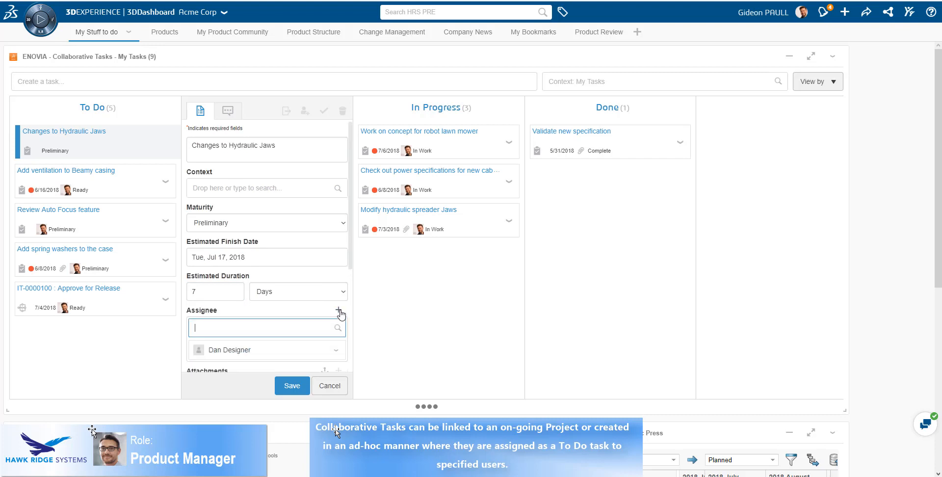
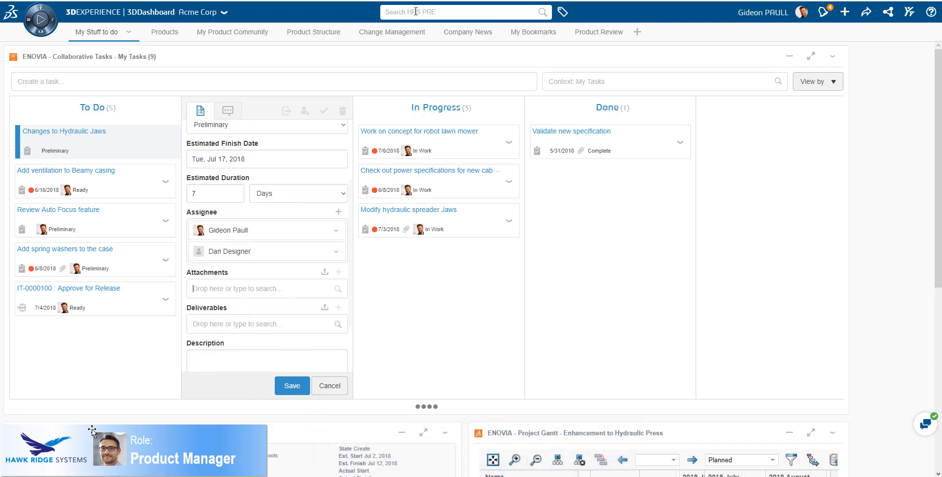
Attach the GP_4240 Spreader(Default) result and the HYDRAULIC RESCUE EQUIPMENTS document to the task.
text(4240)
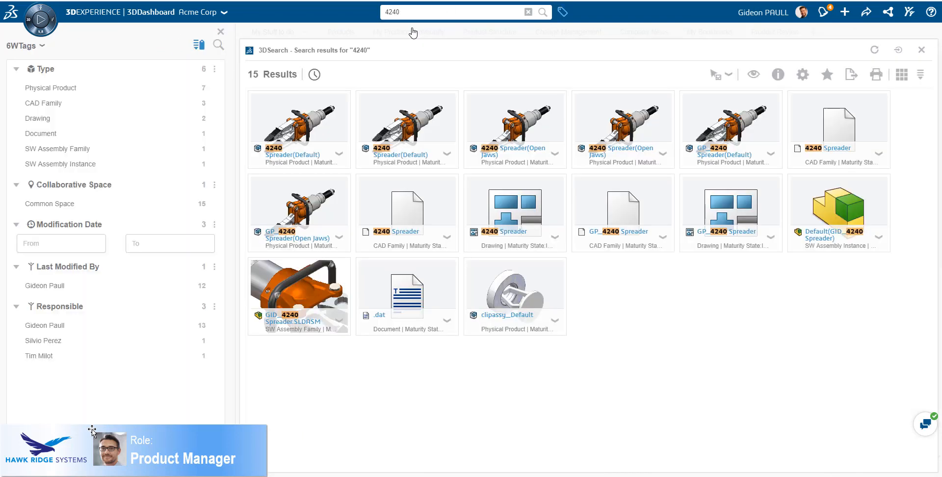
click(731, 129)
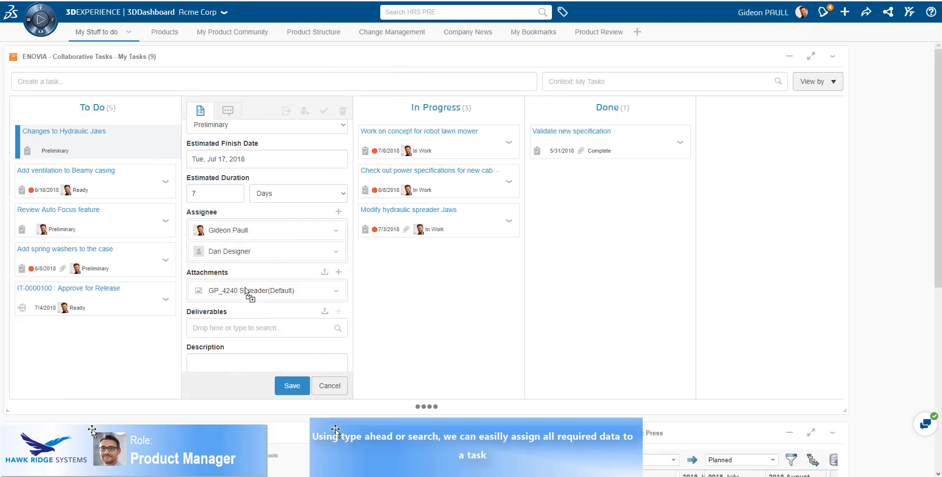
click(339, 272)
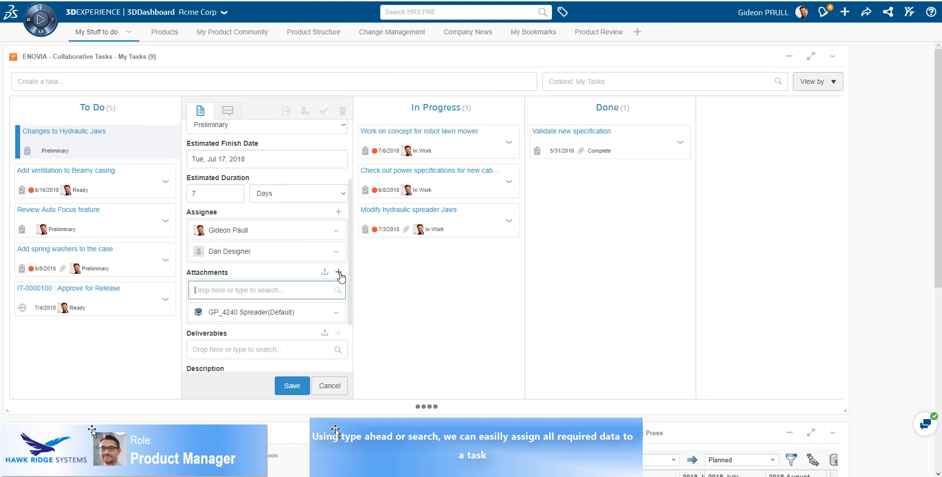
click(465, 12)
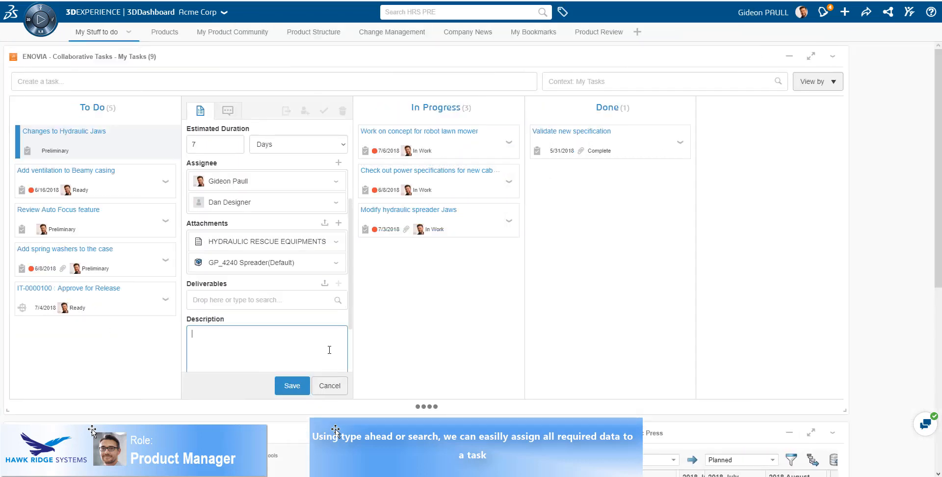
Describe extending the hydraulic jaws for confined-space access and save the task.
text(We need to extend the length of the hydraulic jaws to provide access to confined spaces please see the attached spec.)
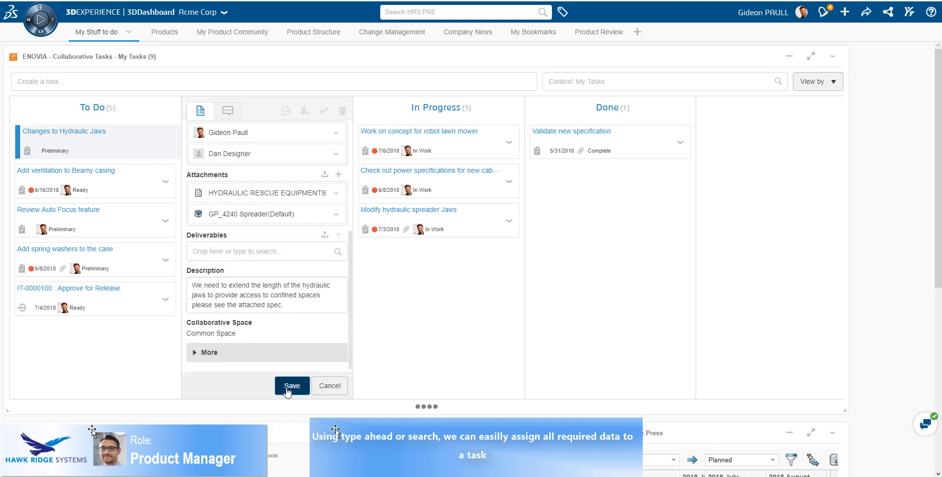
click(292, 386)
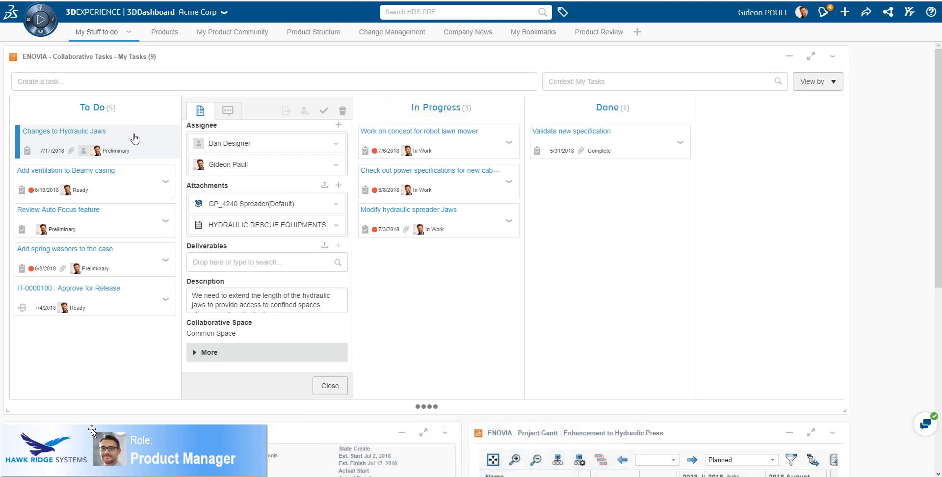
click(330, 385)
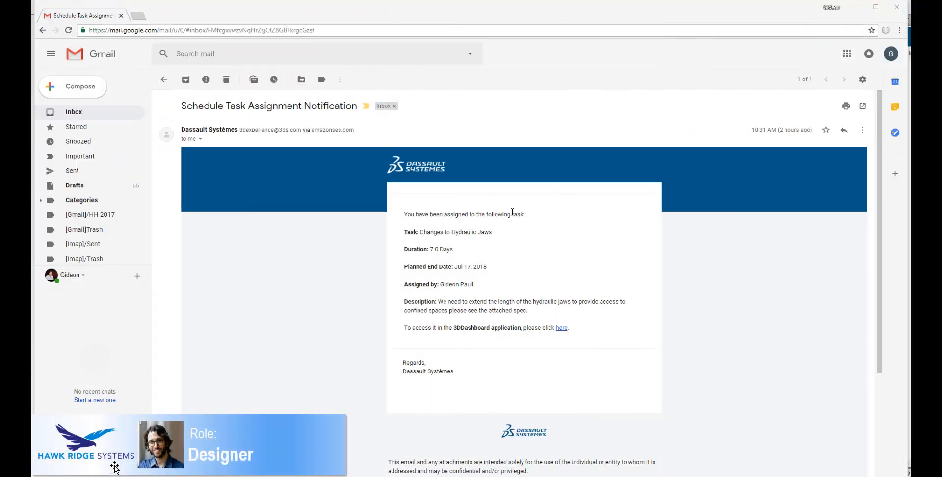
Follow the task assignment email's 'here' link and log in on 3DPassport to reach the jaws task.
drag(488, 214, 491, 232)
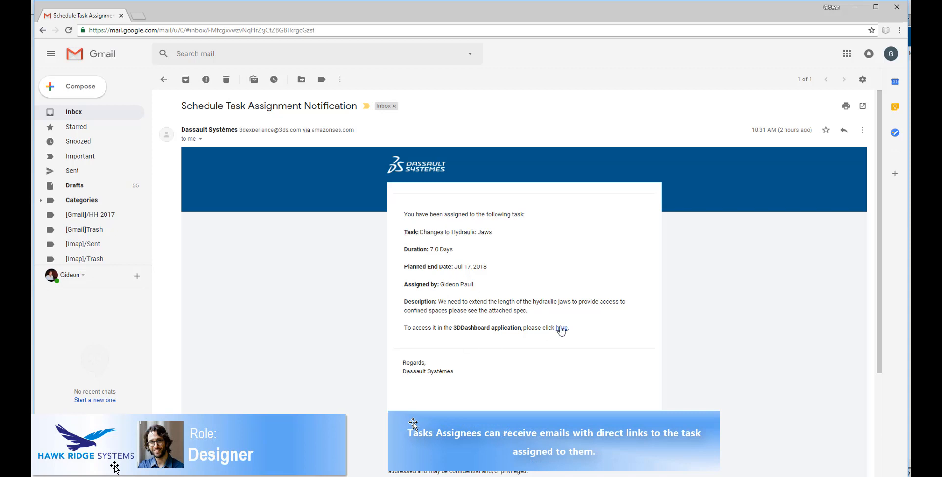
click(561, 328)
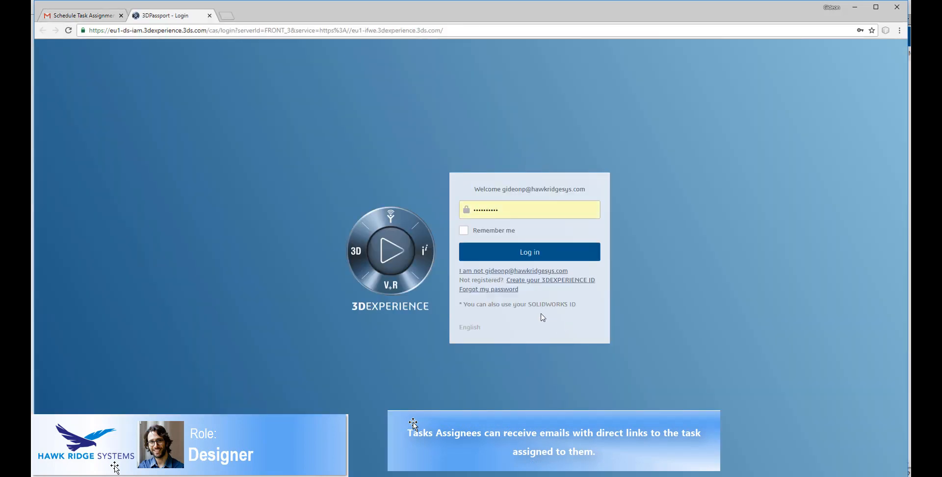
click(529, 251)
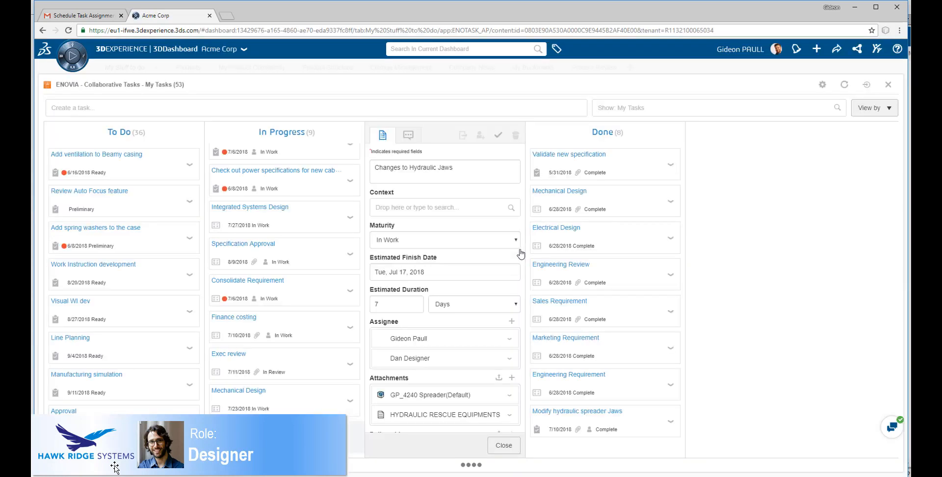
scroll(down, 3)
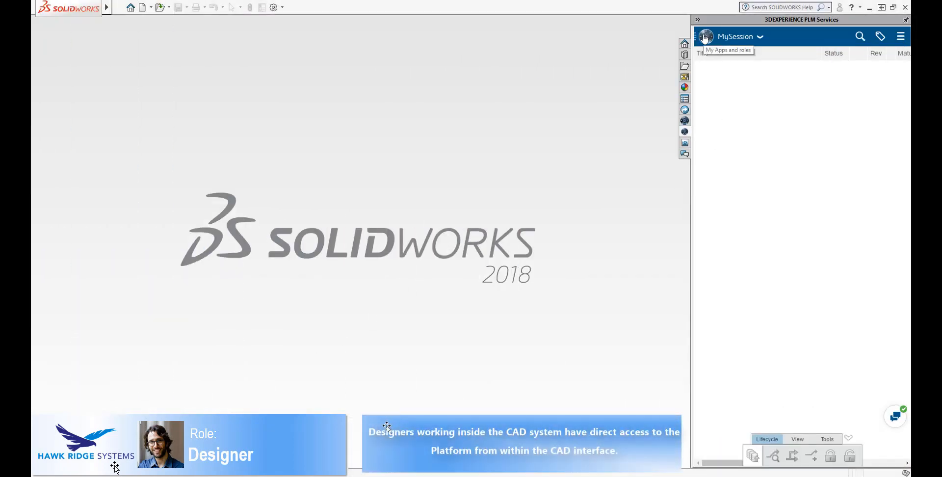
In Collaborative Tasks, view the Changes to Hydraulic Jaws task details and return to the board.
click(705, 36)
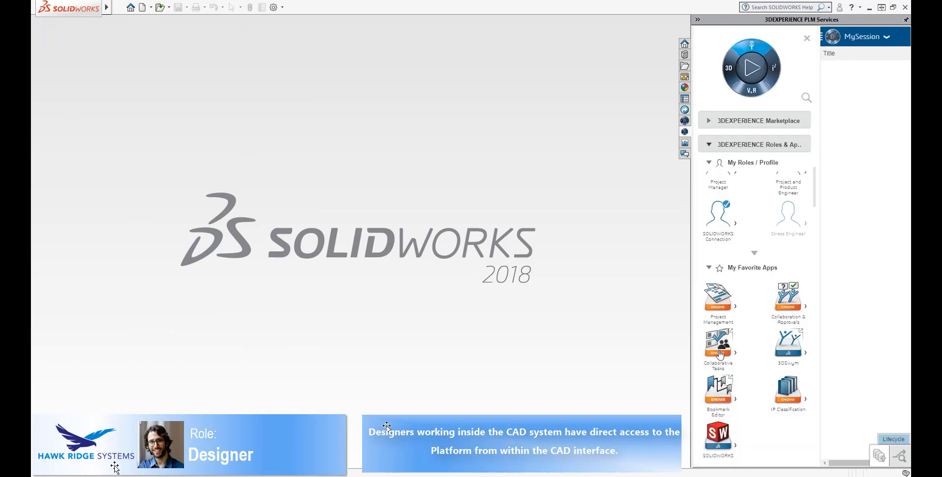
click(719, 345)
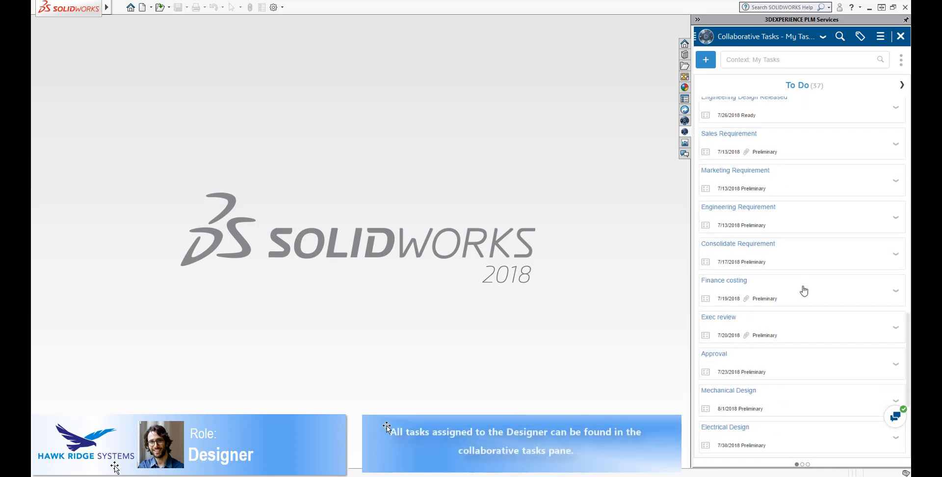
scroll(down, 3)
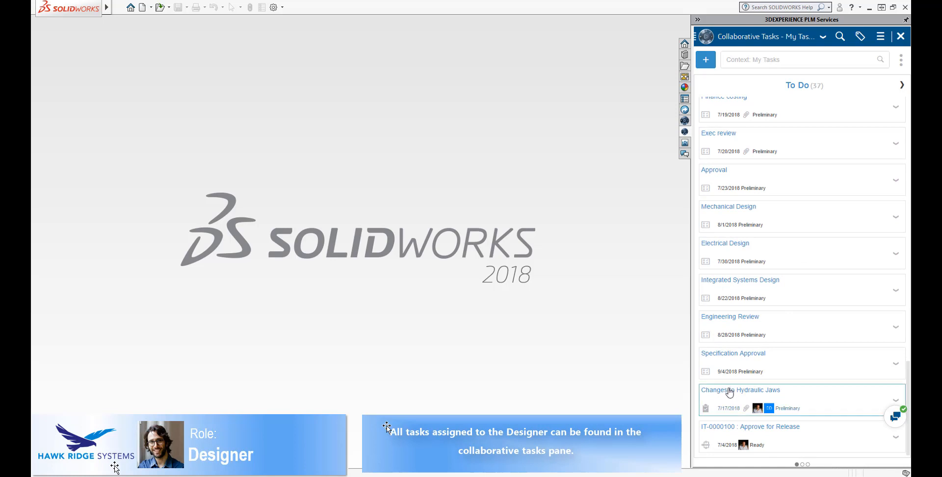
click(740, 390)
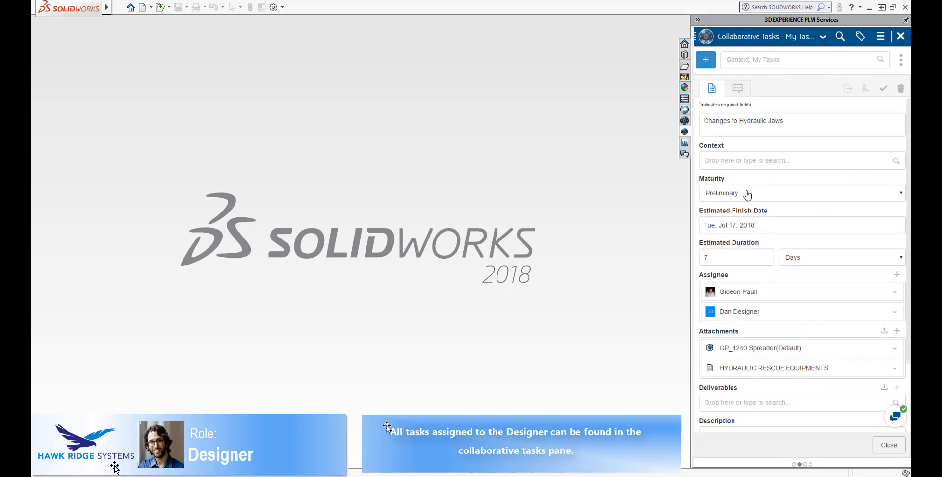
mouse_move(727, 306)
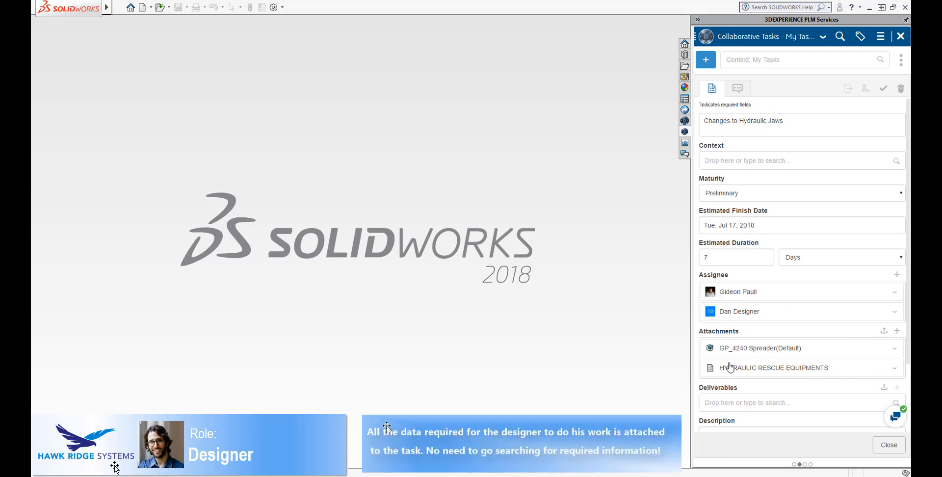
scroll(down, 3)
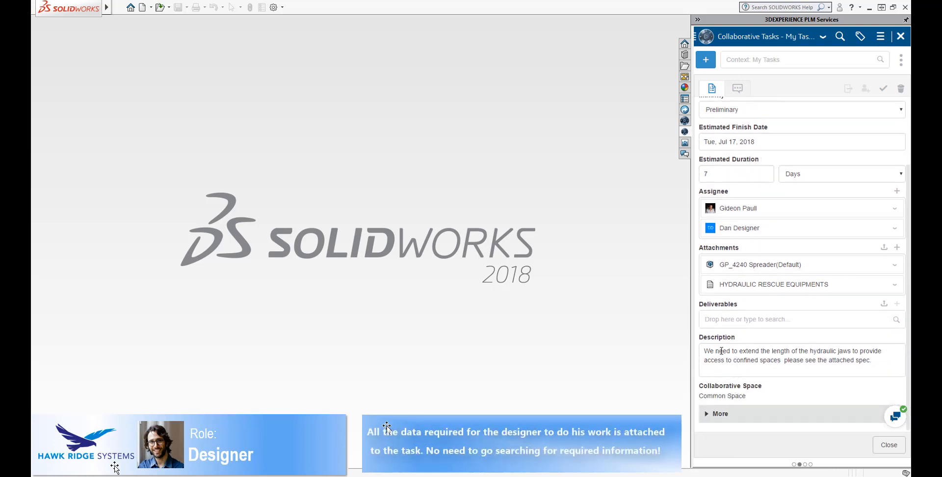
click(781, 355)
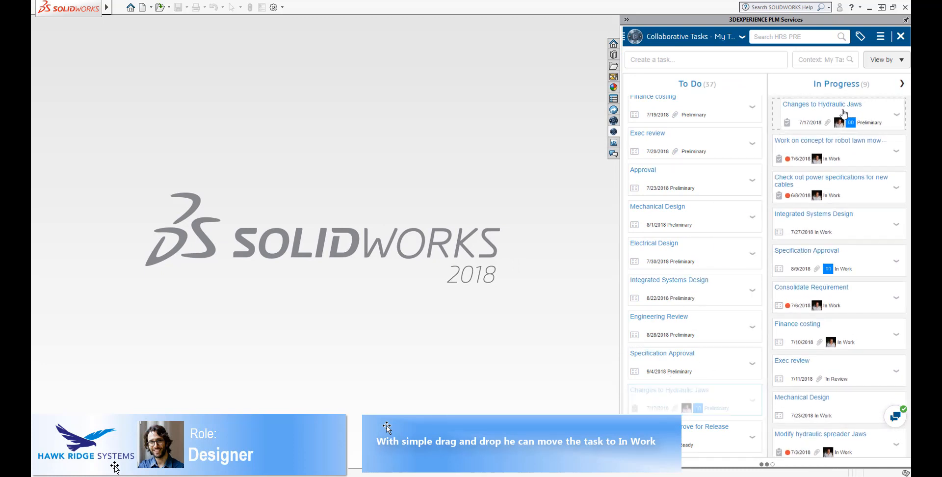
Move the jaws task from To Do to In Progress and open its attached spreader assembly.
drag(668, 396, 835, 114)
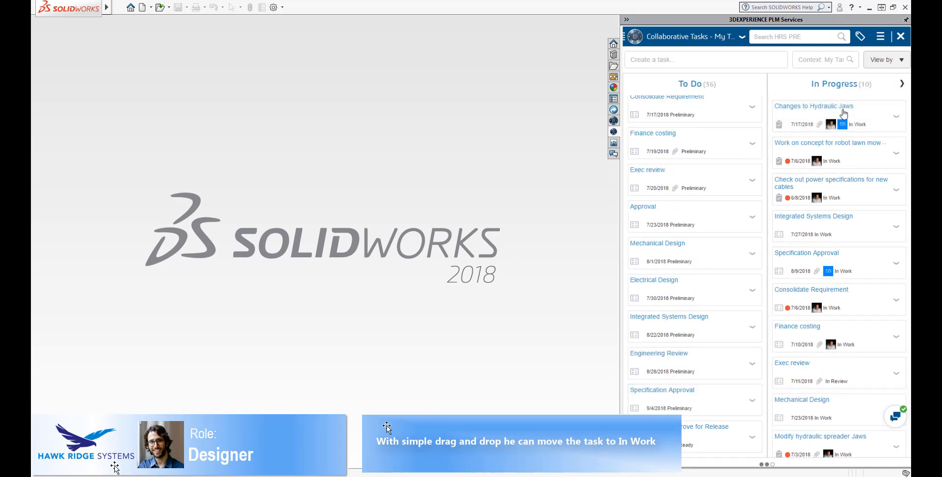
click(896, 116)
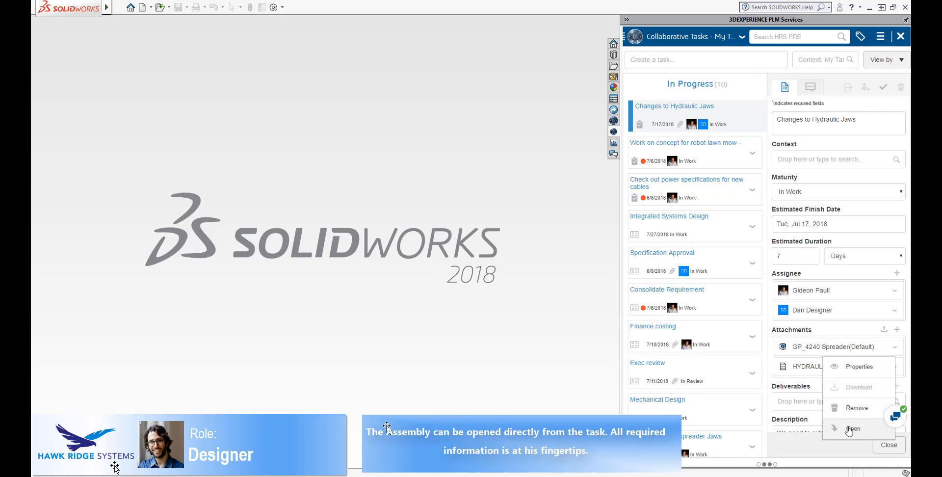
click(853, 428)
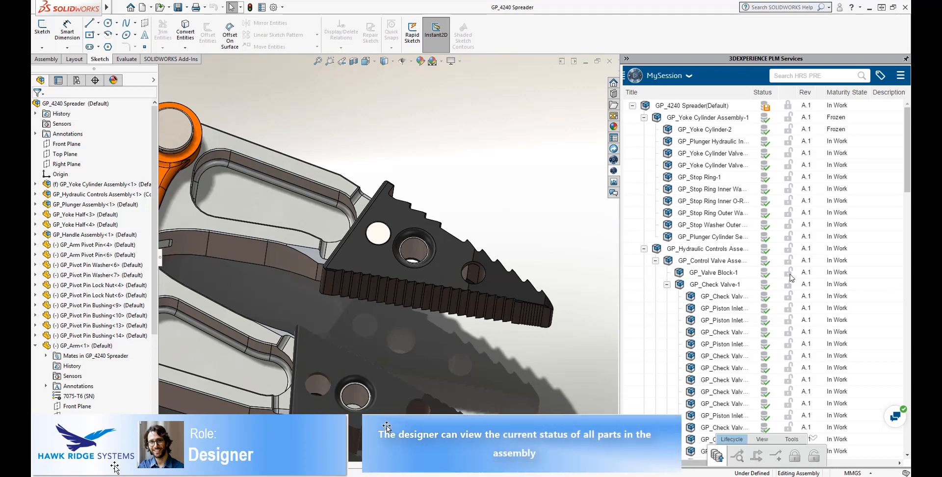
Select the jaw tip in the model and check GP_Tip2-6 shows Released in the MySession tree.
click(97, 194)
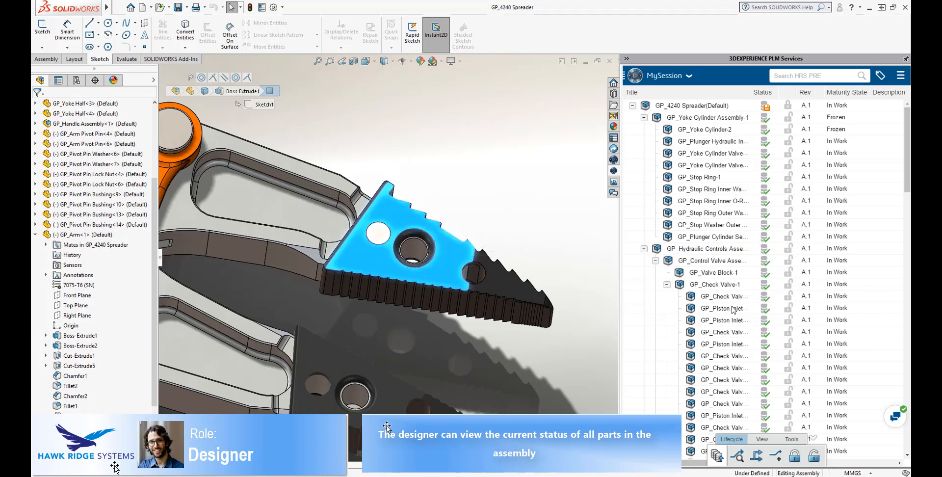
scroll(down, 3)
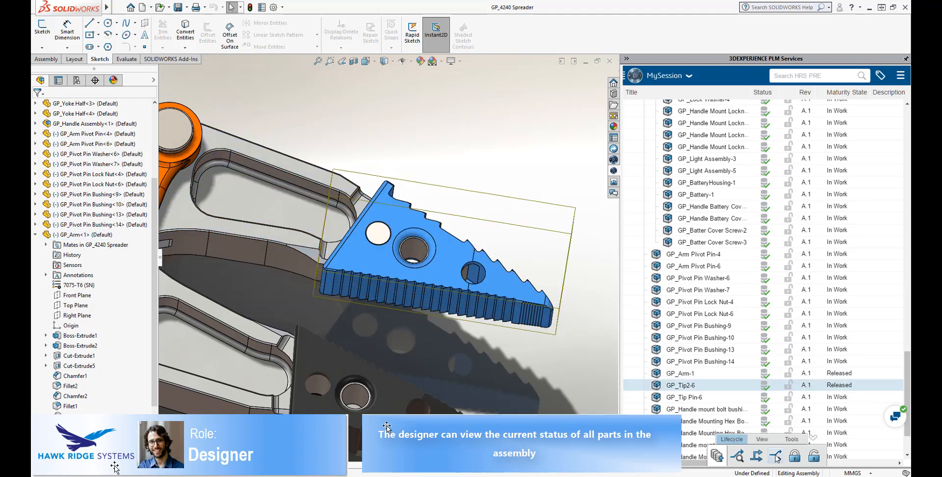
Create a new revision of GP_Tip2-6 and confirm it.
click(775, 456)
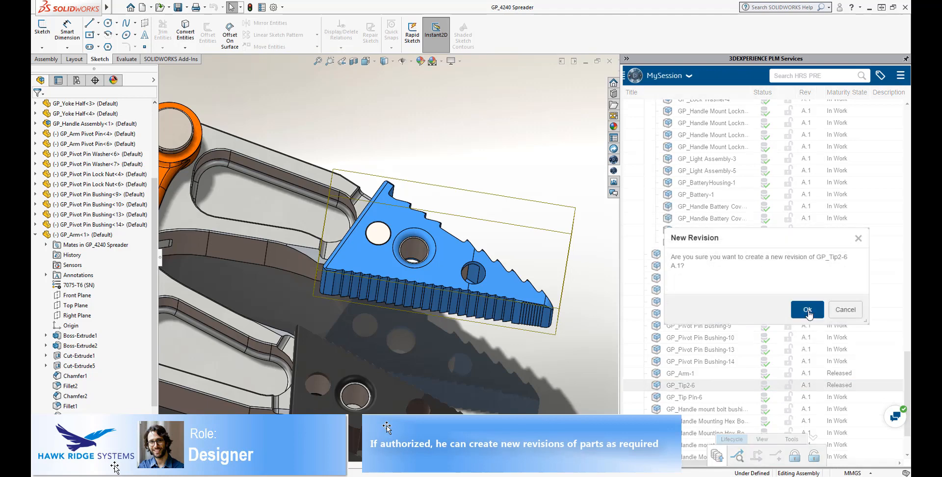
click(807, 309)
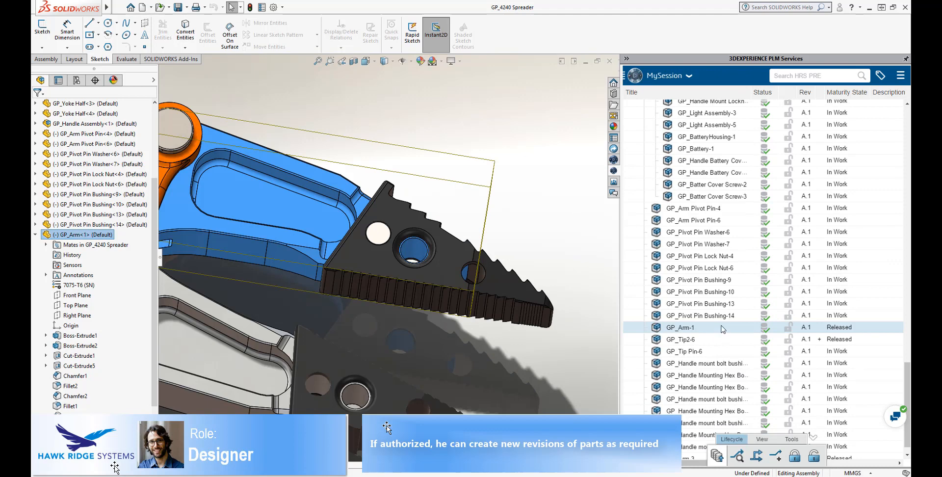
Get revision B.1 of GP_Arm-1 into the assembly, overwriting local modifications.
right_click(681, 328)
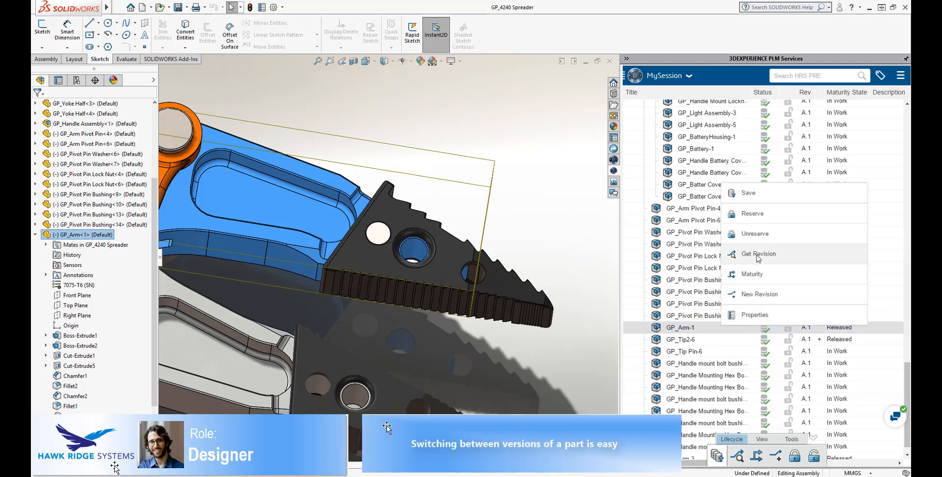
click(758, 253)
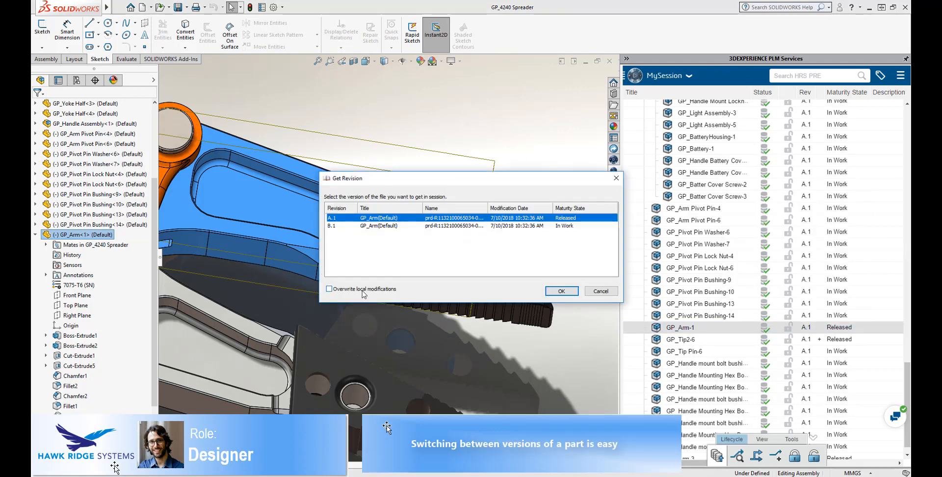
click(330, 288)
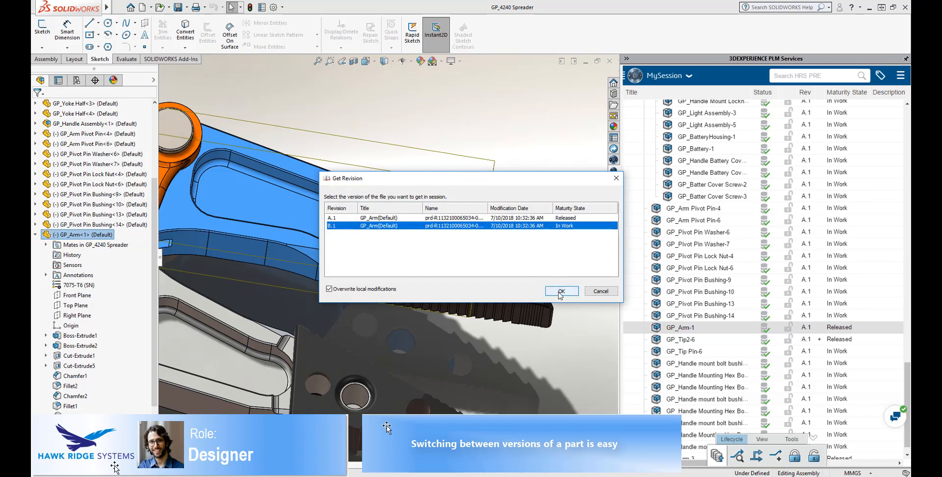
click(560, 291)
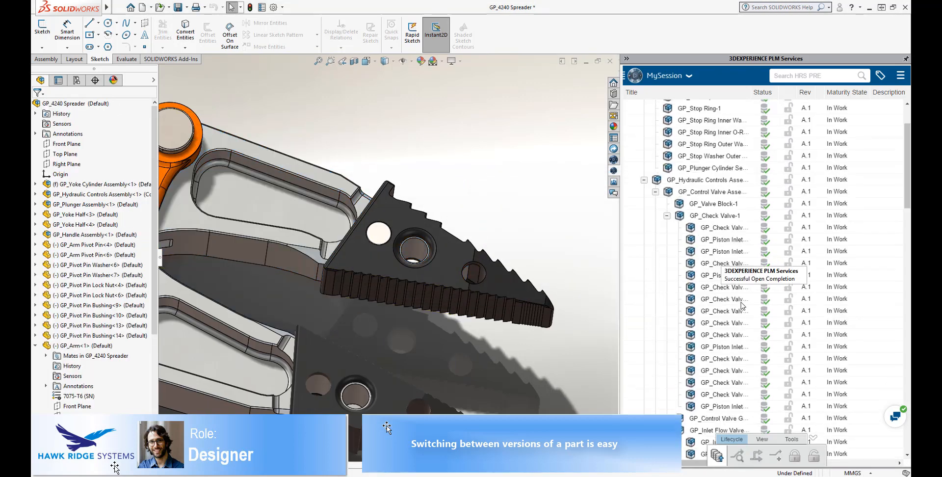
scroll(down, 3)
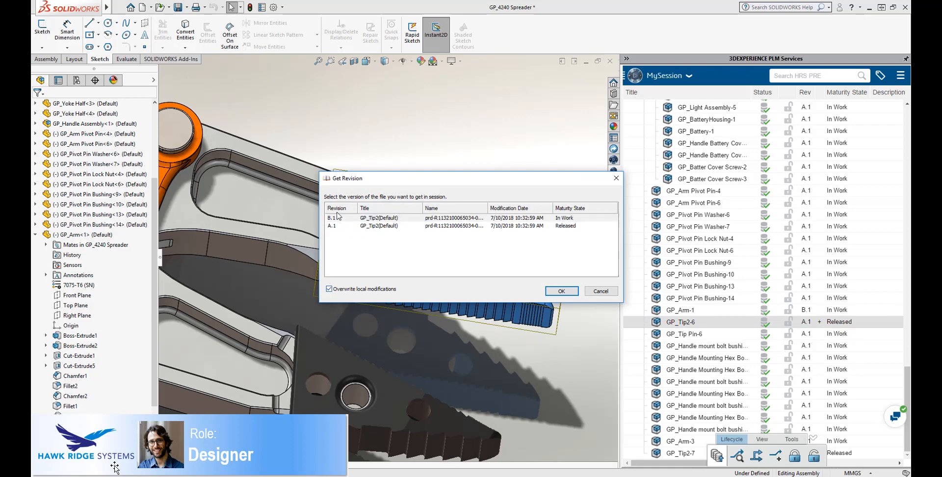
Confirm loading revision B.1 of GP_Tip2 and review the updated revisions in the session list.
click(561, 293)
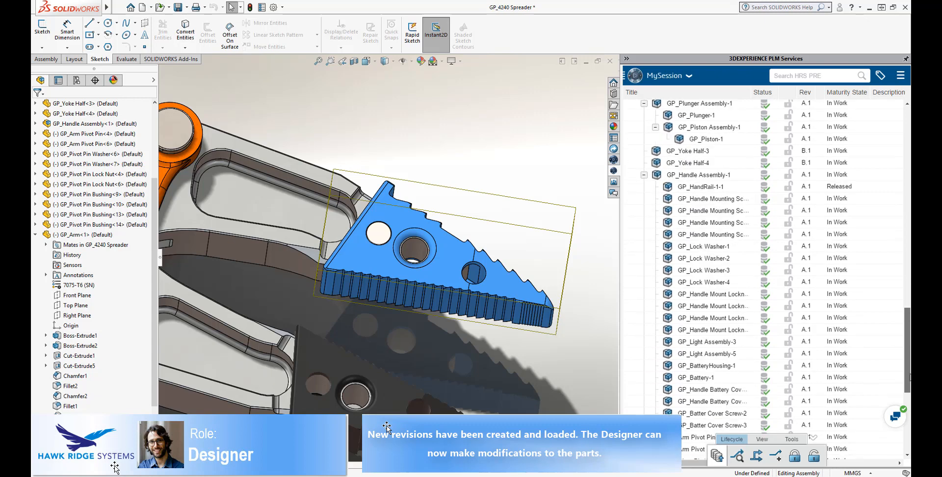
scroll(down, 3)
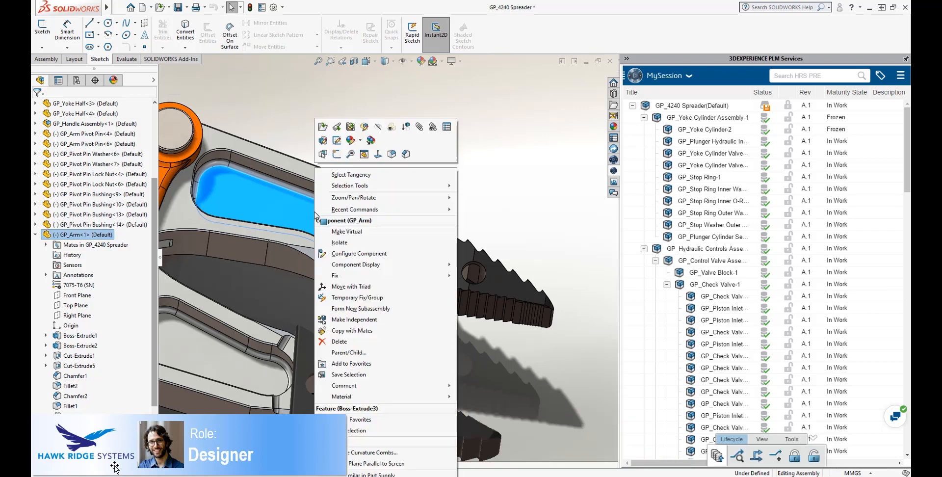
Open the GP_Arm part on its own, modify its features, and return to the spreader assembly window.
click(327, 126)
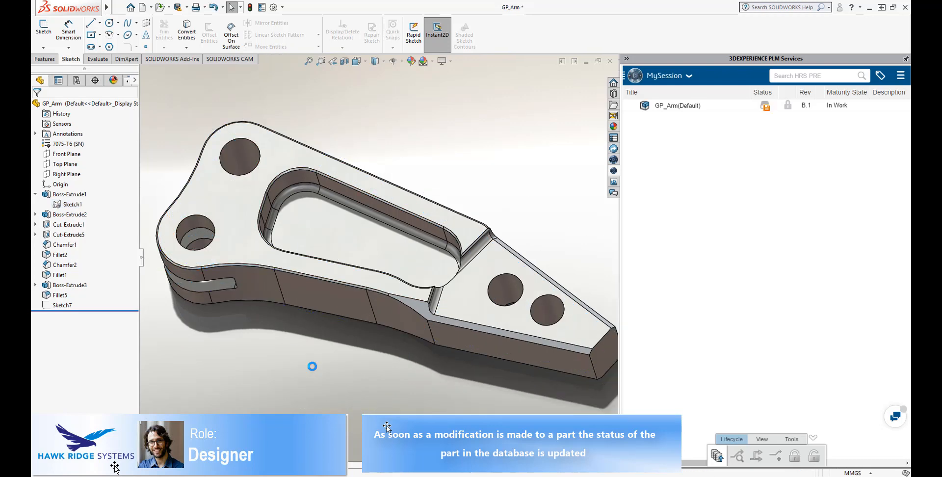
mouse_move(331, 334)
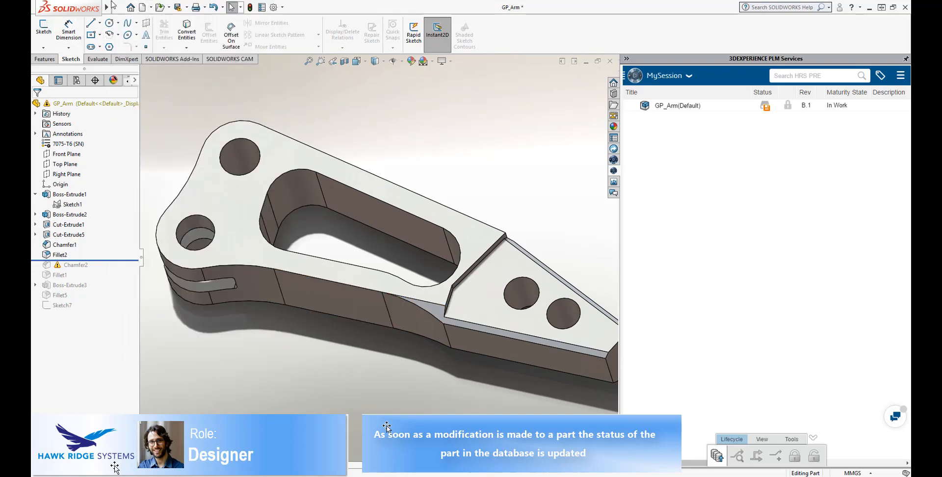
click(119, 7)
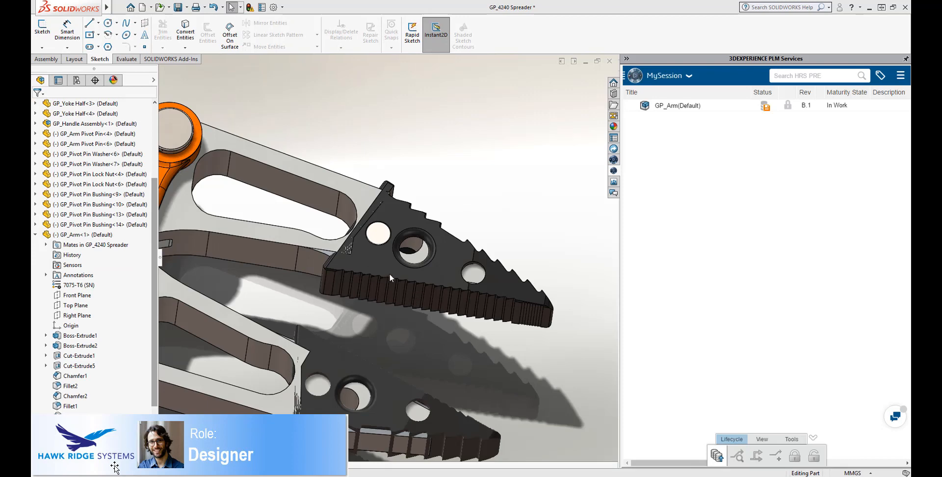
Select the GP_4240 Spreader assembly and verify GP_Arm-1 and GP_Tip2-6 list B.1 In Work.
click(390, 277)
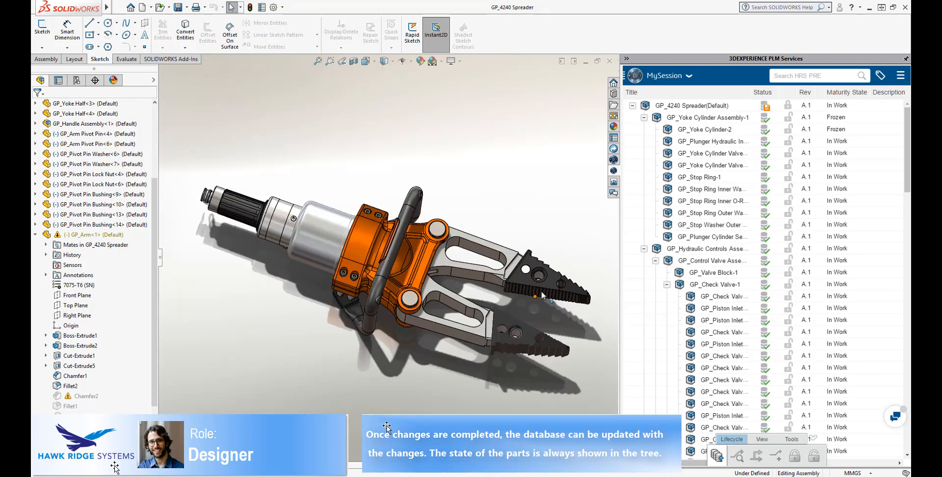
click(692, 105)
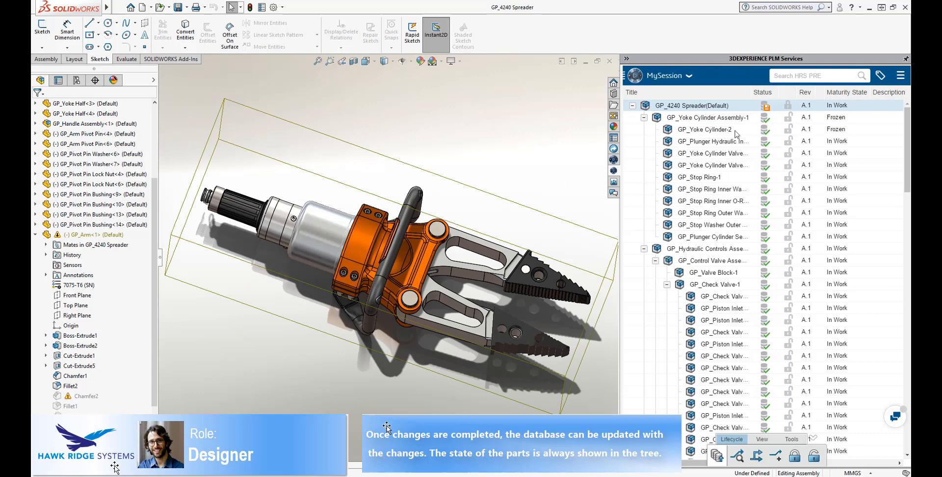
scroll(down, 3)
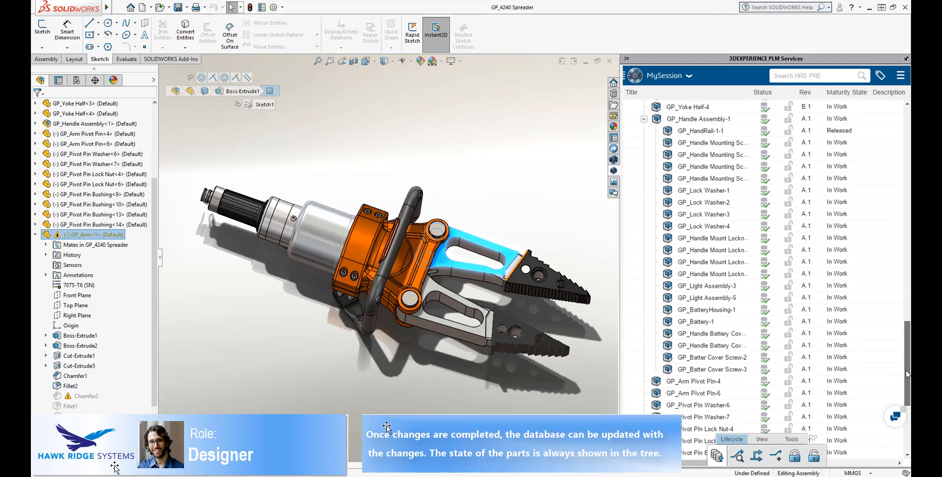
scroll(down, 3)
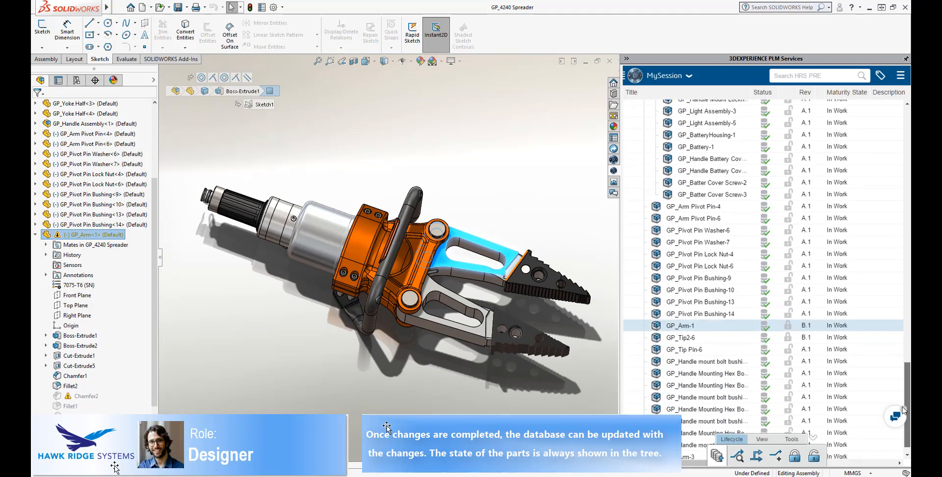
scroll(down, 3)
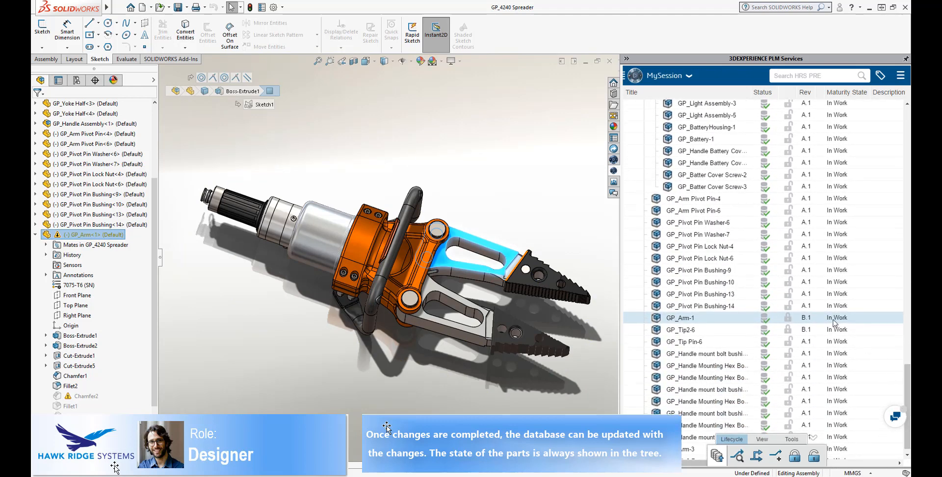
scroll(down, 3)
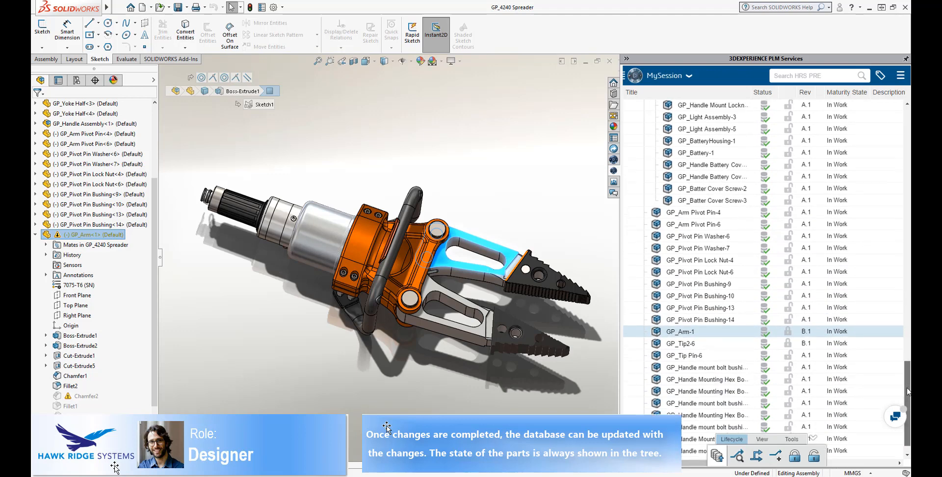
right_click(680, 331)
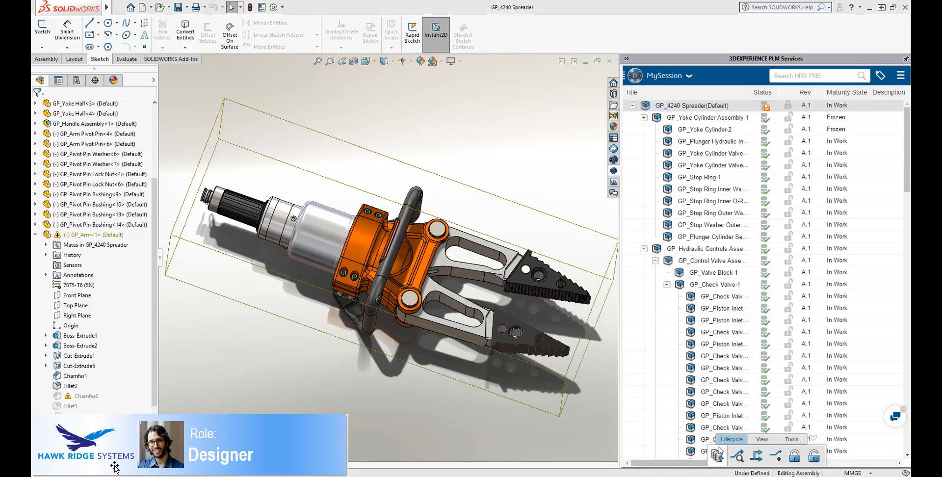
Save GP_4240 Spreader.SLDASM to the platform with New Revision ticked, giving it B.1 In Work.
click(177, 7)
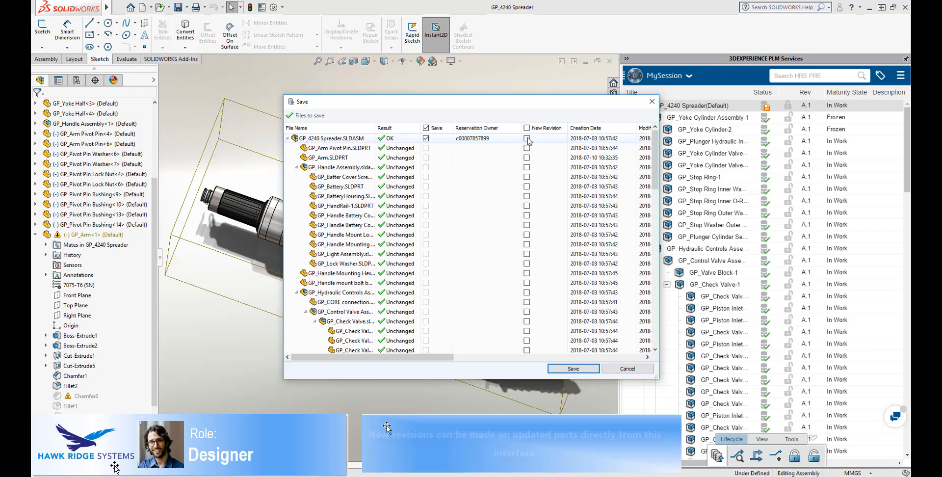
click(527, 139)
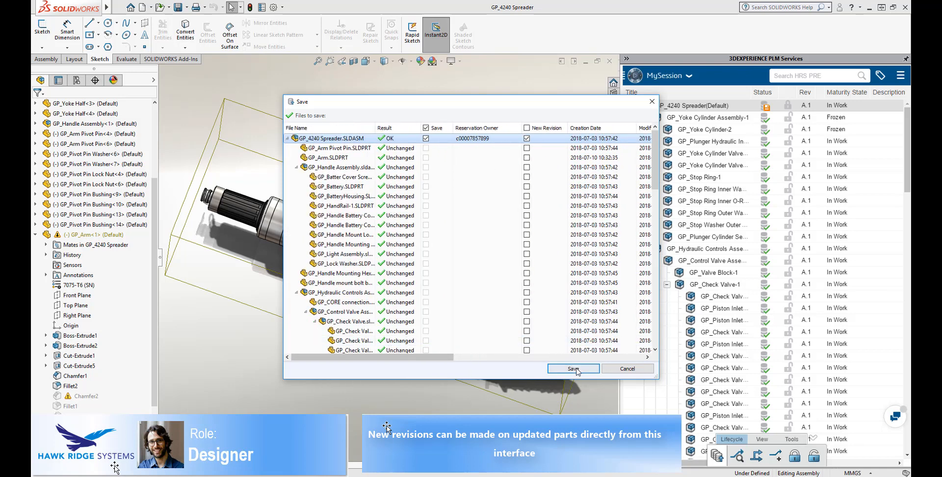
click(571, 369)
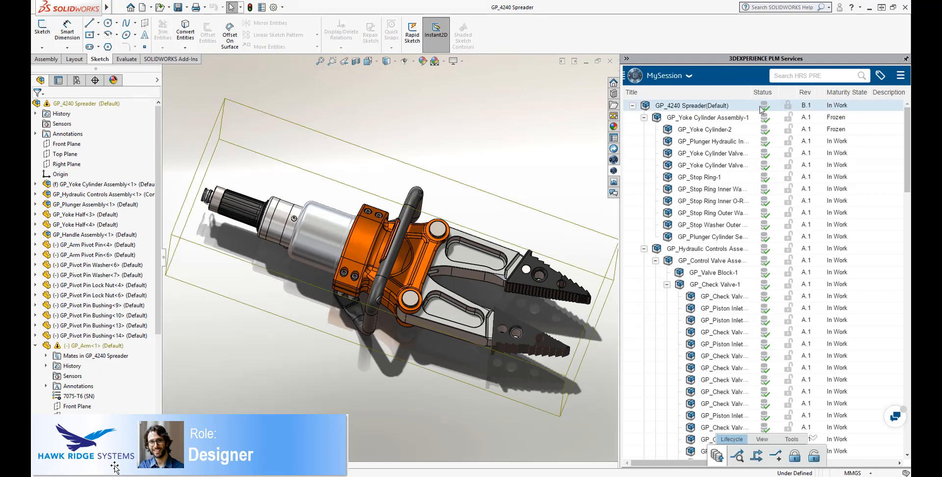
Open the Modify hydraulic spreader Jaws task from the In Progress list in Collaborative Tasks.
scroll(down, 3)
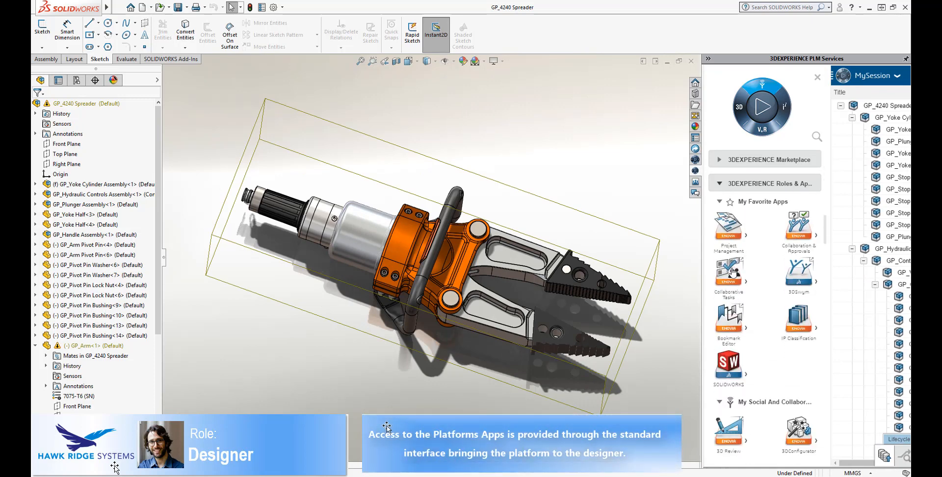
mouse_move(728, 273)
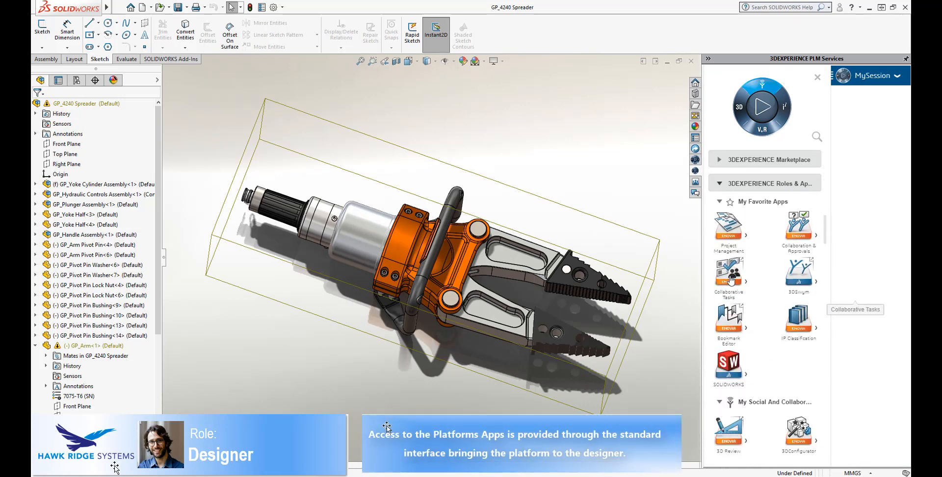
click(728, 272)
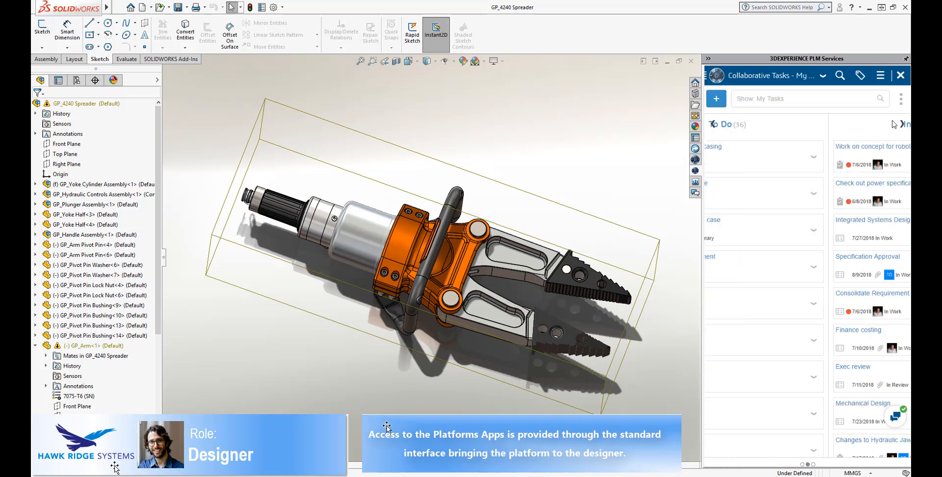
click(903, 125)
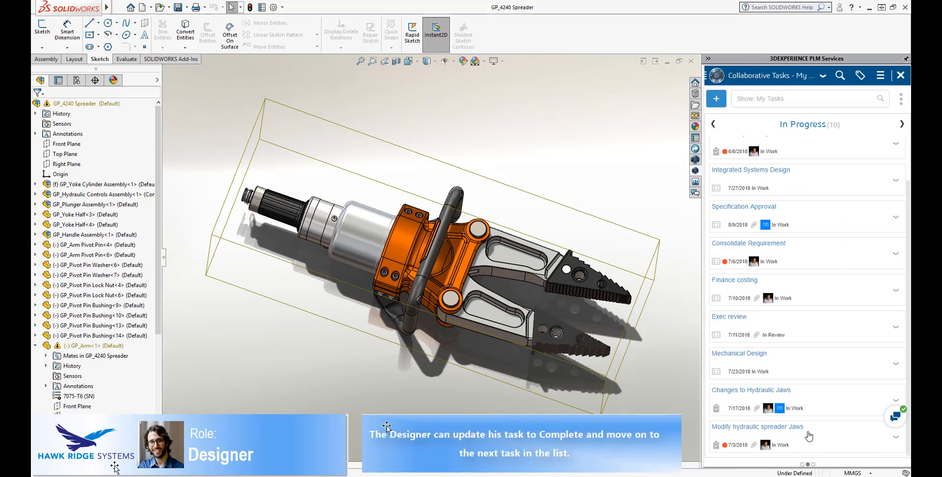
click(756, 427)
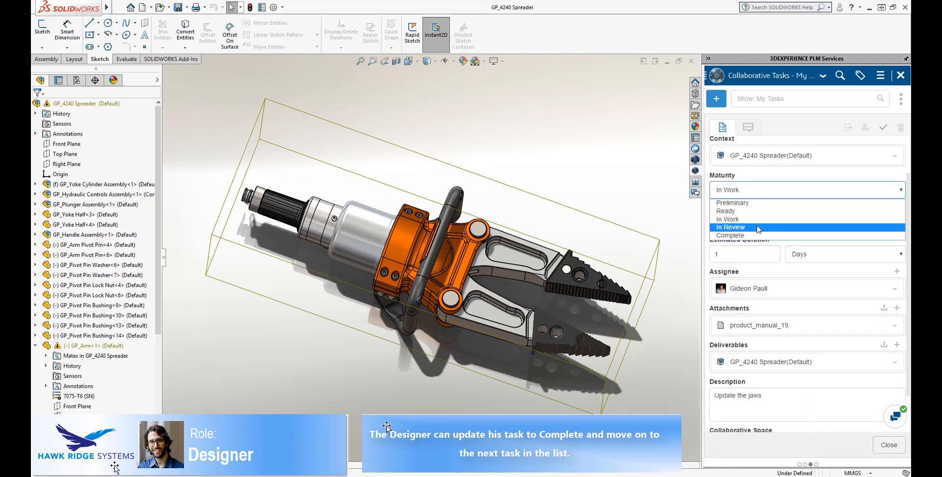
Set the task's Maturity to Complete and save it so it leaves In Progress.
click(730, 234)
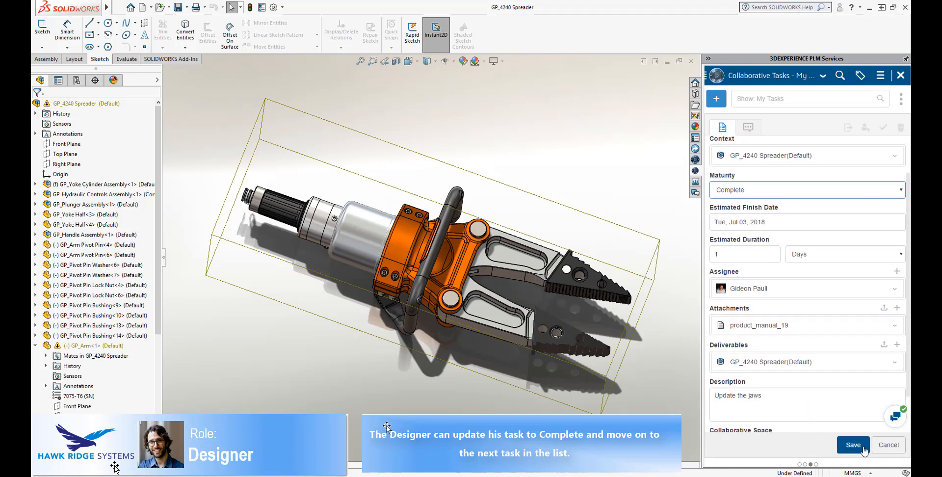
click(853, 445)
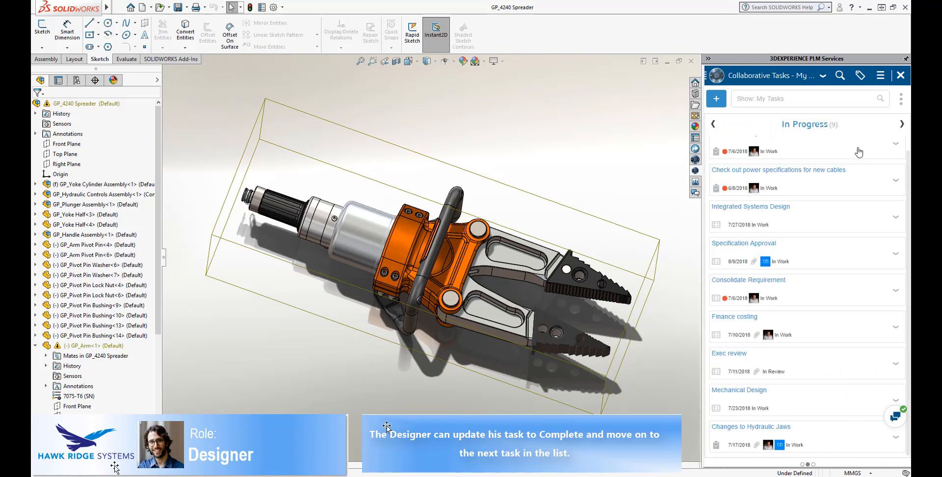
click(900, 76)
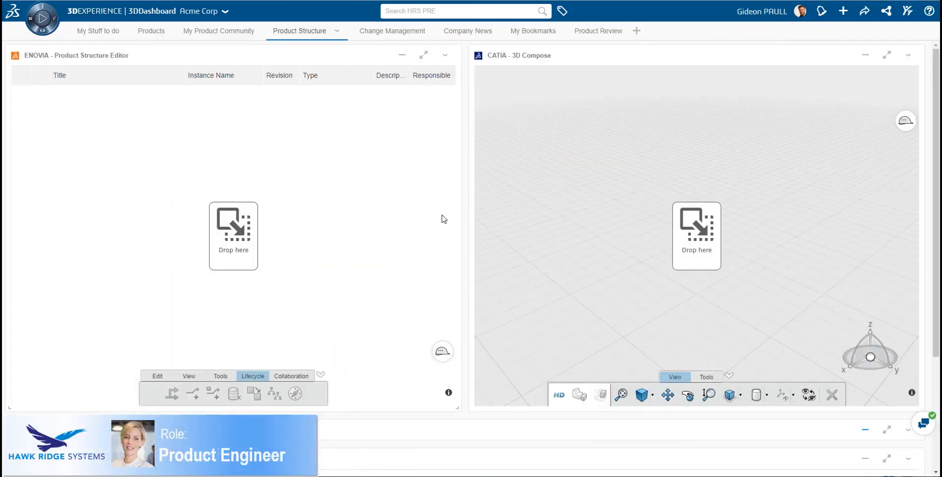
Search 4240 and drag the GP_4240 Spreader(Default) result into the Product Structure Editor.
click(462, 11)
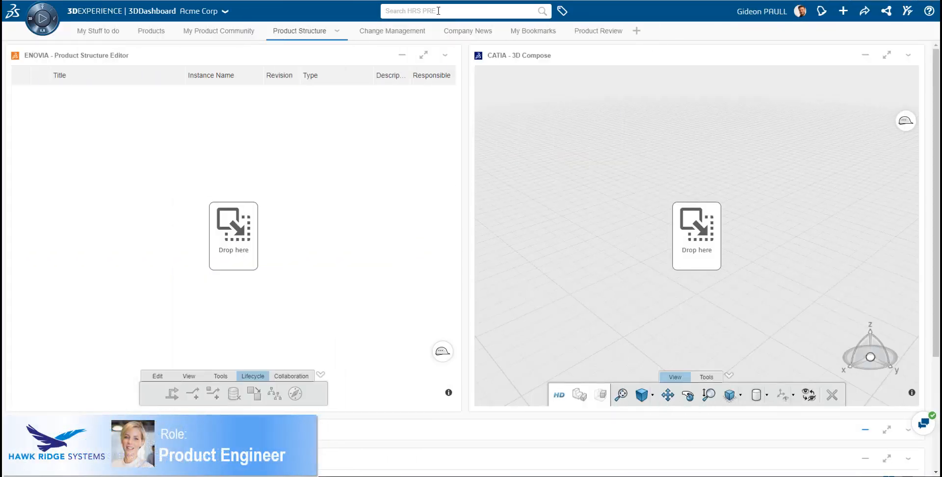
click(463, 10)
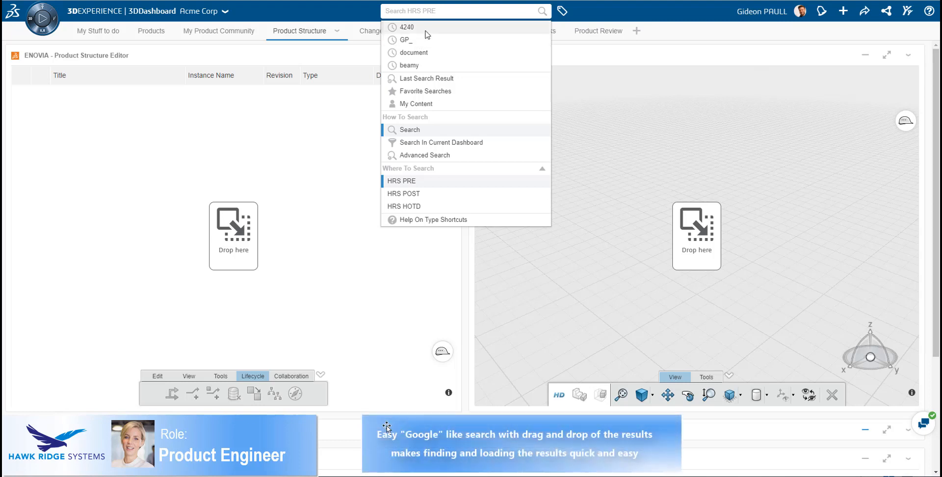
click(408, 28)
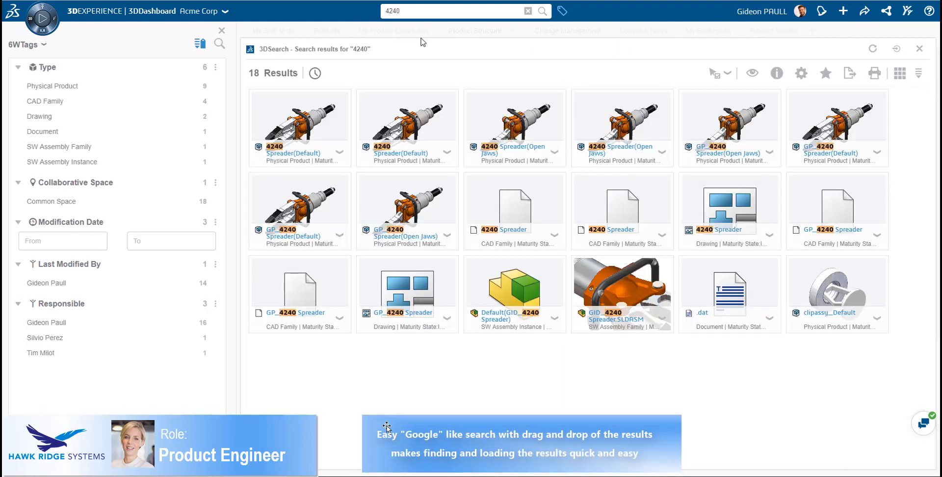
mouse_move(387, 222)
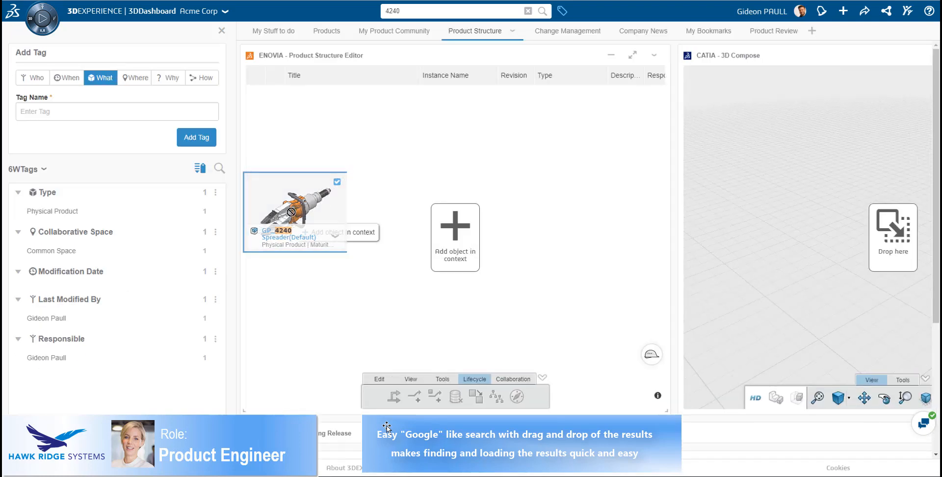
click(221, 30)
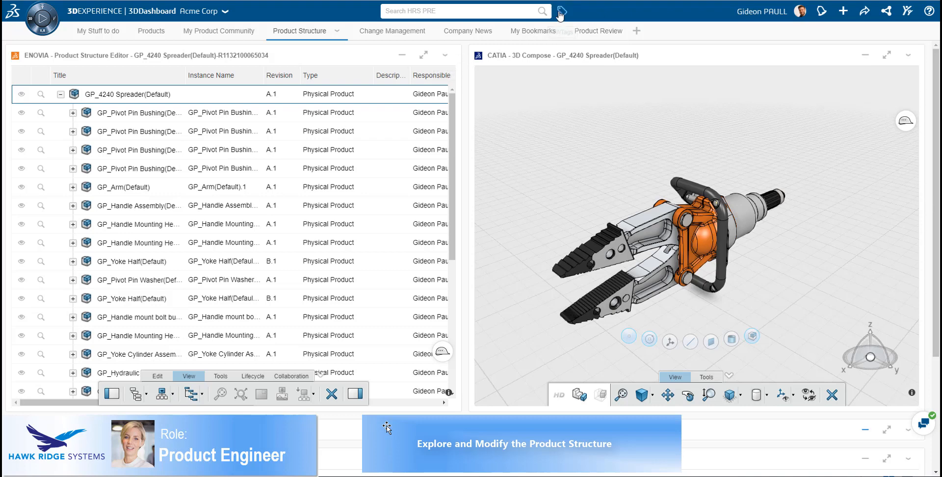
Colour the spreader structure and model by Maturity State from the 6WTags filters, shown as a pie chart.
click(561, 11)
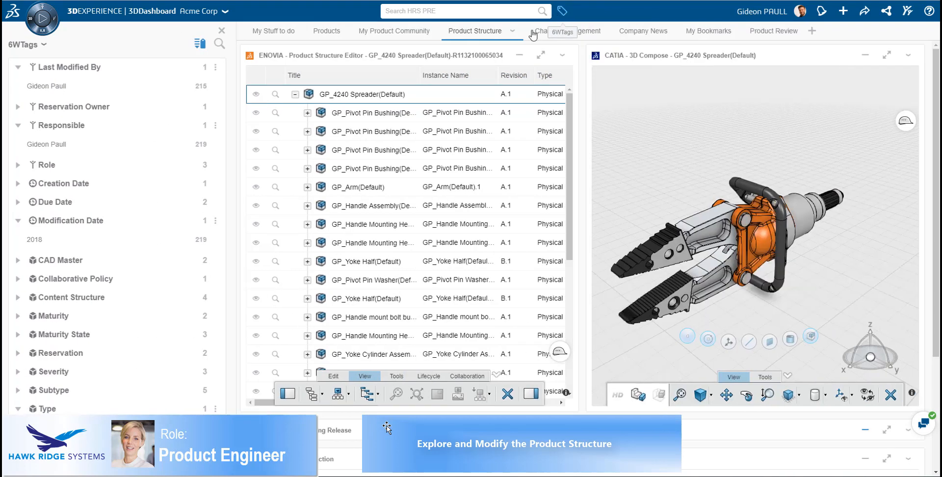
click(18, 334)
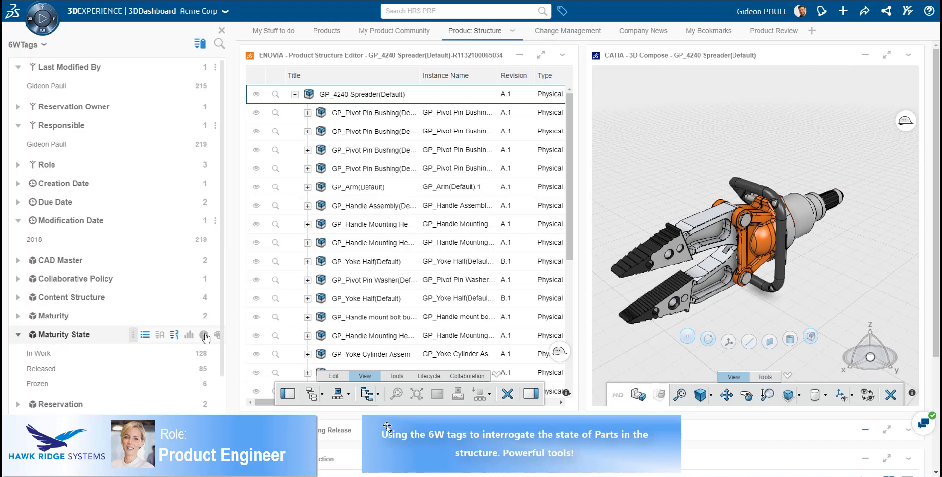
click(204, 334)
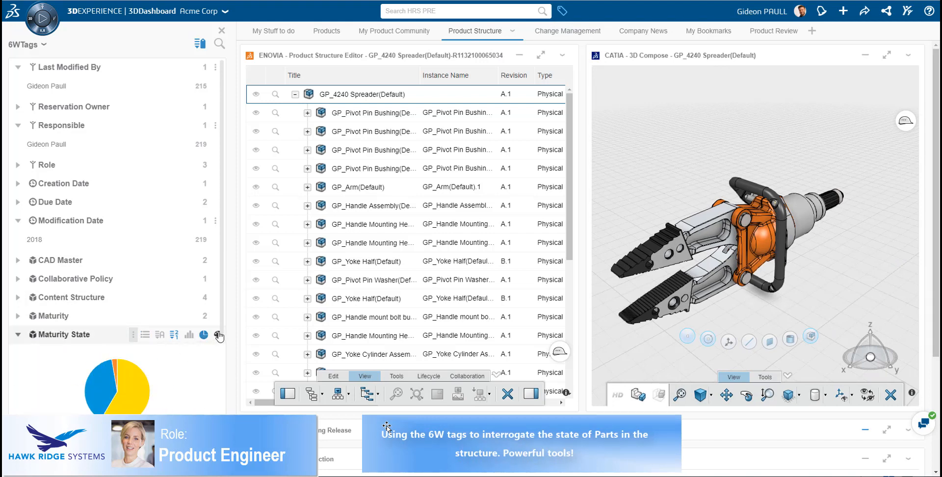
click(217, 335)
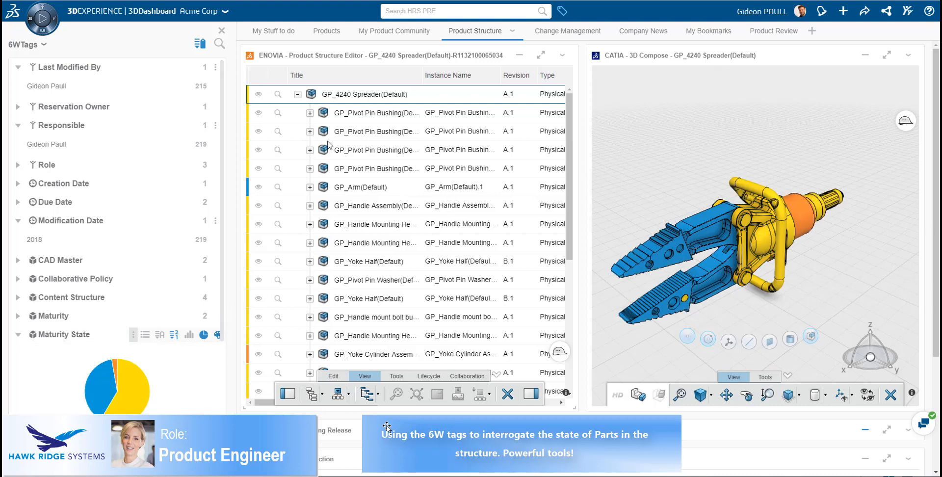
Pick out GP_Arm and the yoke cylinder assembly and bring the Maturity State column into view.
click(360, 186)
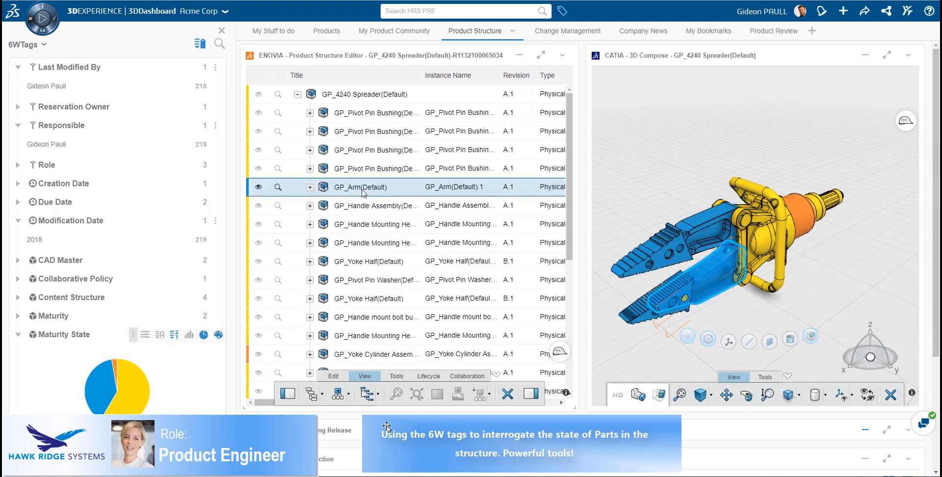
mouse_move(541, 179)
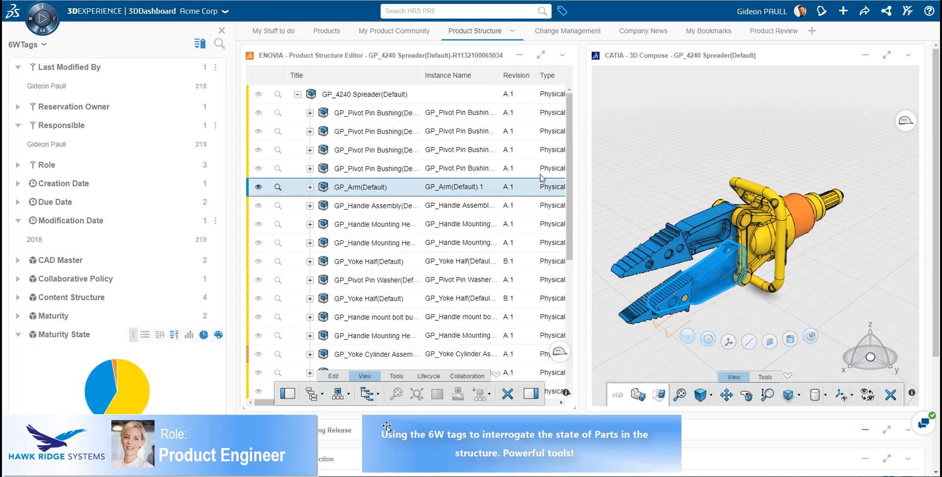
scroll(down, 3)
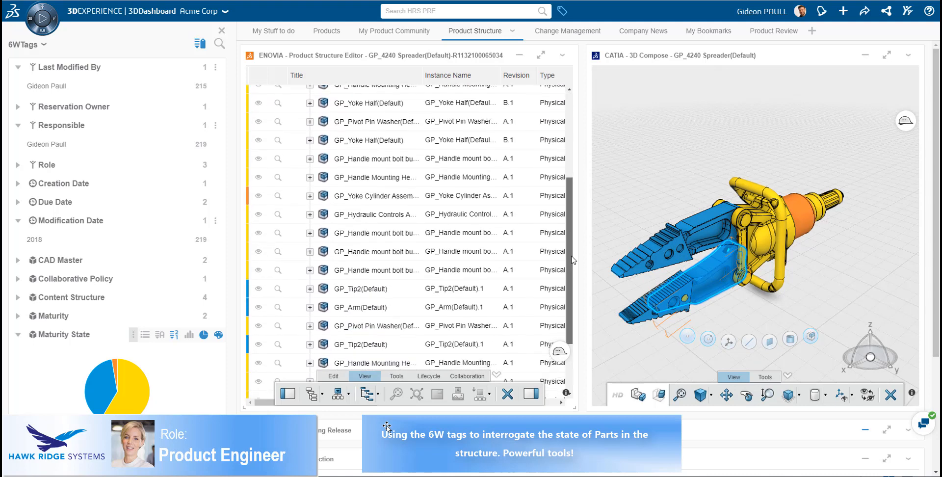
click(377, 194)
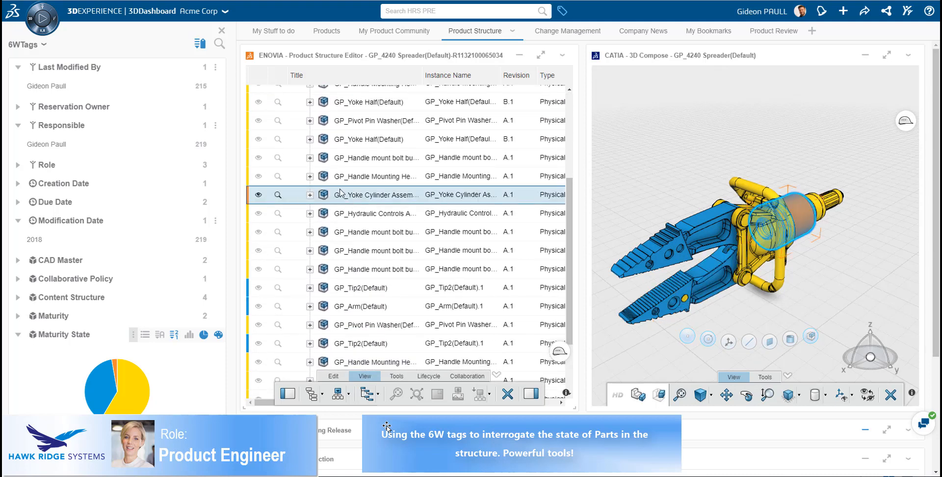
scroll(right, 3)
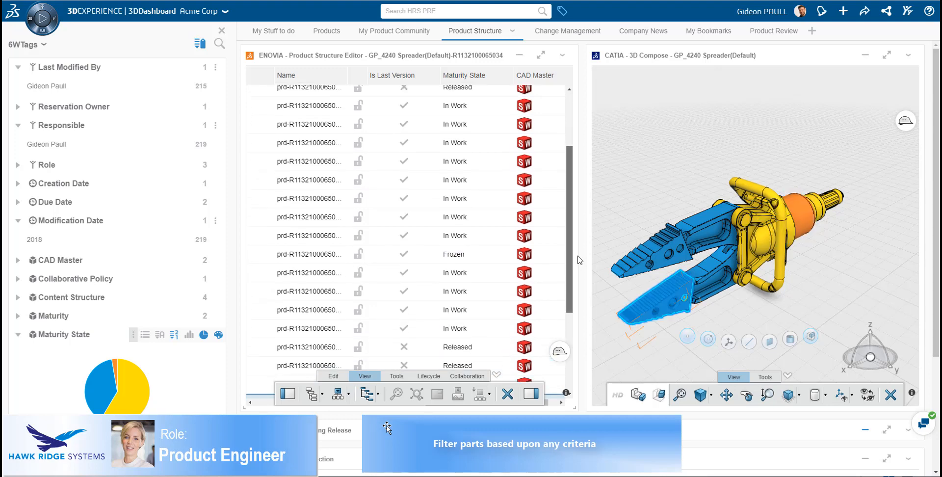
Clear the maturity colouring and bring up the spreader's revision history from the Lifecycle commands.
scroll(down, 3)
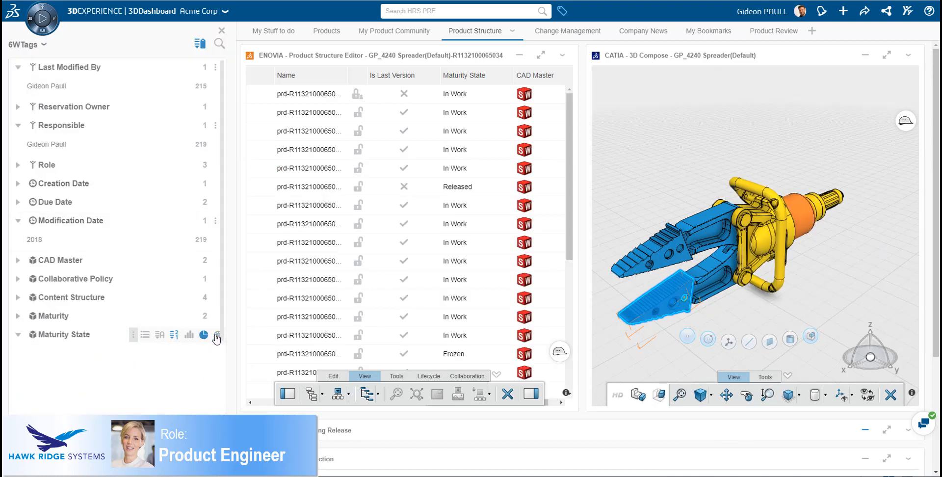
click(205, 335)
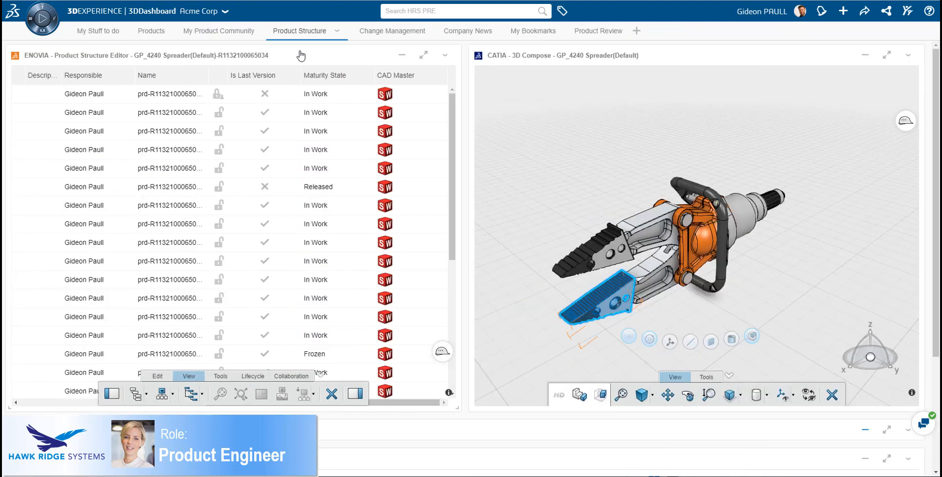
mouse_move(193, 99)
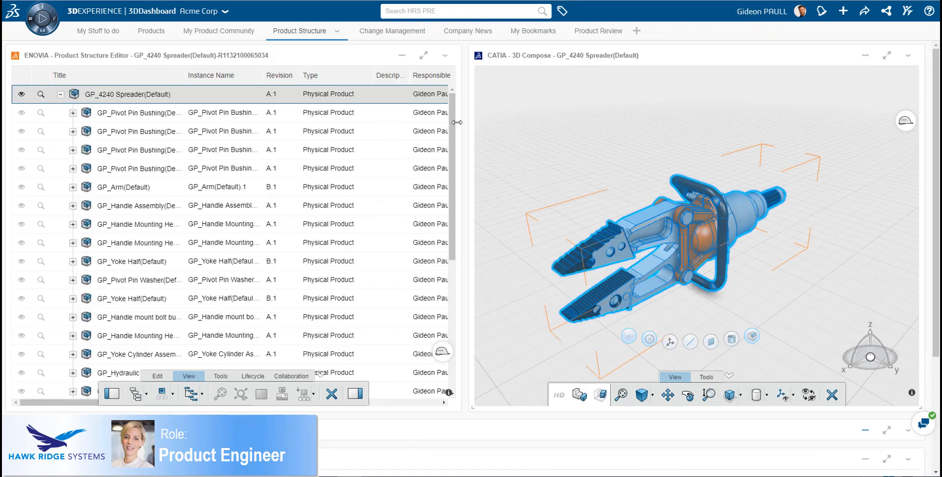
click(252, 376)
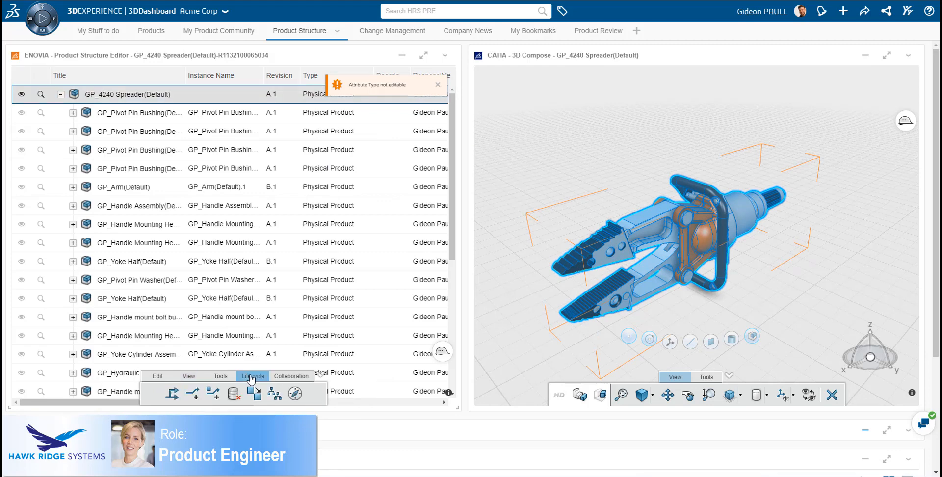
click(296, 394)
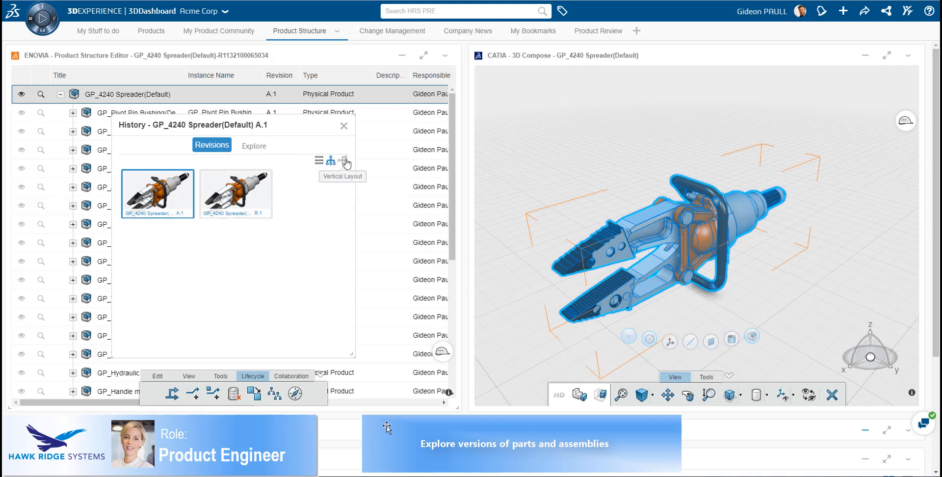
Switch the revision history between list and thumbnails, then lay it out as a graph linking A.1 to B.1.
click(318, 159)
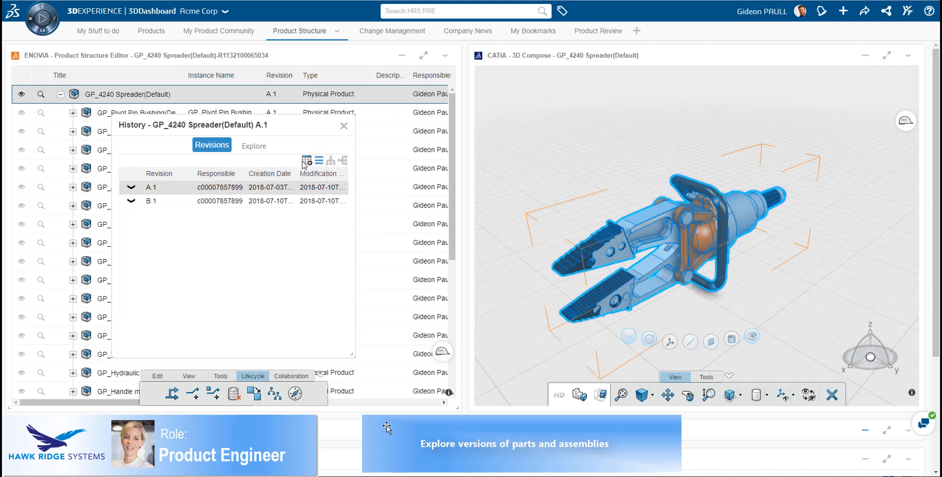
click(306, 160)
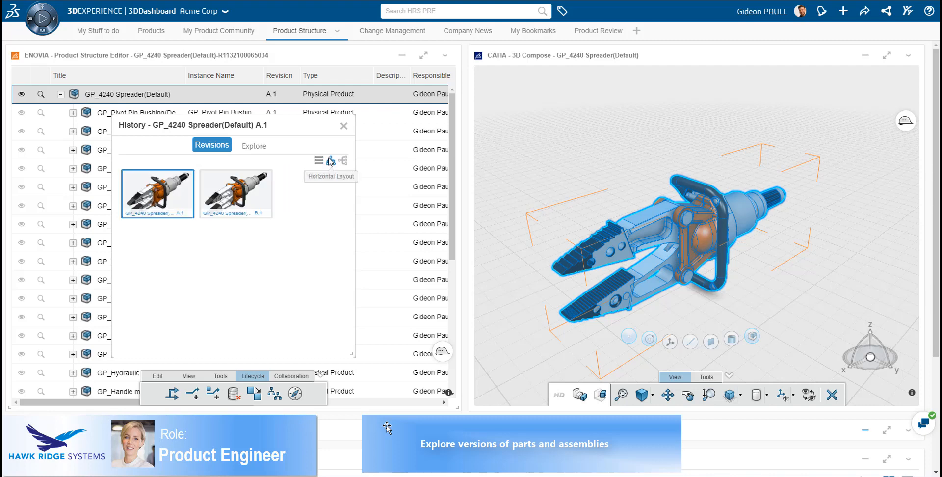
click(253, 145)
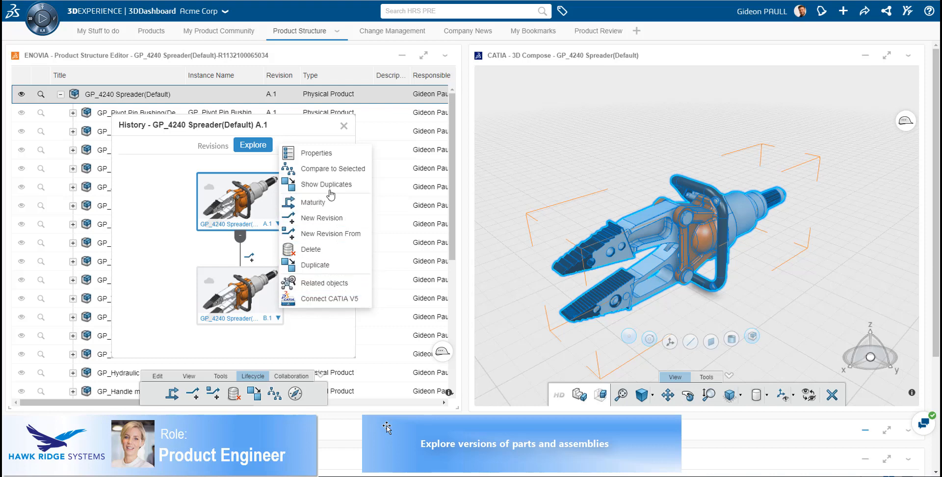
mouse_move(315, 265)
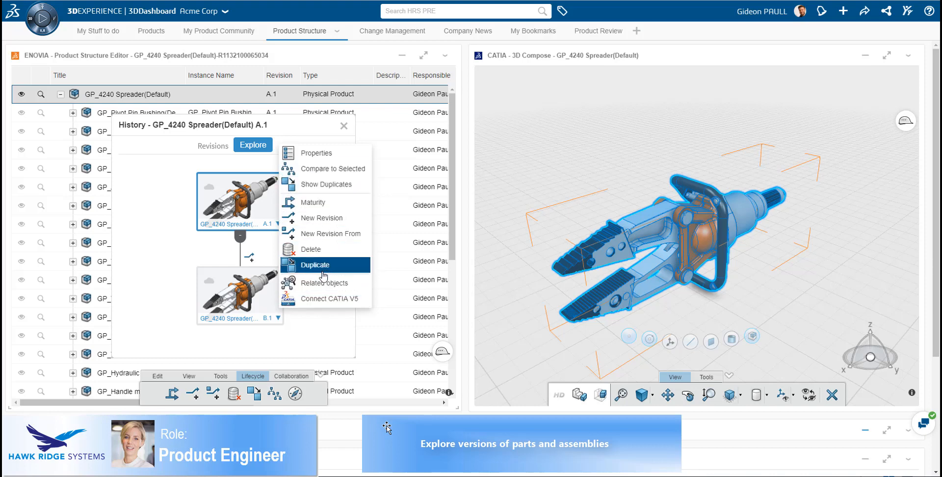
mouse_move(323, 283)
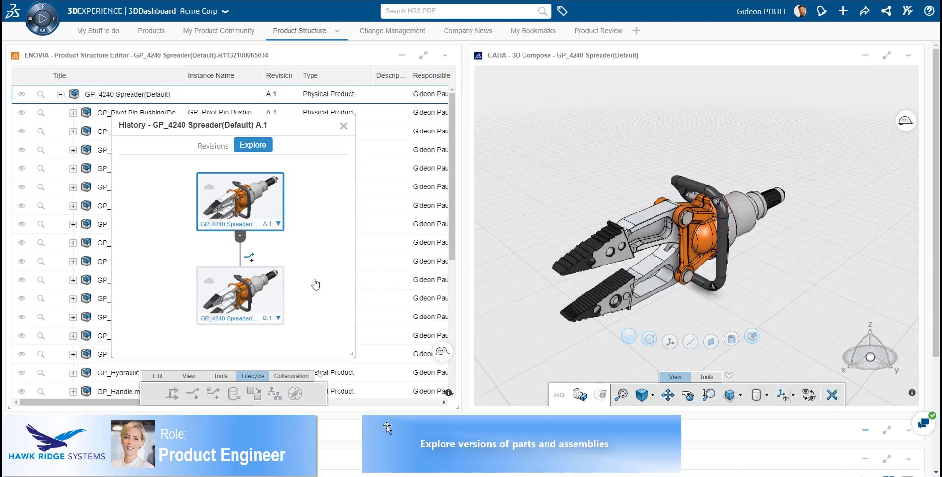
Explore the spreader's related objects and expand the Hydraulic Controls Assembly's parents and children.
click(252, 145)
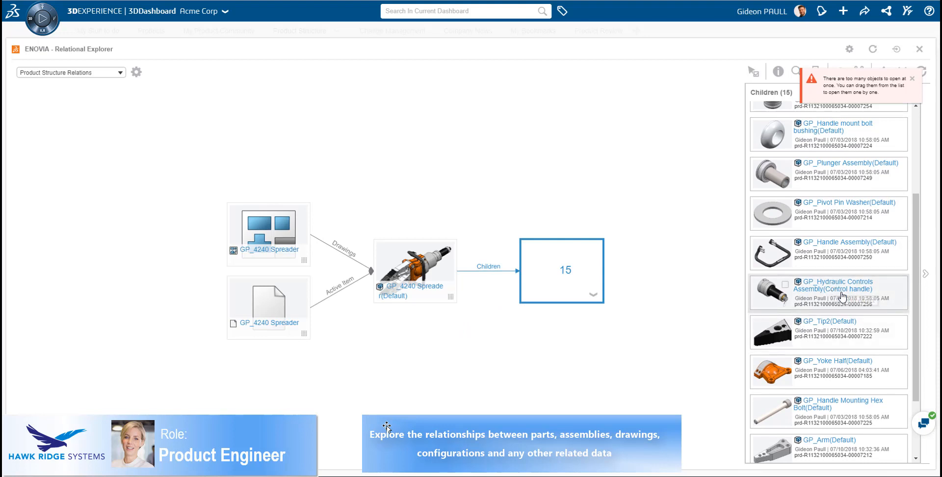
scroll(down, 3)
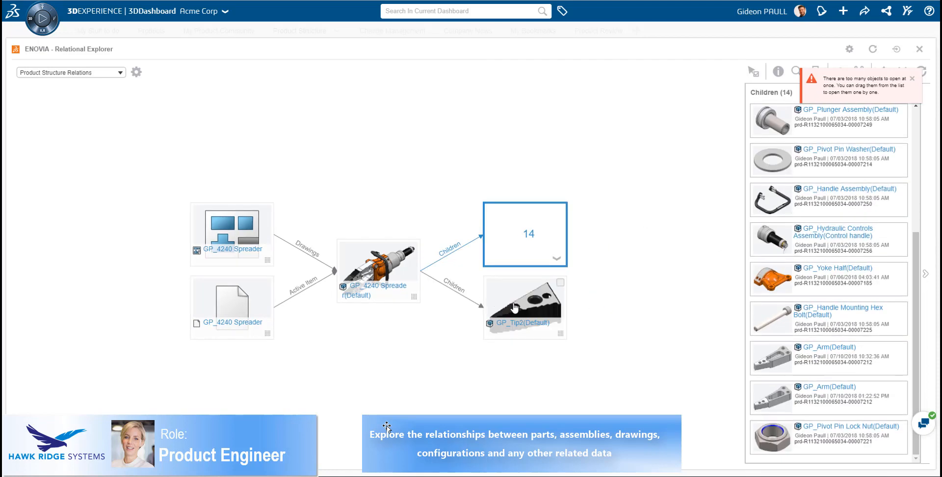
mouse_move(881, 215)
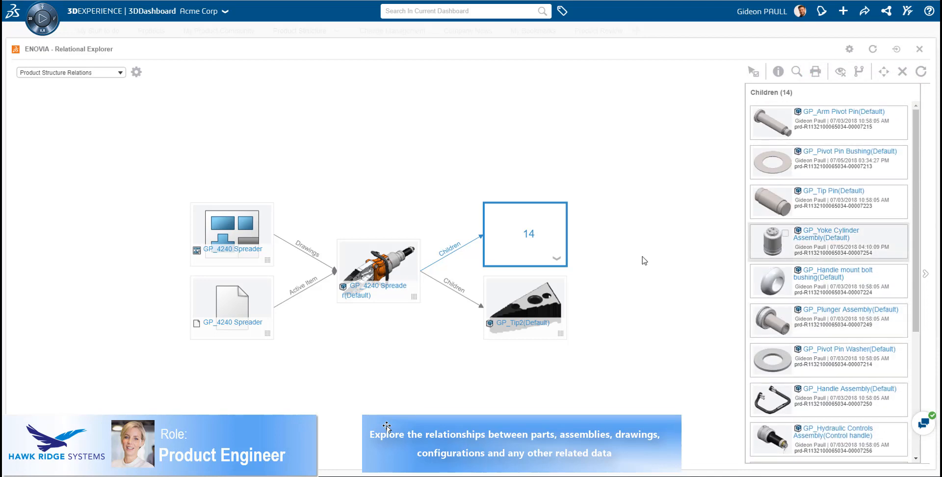
mouse_move(812, 288)
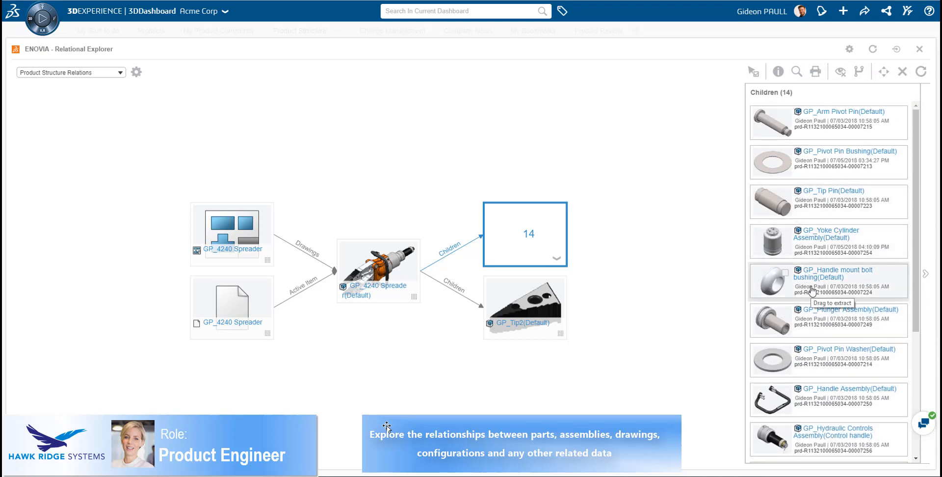
scroll(down, 3)
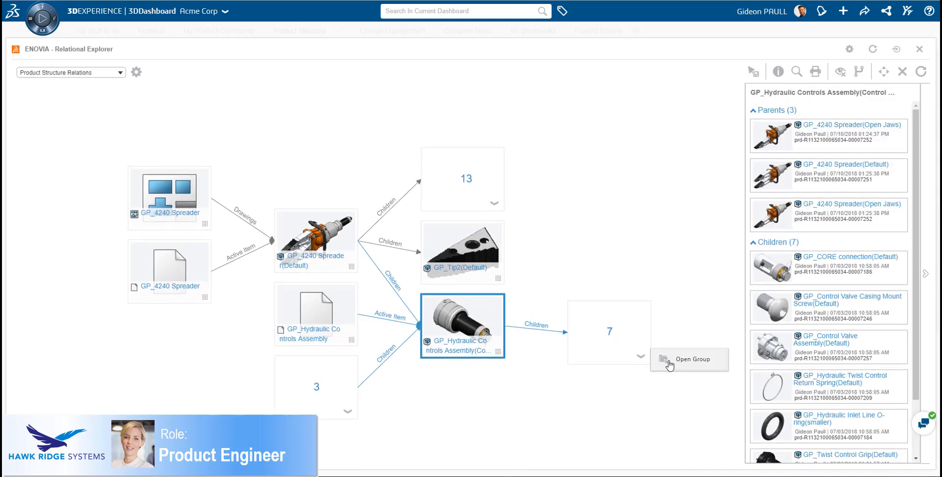
Expand the seven-children group into separate nodes, then return to the Product Structure dashboard.
click(691, 358)
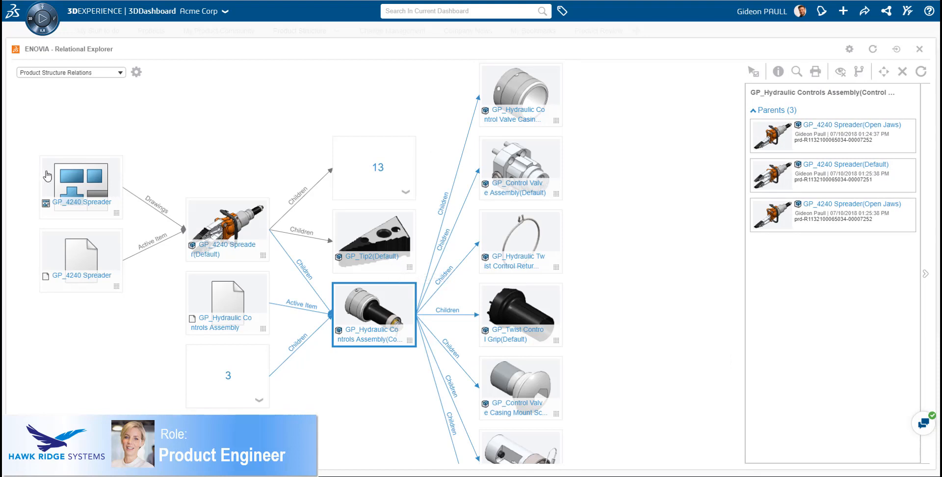
mouse_move(123, 80)
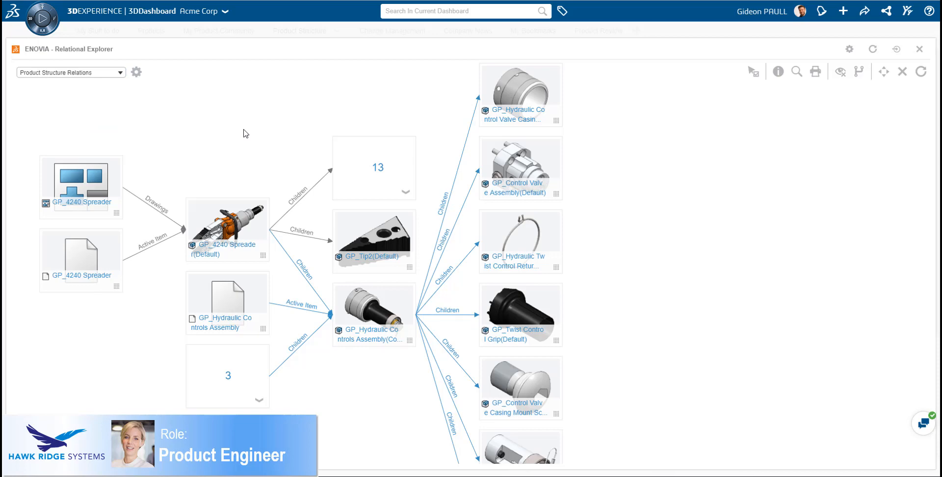
mouse_move(302, 248)
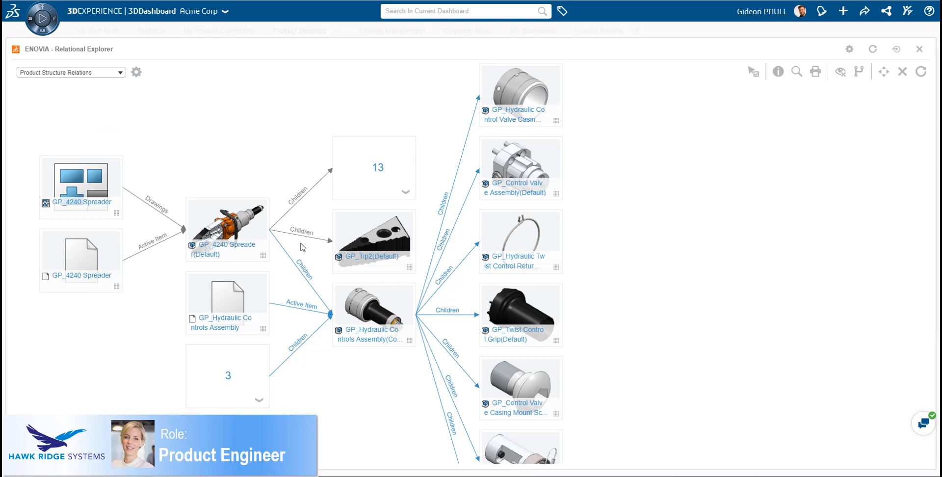
click(227, 229)
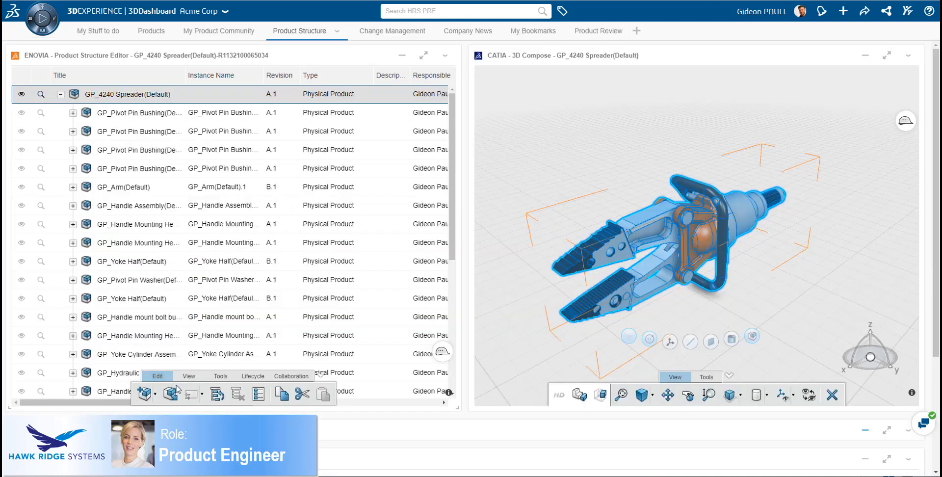
Start Update Revisions and set GP_Arm and the yoke half to their latest revisions.
click(191, 394)
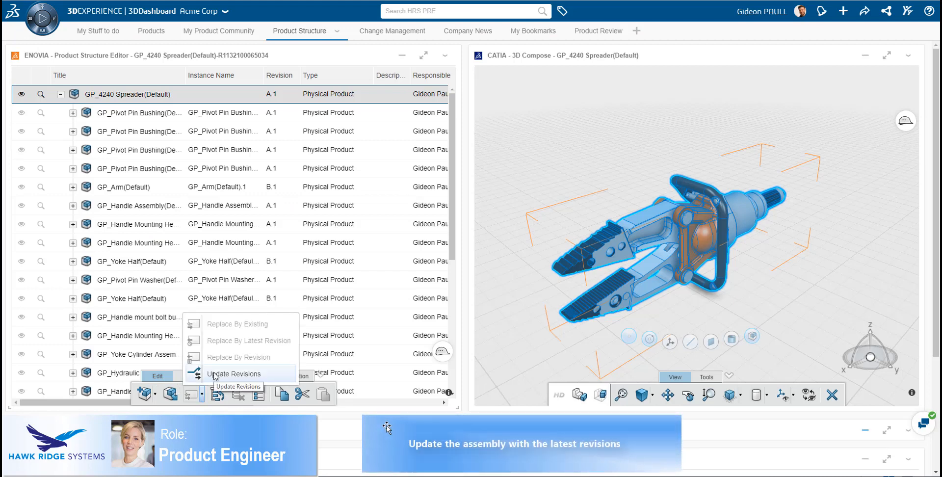
click(238, 374)
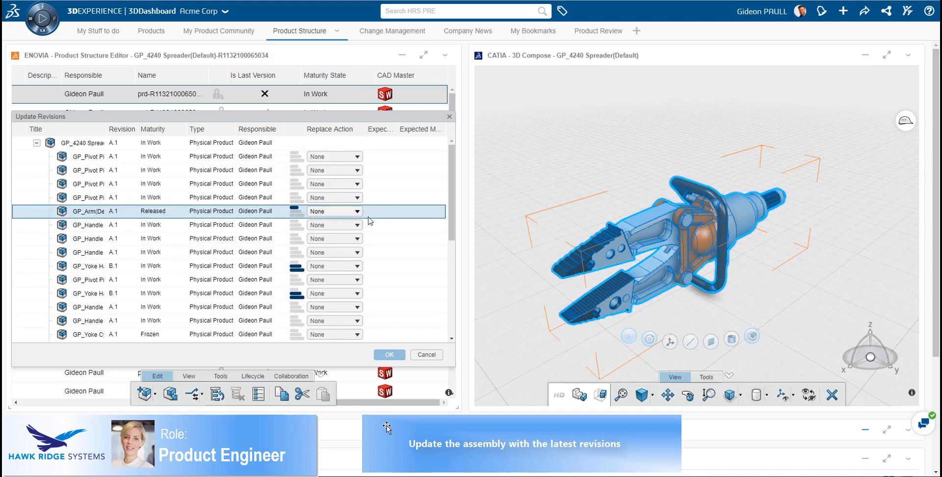
click(334, 211)
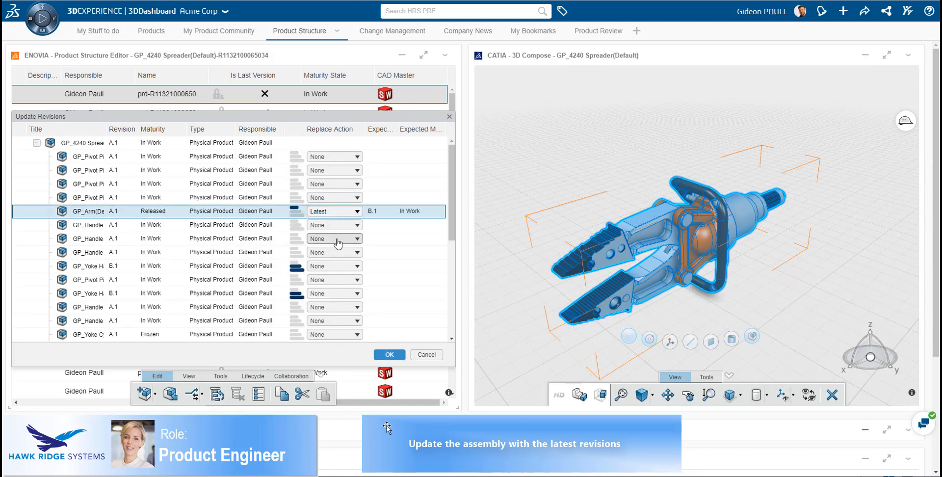
click(358, 266)
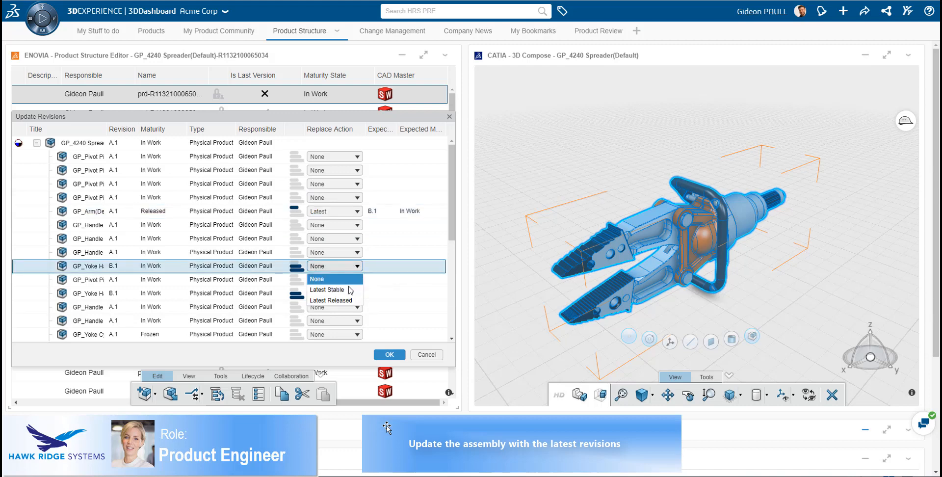
click(326, 290)
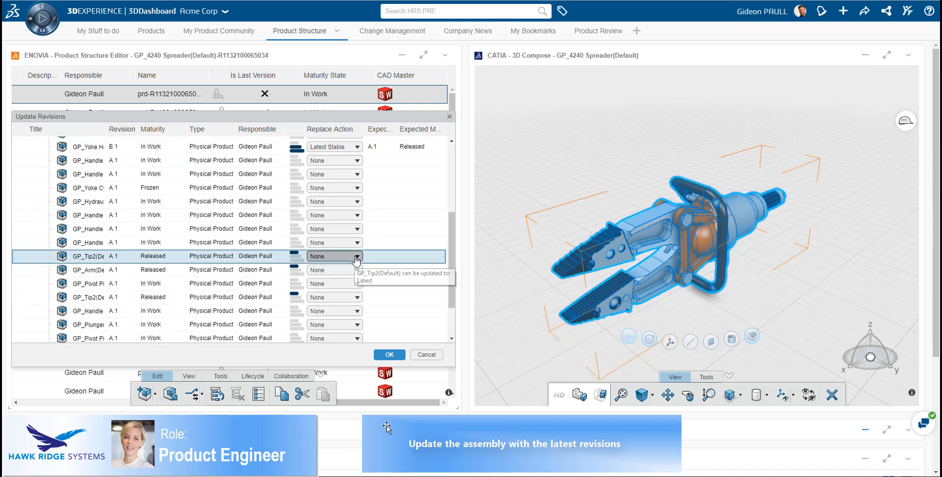
Set GP_Tip2 to its latest revision, keep the plunger assembly unchanged, and apply the update.
click(355, 256)
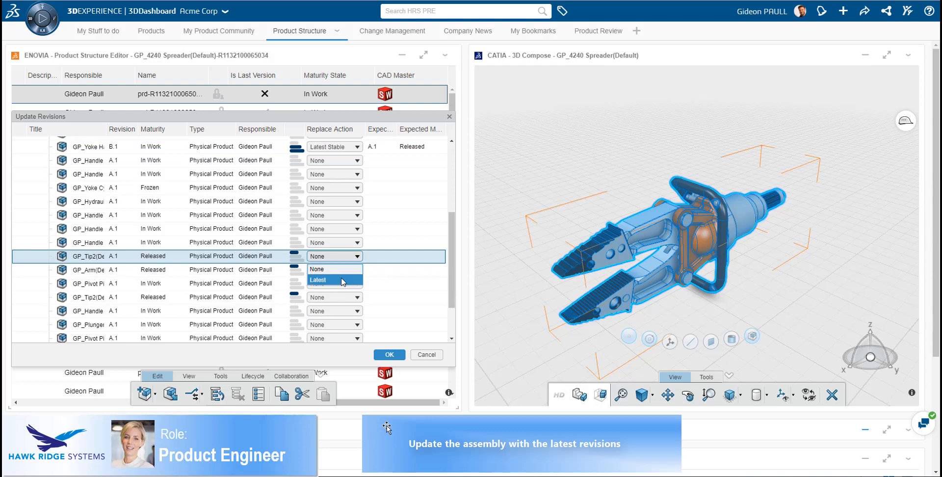
click(318, 280)
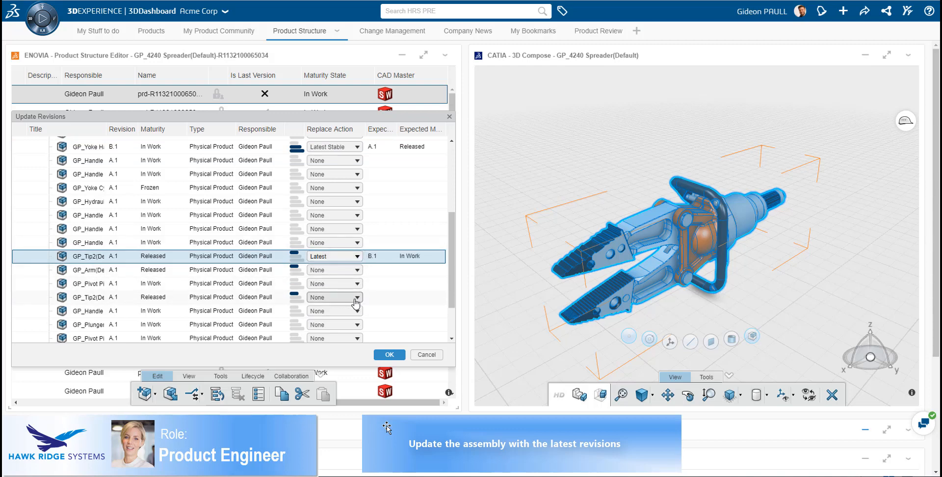
click(334, 325)
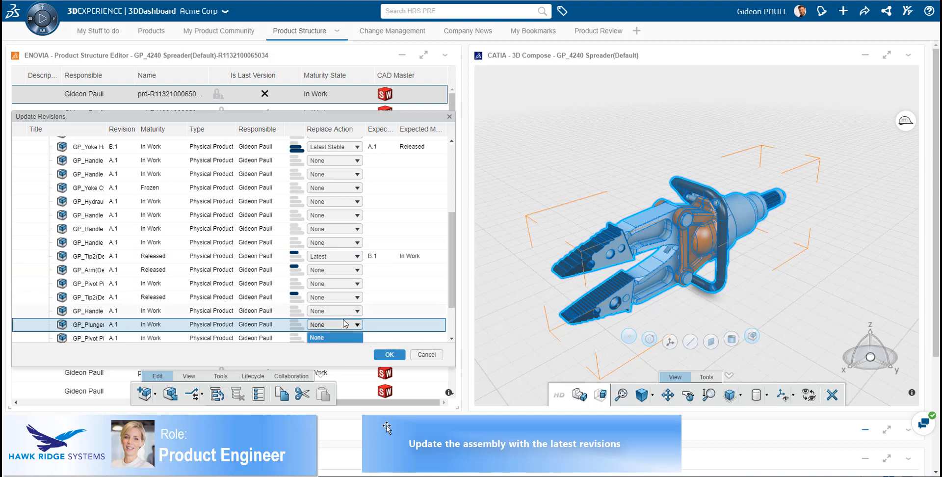
click(357, 297)
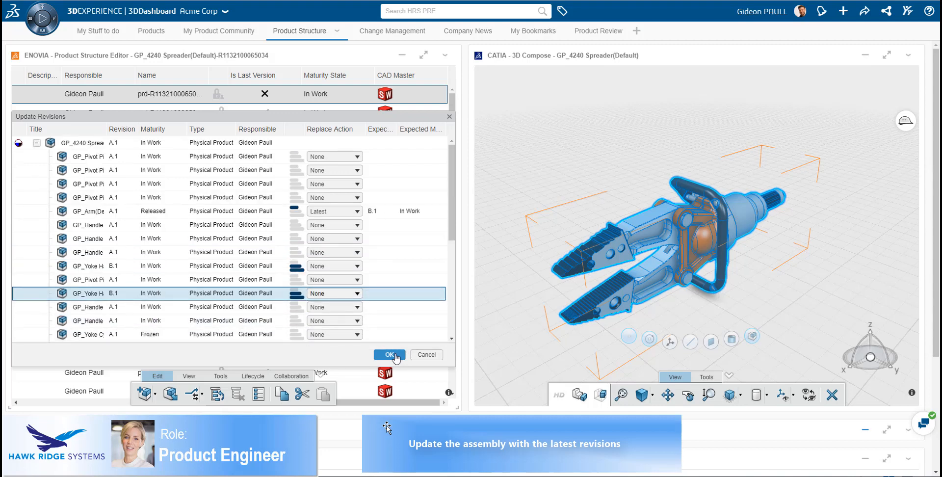
click(388, 354)
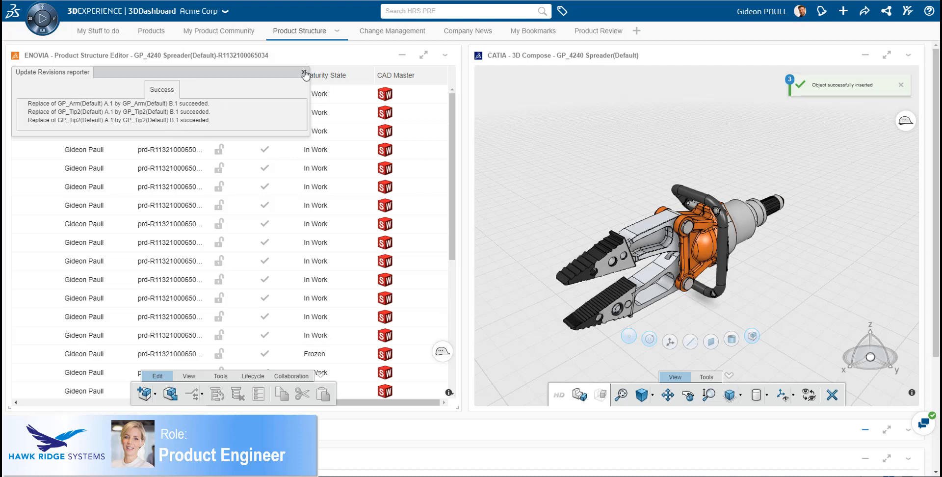
Close the Update Revisions results report.
click(304, 73)
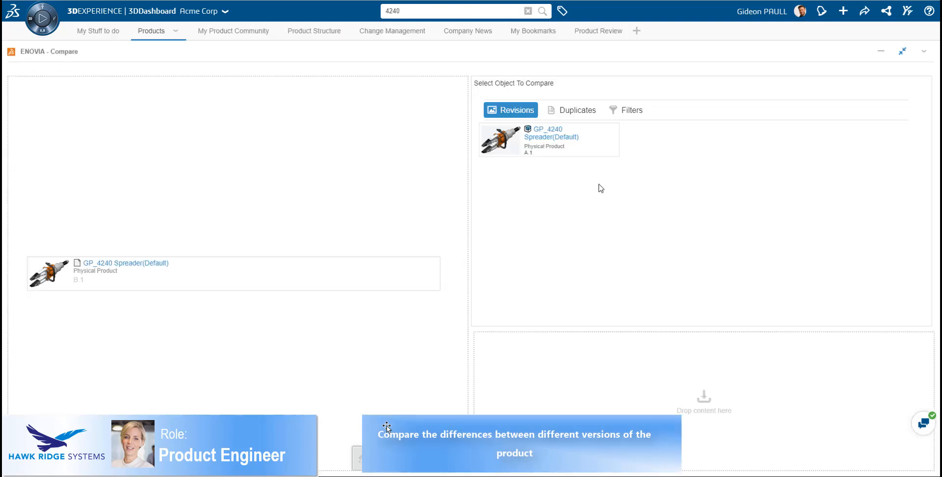
Load revision A.1 beside B.1 and show attribute differences for the top-level GP_4240 Spreader.
drag(548, 139, 701, 407)
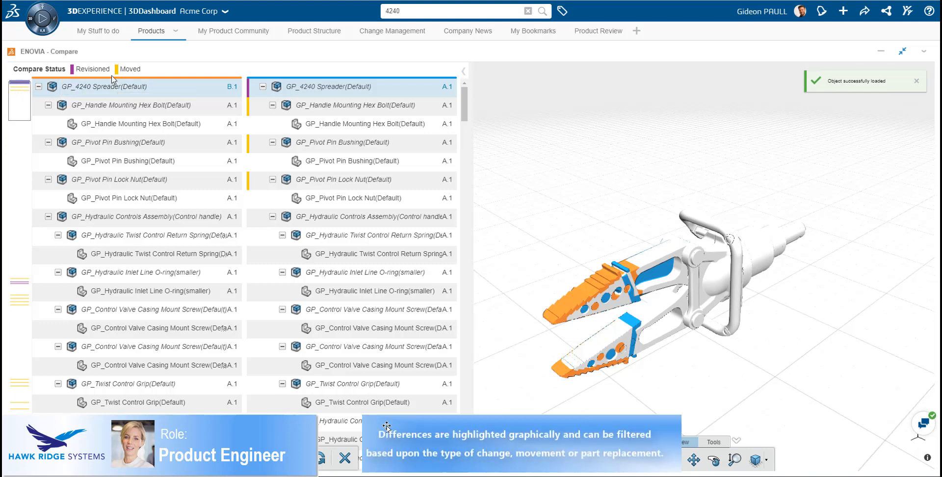
click(105, 86)
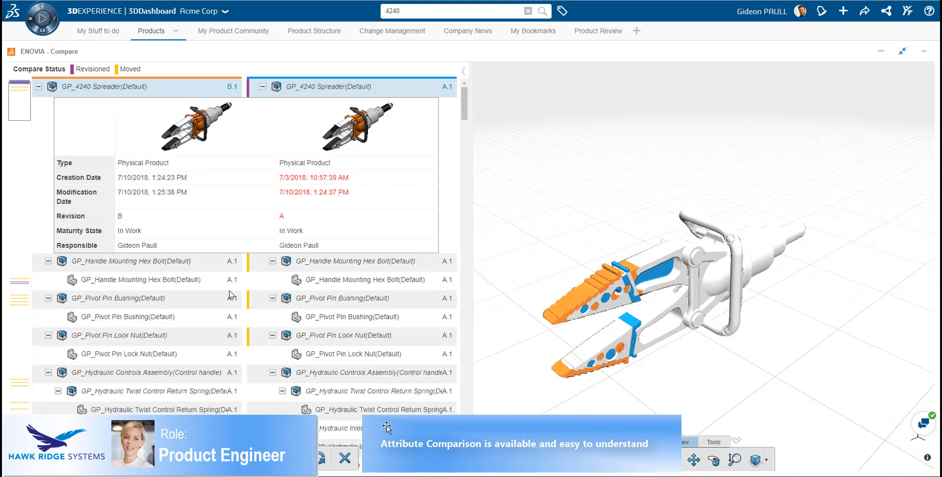
Review the compared structure down to the pivot pin bushing, then close the revision comparison.
scroll(down, 3)
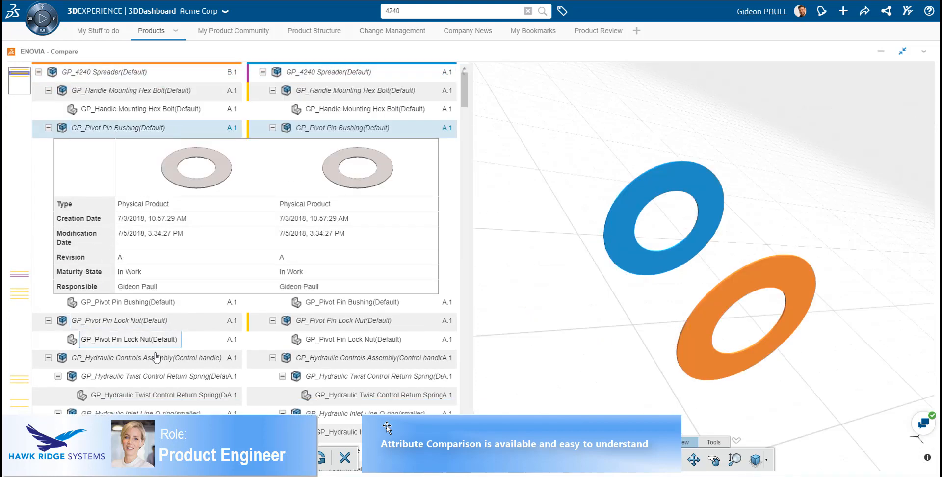
scroll(down, 3)
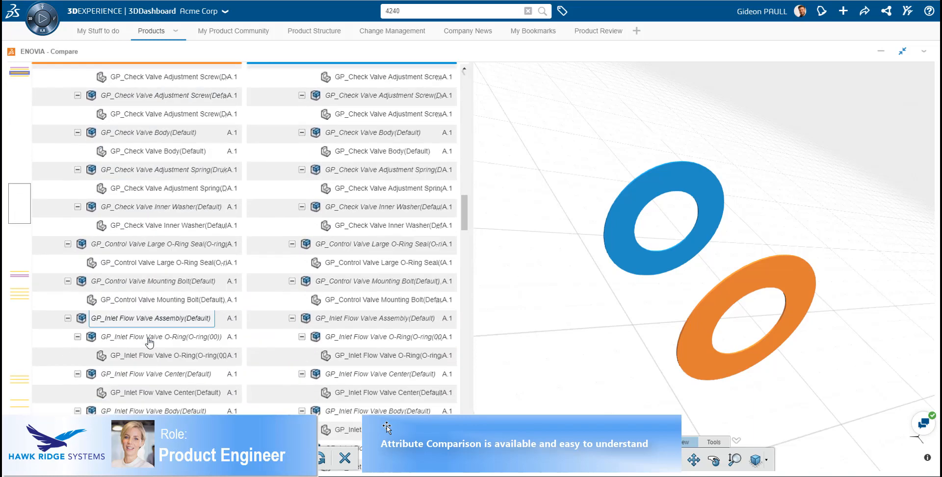
scroll(down, 3)
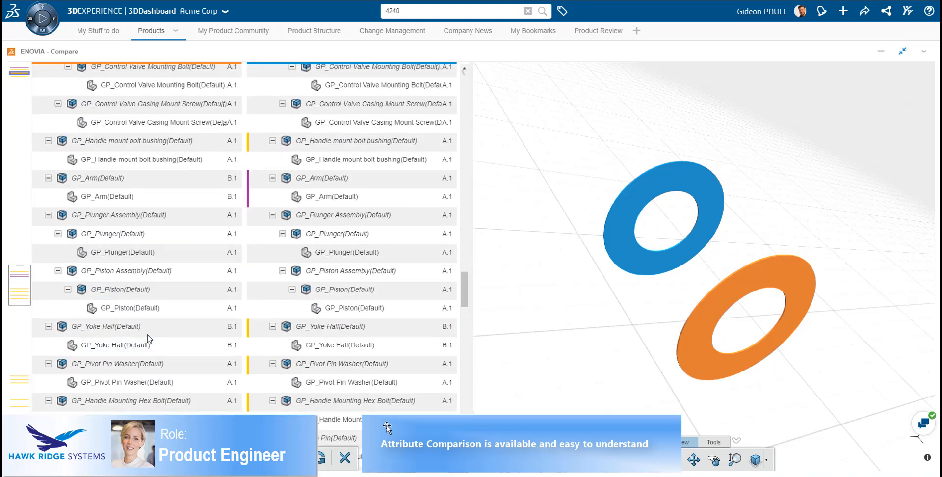
click(105, 326)
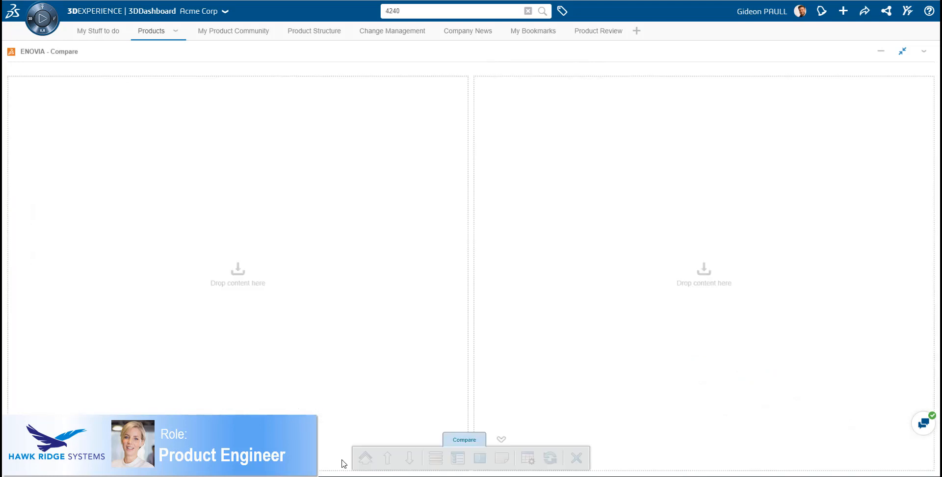
mouse_move(926, 52)
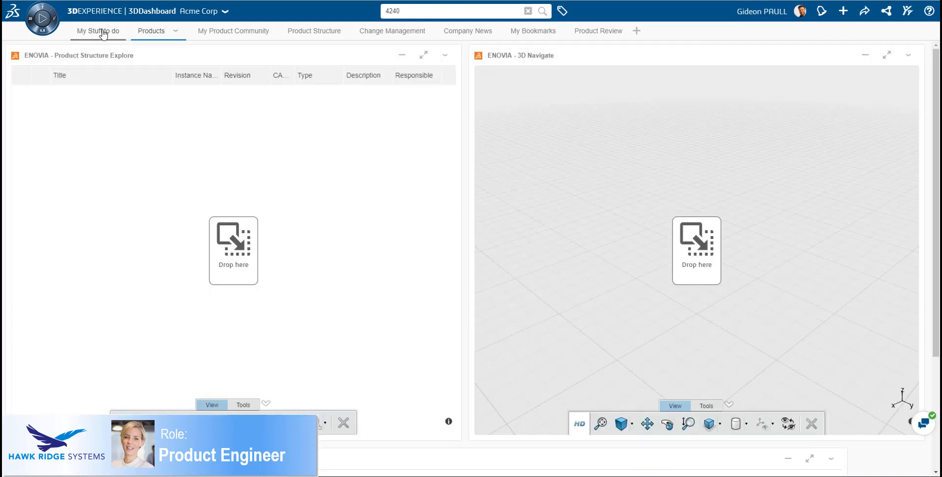
On the task board, review the Modify hydraulic spreader Jaws task listed under Done and close its details.
click(97, 30)
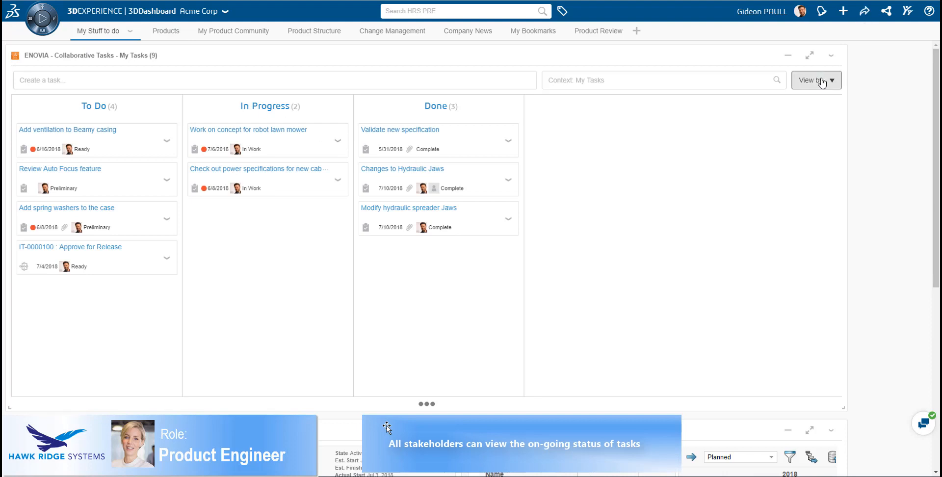
click(813, 79)
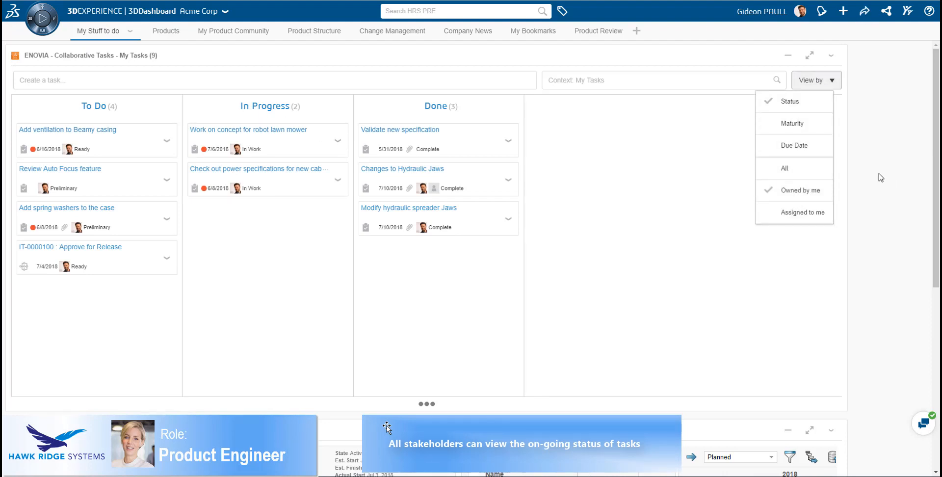
mouse_move(477, 225)
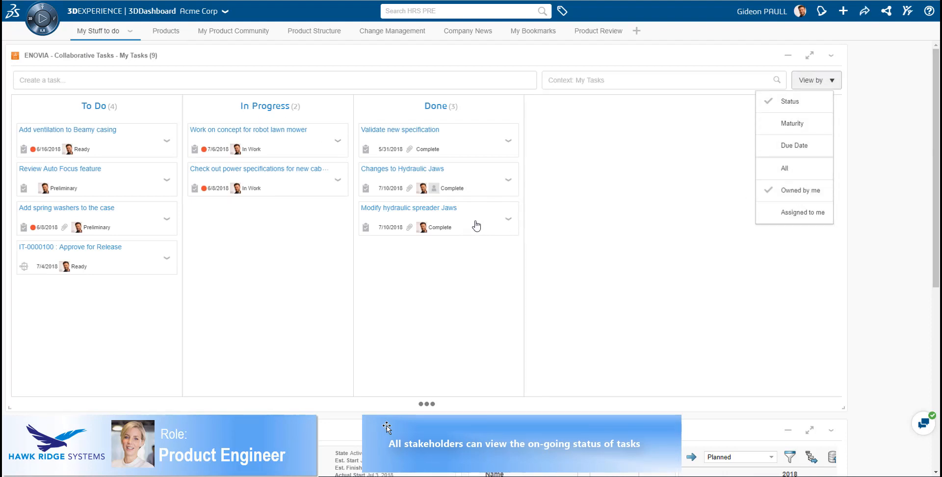
click(409, 207)
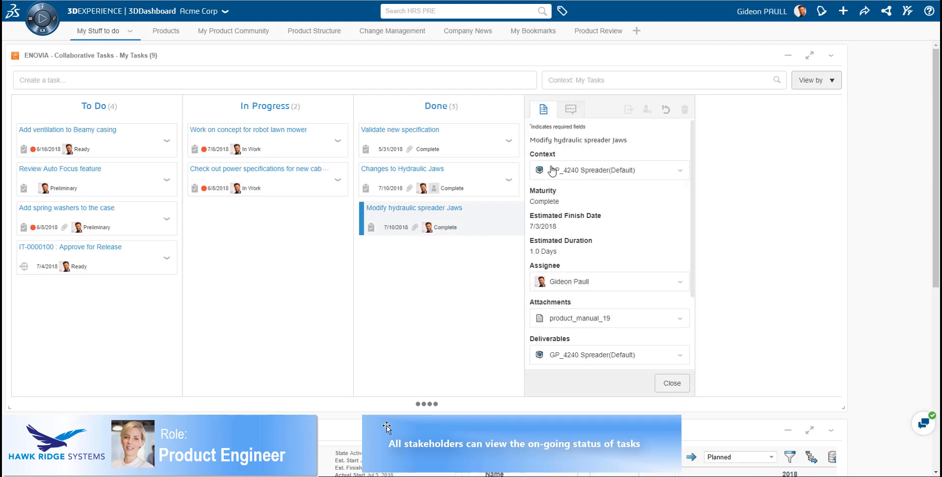
scroll(down, 3)
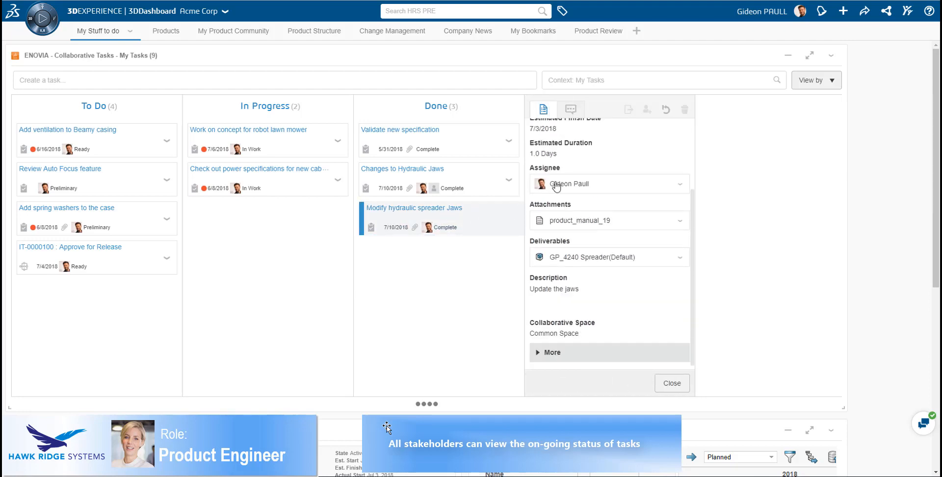
scroll(down, 3)
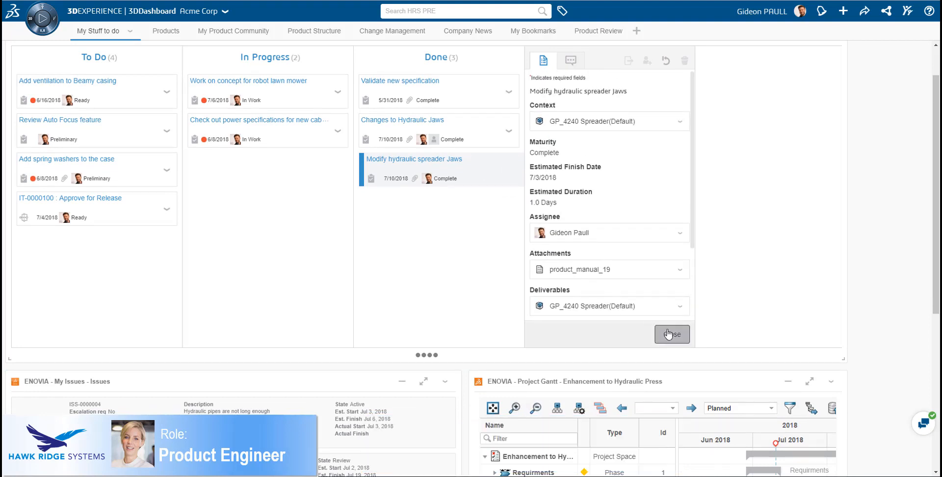
click(671, 334)
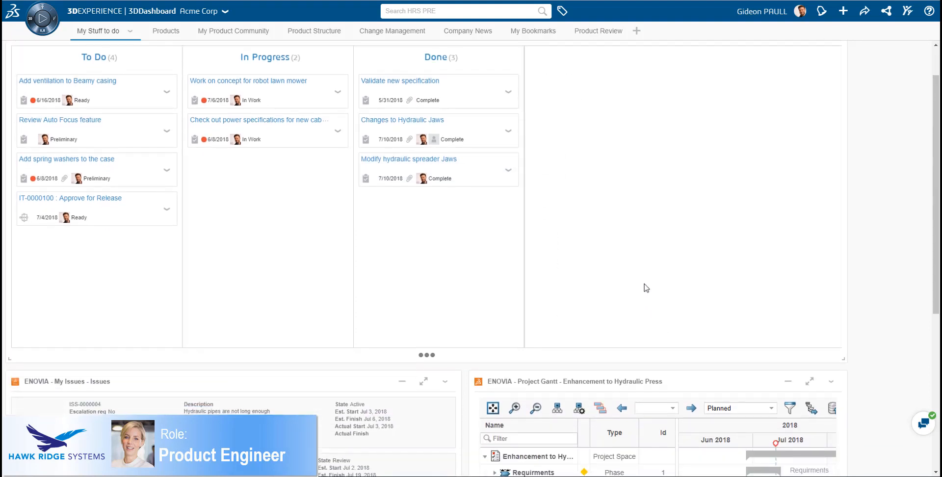